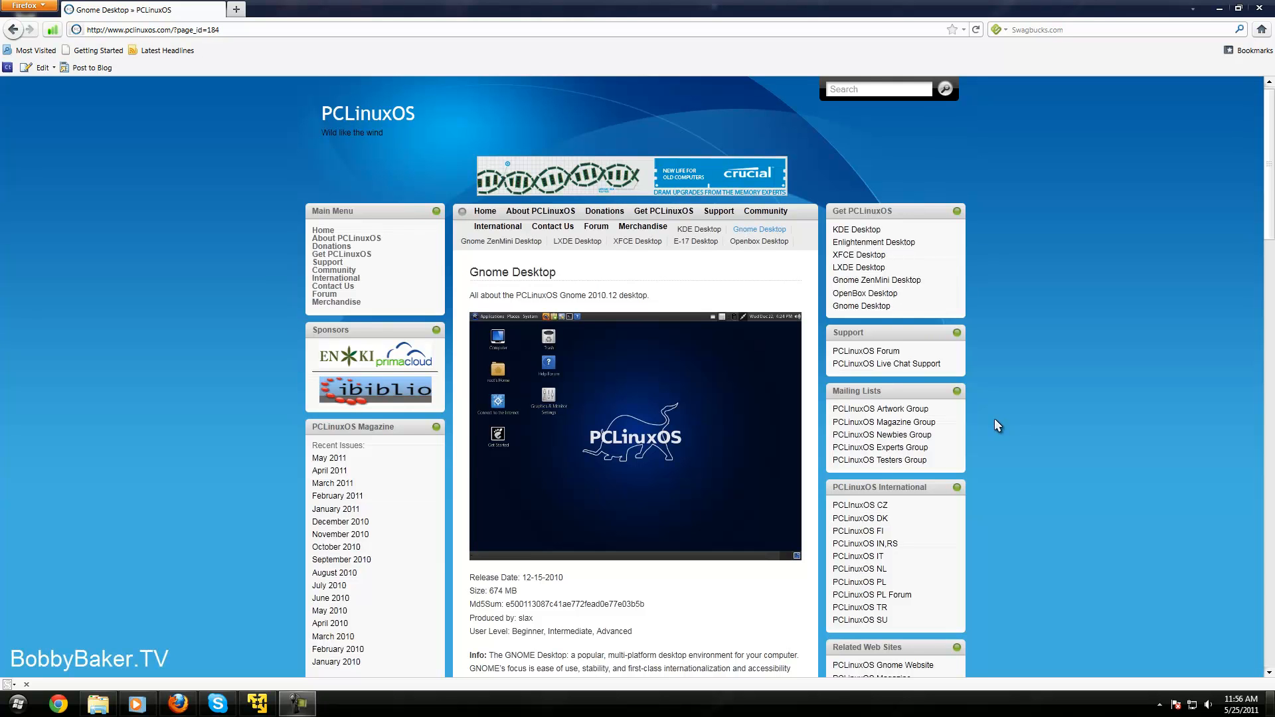
{"action": "mouse_move", "coordinate": [566, 369]}
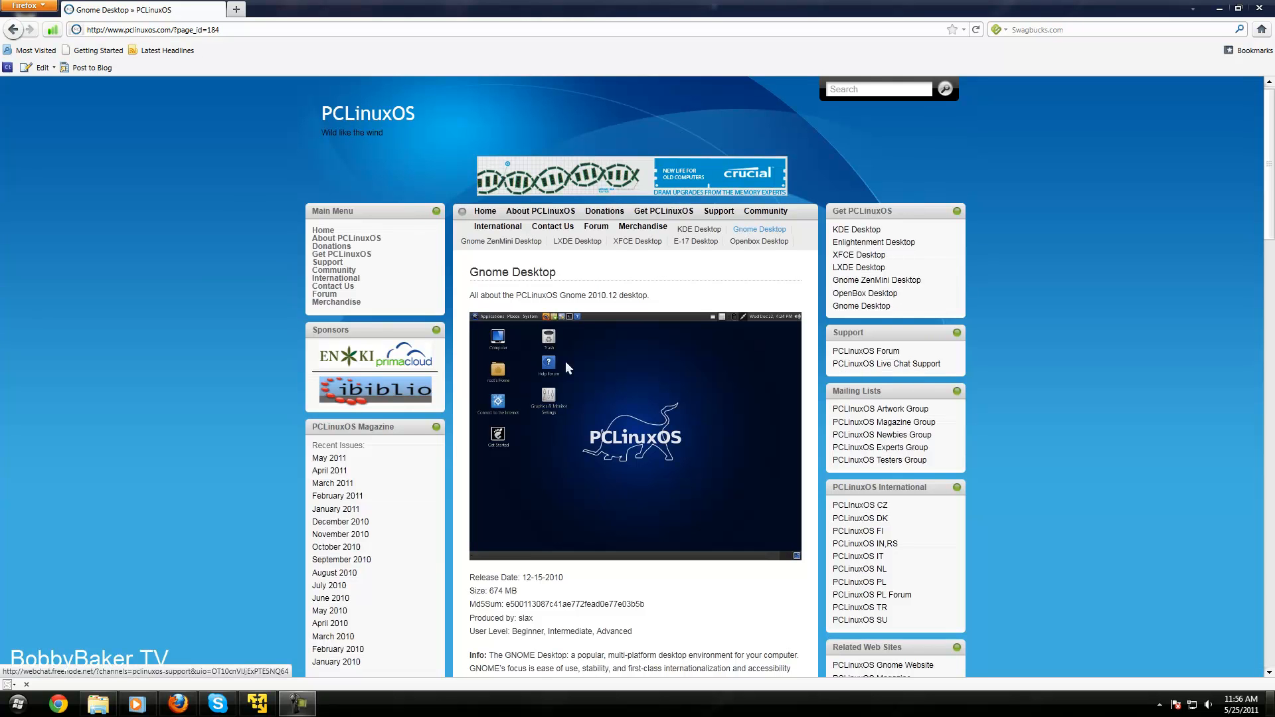
{"action": "mouse_move", "coordinate": [662, 308]}
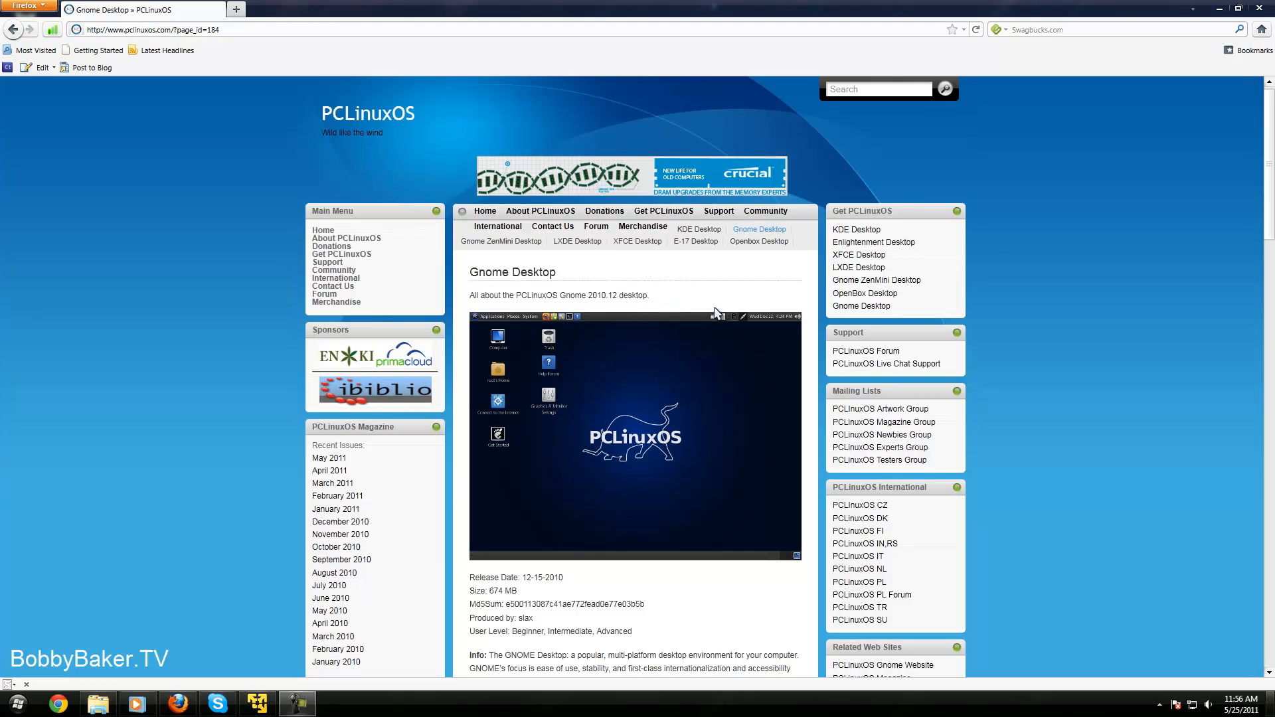
Scroll the Gnome Desktop download page down to its Hardware requirements section.
{"action": "scroll", "scroll_direction": "down", "scroll_amount": 3}
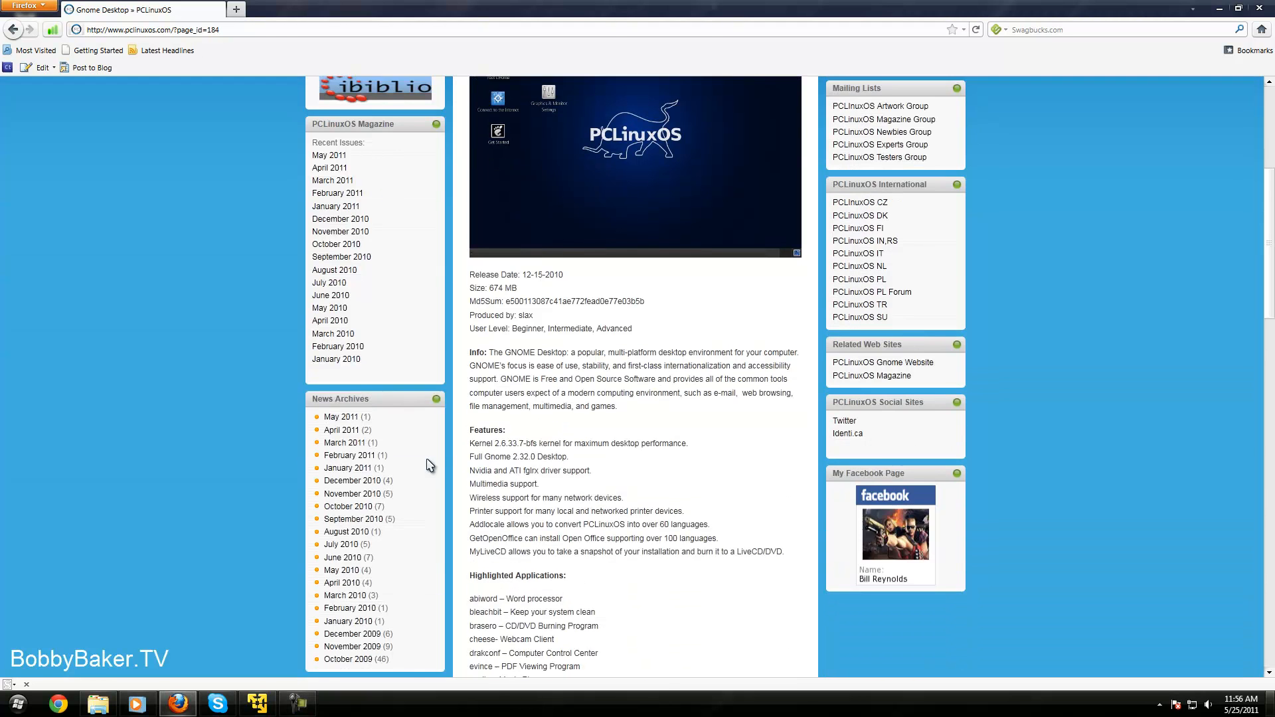
{"action": "scroll", "scroll_direction": "down", "scroll_amount": 3}
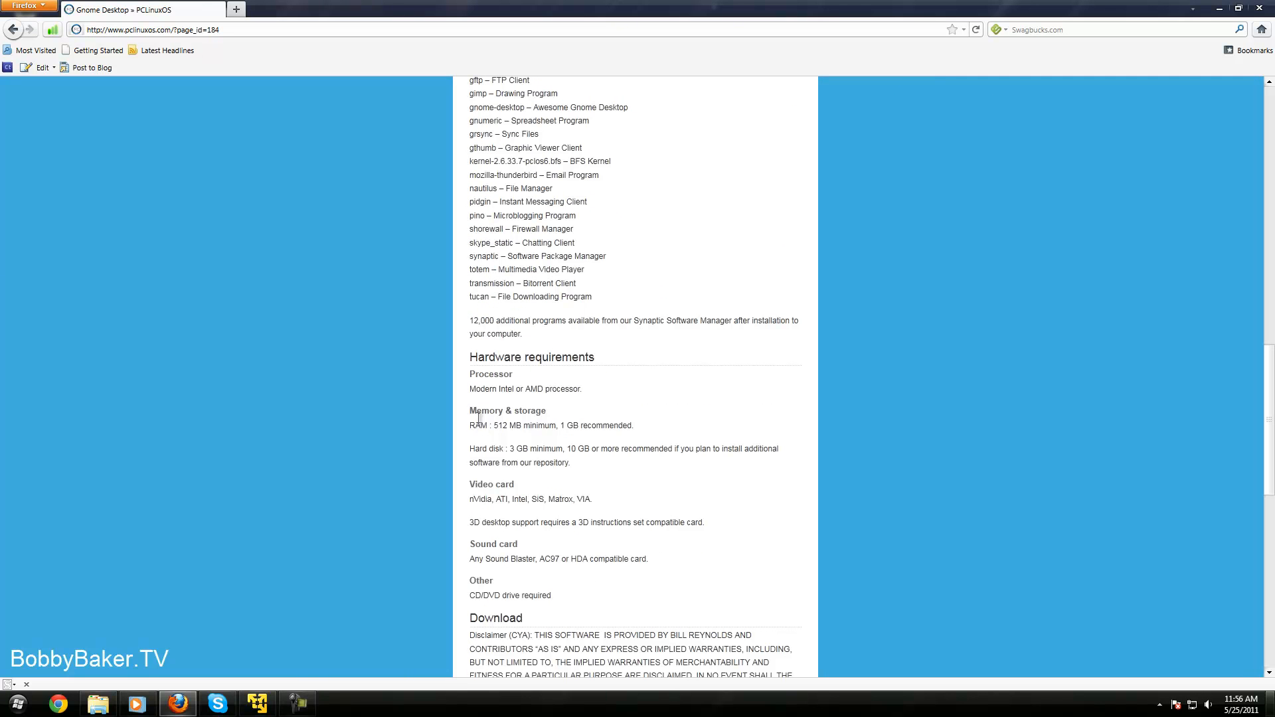
{"action": "mouse_move", "coordinate": [557, 407]}
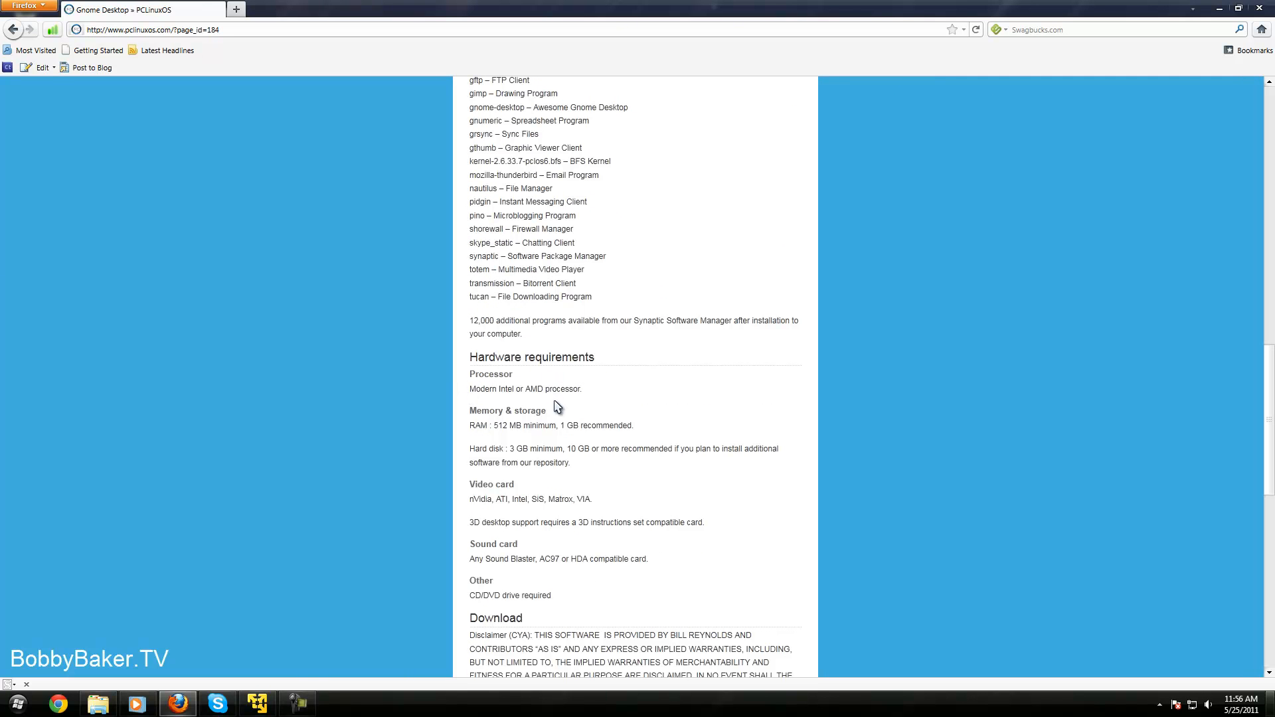
{"action": "mouse_move", "coordinate": [522, 427]}
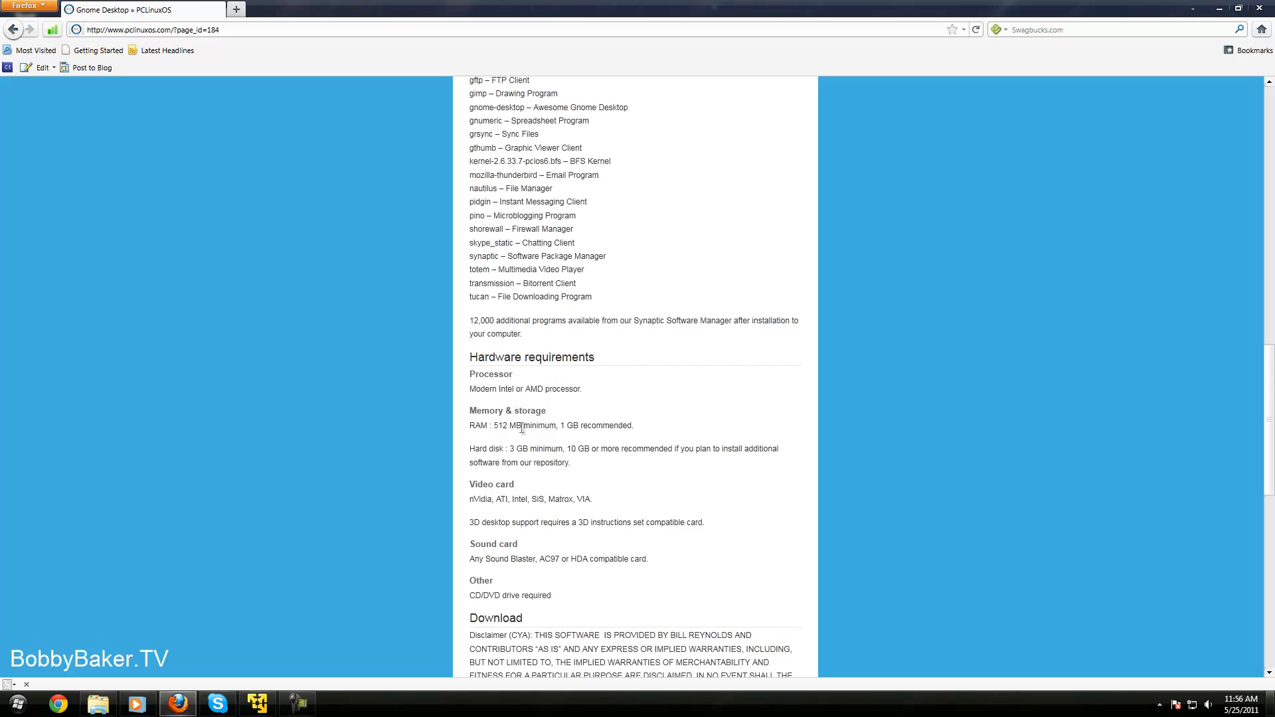
{"action": "mouse_move", "coordinate": [558, 430]}
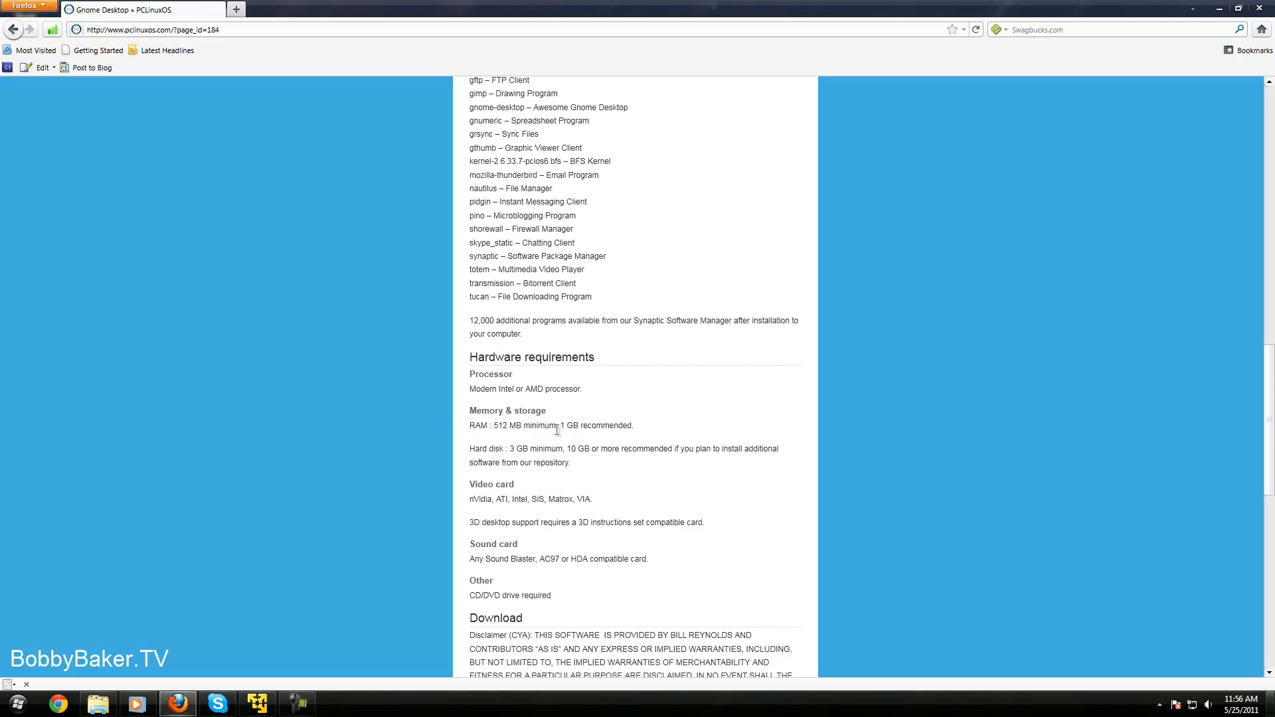
{"action": "mouse_move", "coordinate": [499, 519]}
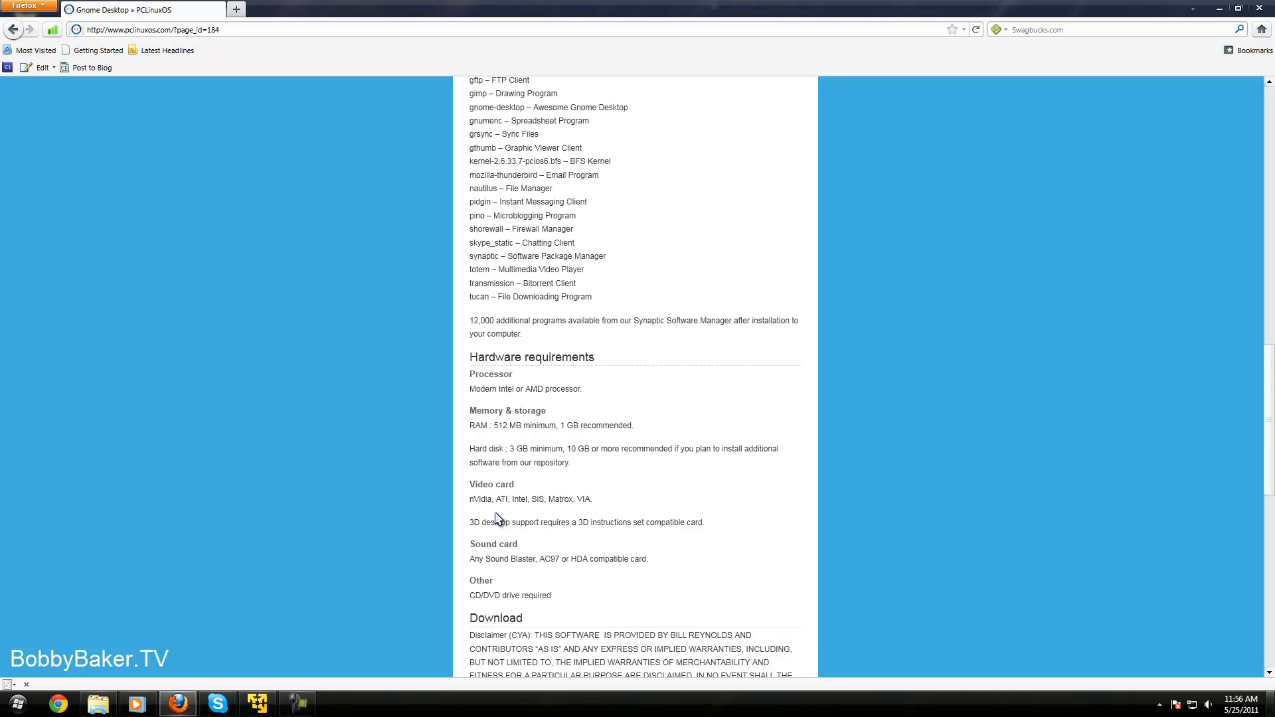
{"action": "mouse_move", "coordinate": [475, 466]}
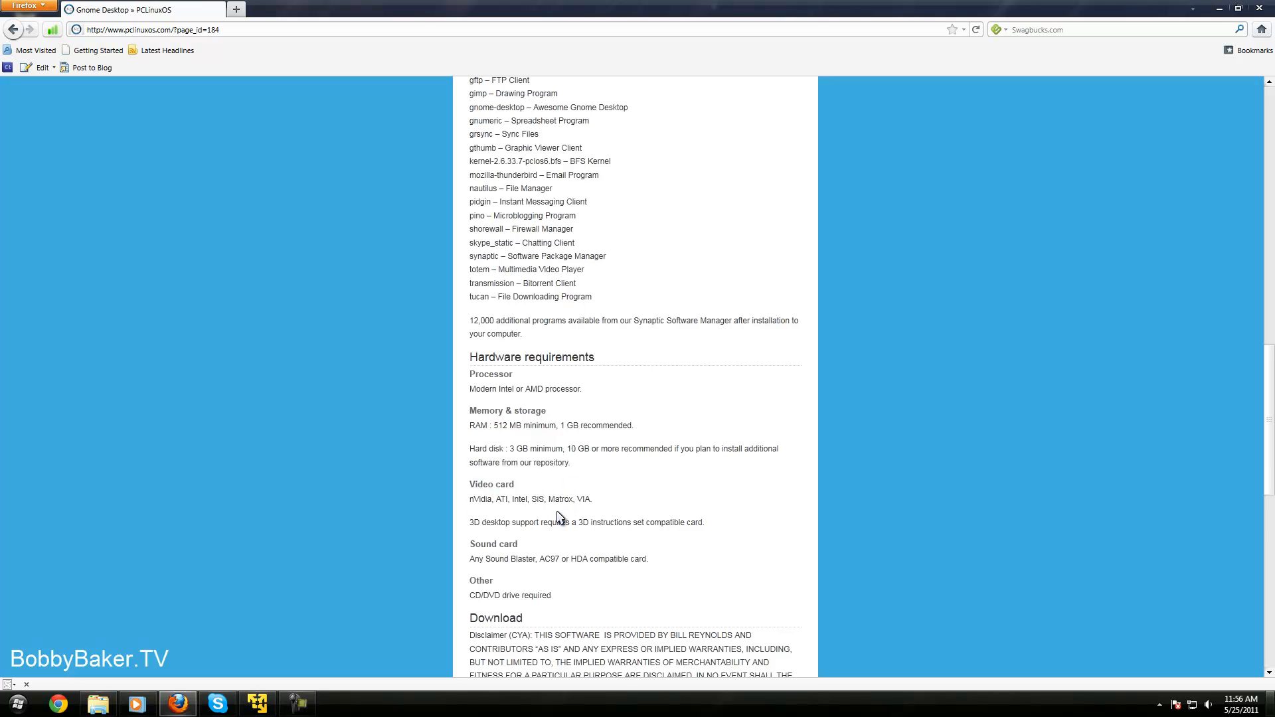
{"action": "scroll", "scroll_direction": "down", "scroll_amount": 3}
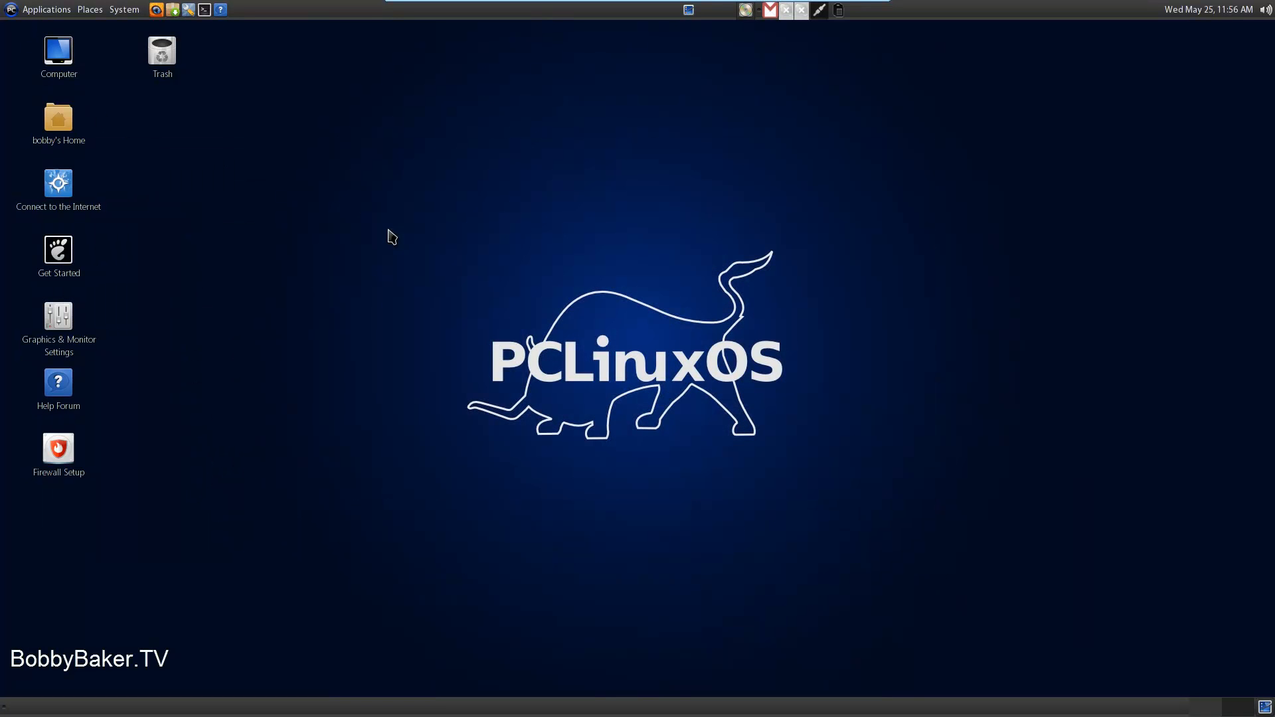
{"action": "mouse_move", "coordinate": [112, 279]}
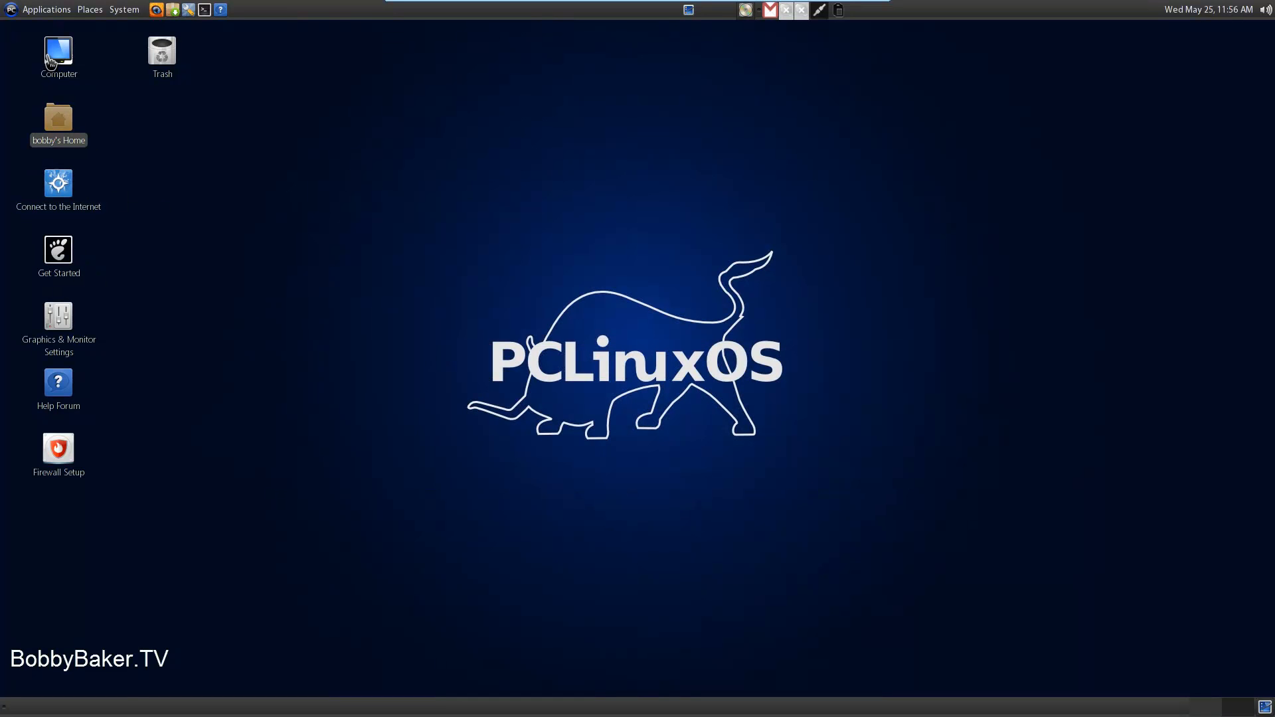
Open and close the home folder, then bring up the Applications menu.
{"action": "double_click", "coordinate": [57, 119]}
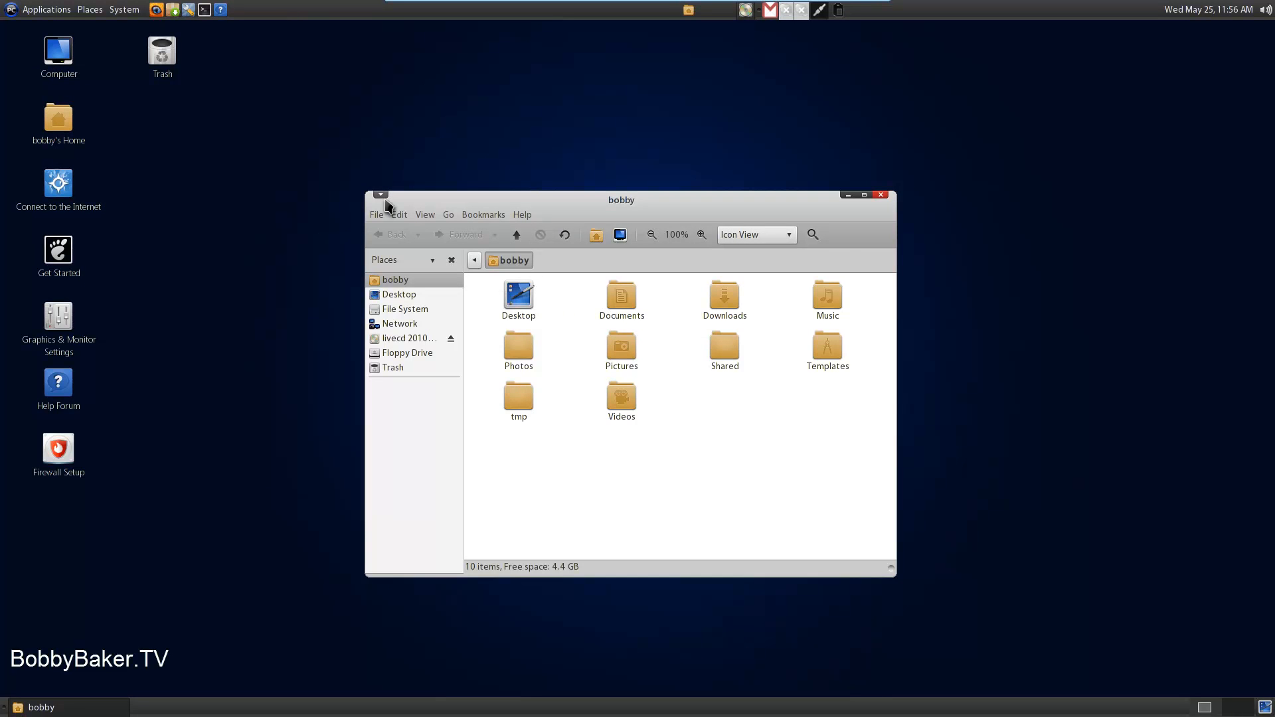
{"action": "left_click", "coordinate": [847, 196]}
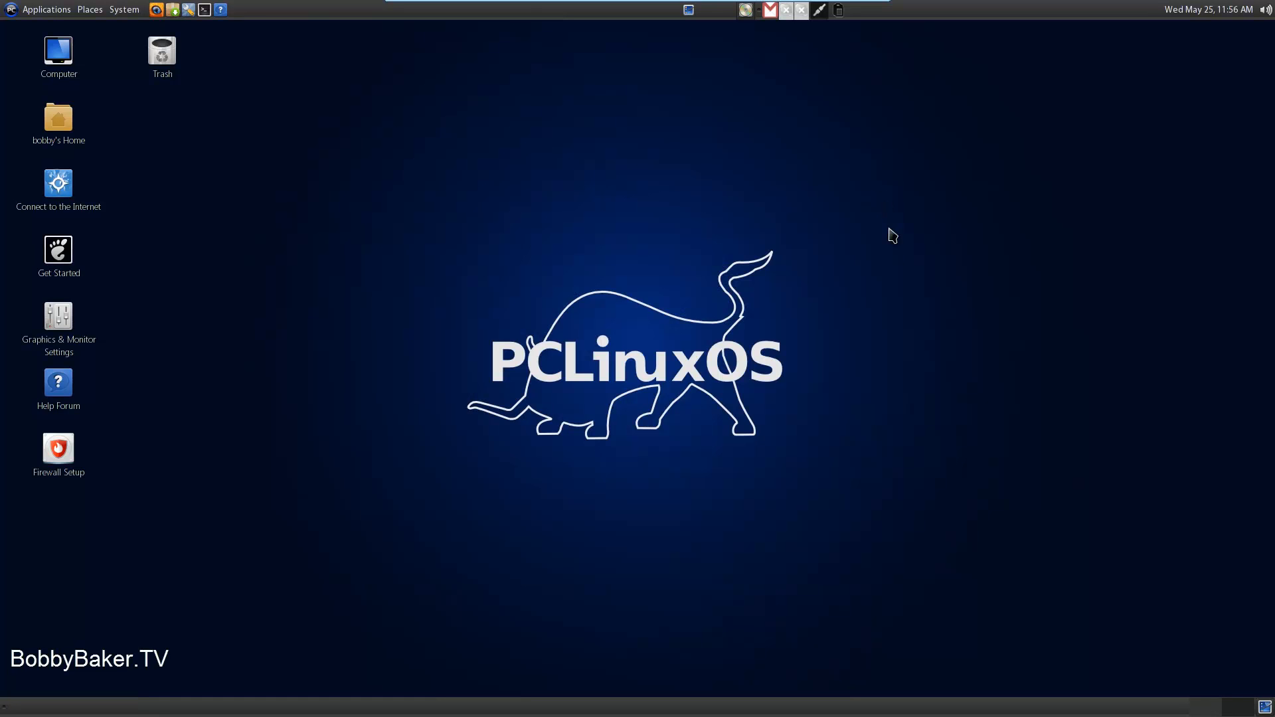
{"action": "left_click", "coordinate": [46, 8]}
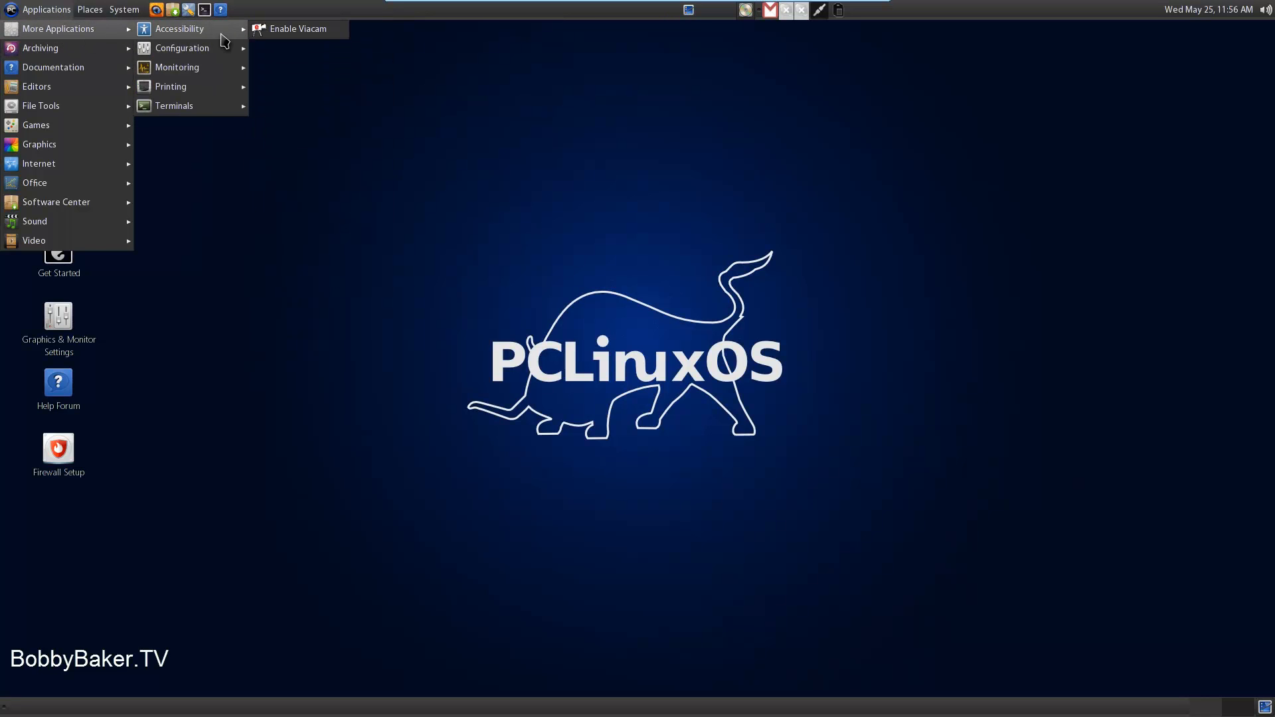
{"action": "mouse_move", "coordinate": [291, 34]}
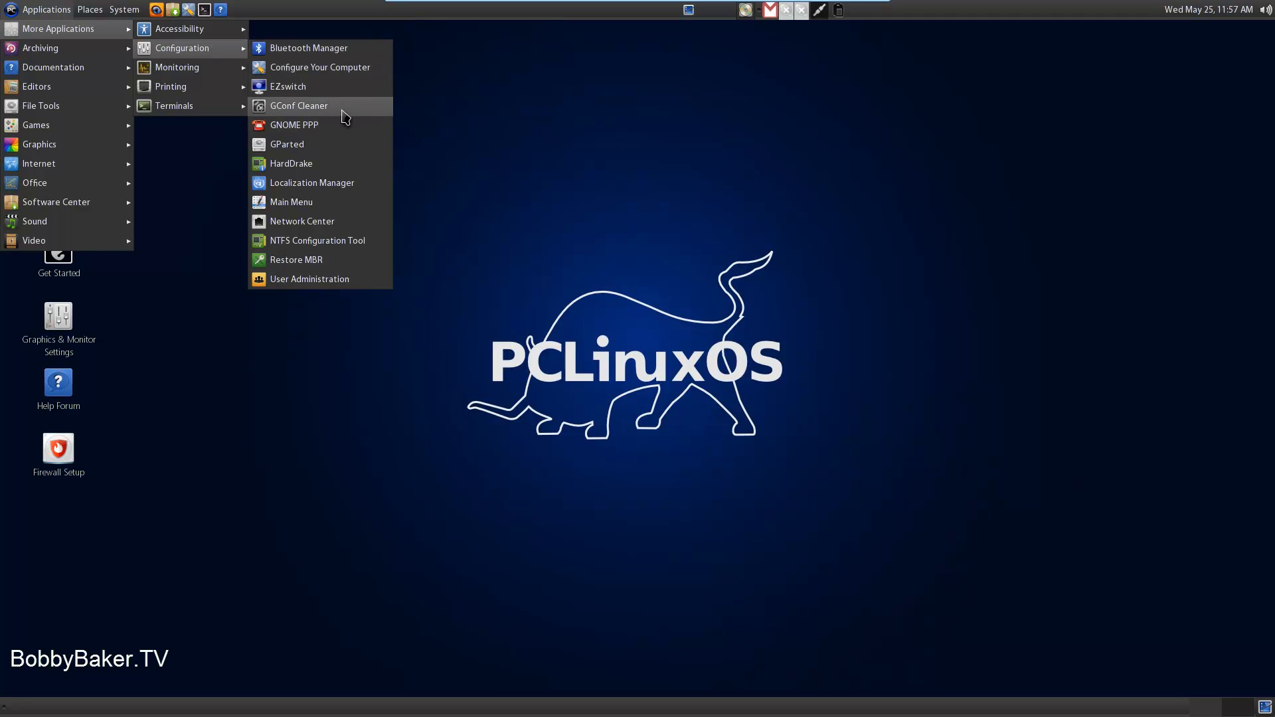
{"action": "mouse_move", "coordinate": [340, 246]}
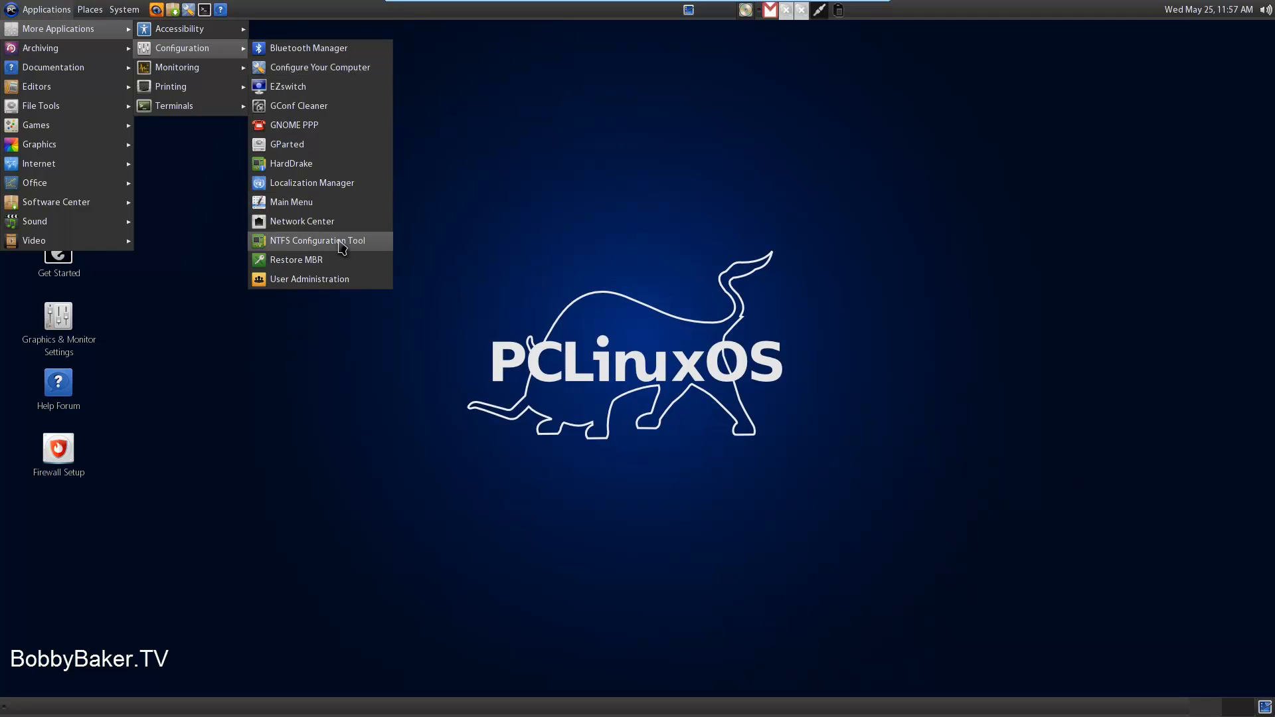
{"action": "mouse_move", "coordinate": [331, 245]}
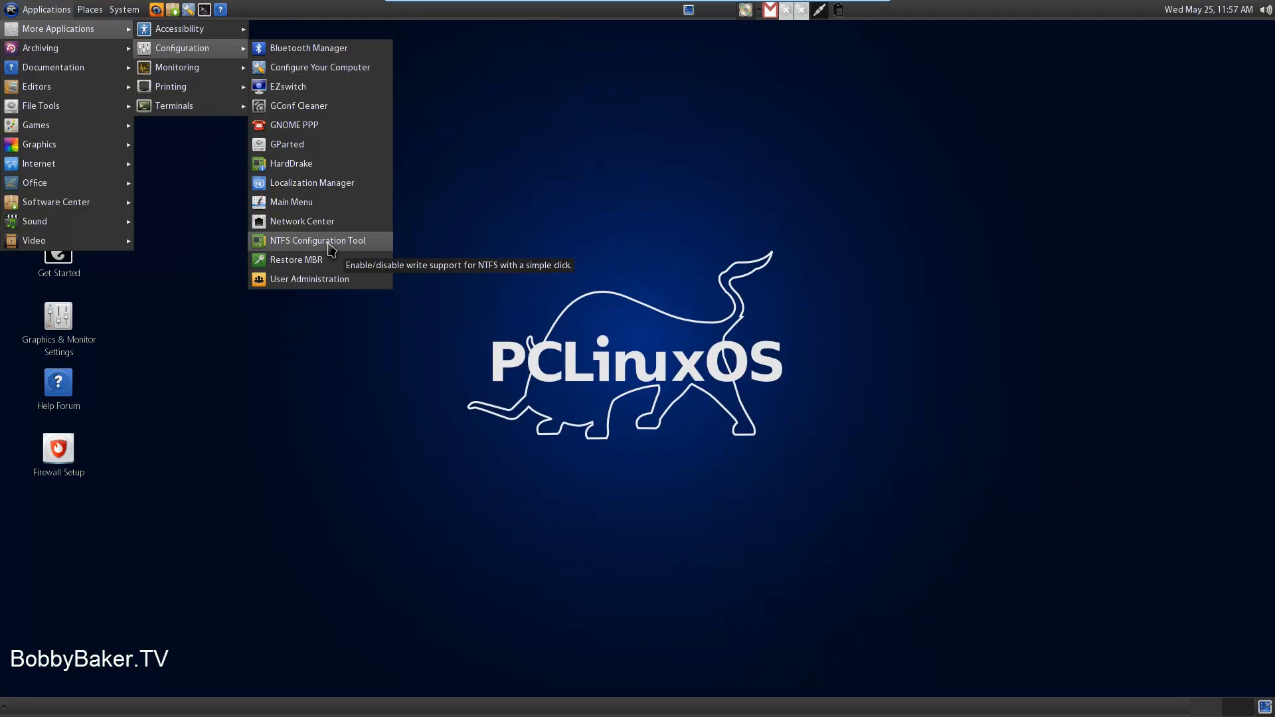
{"action": "mouse_move", "coordinate": [291, 201]}
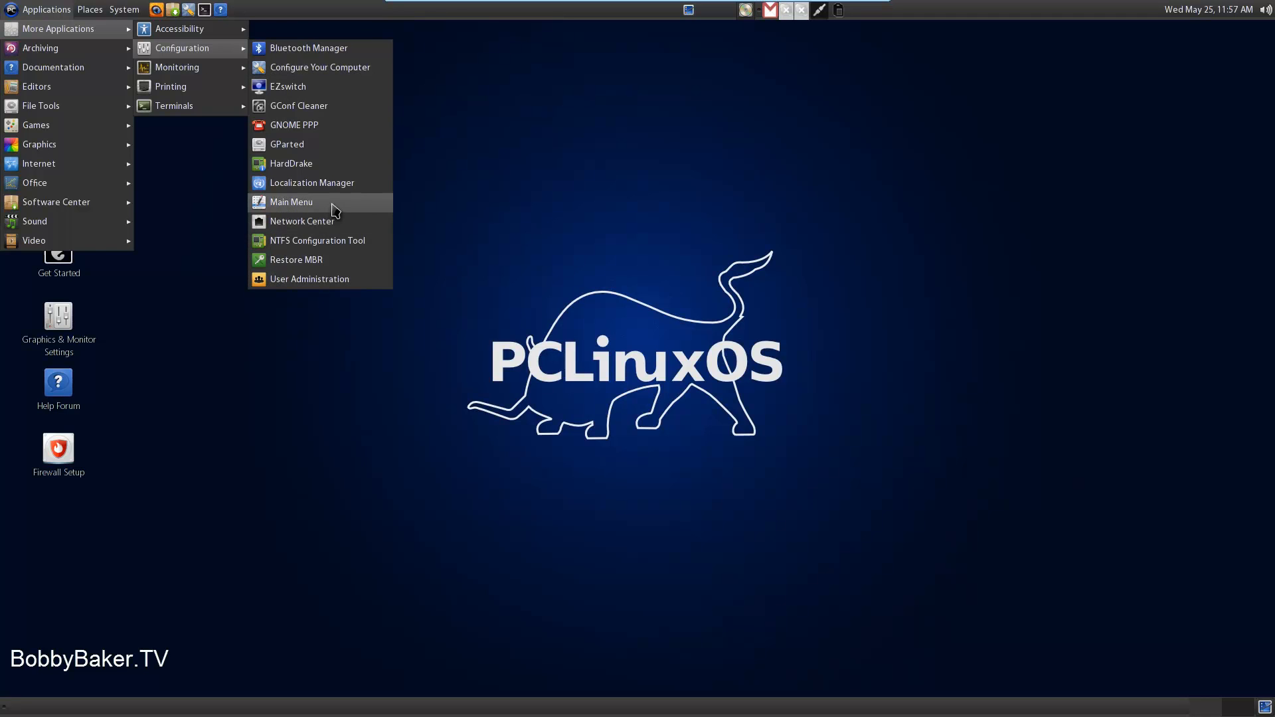
{"action": "mouse_move", "coordinate": [320, 68]}
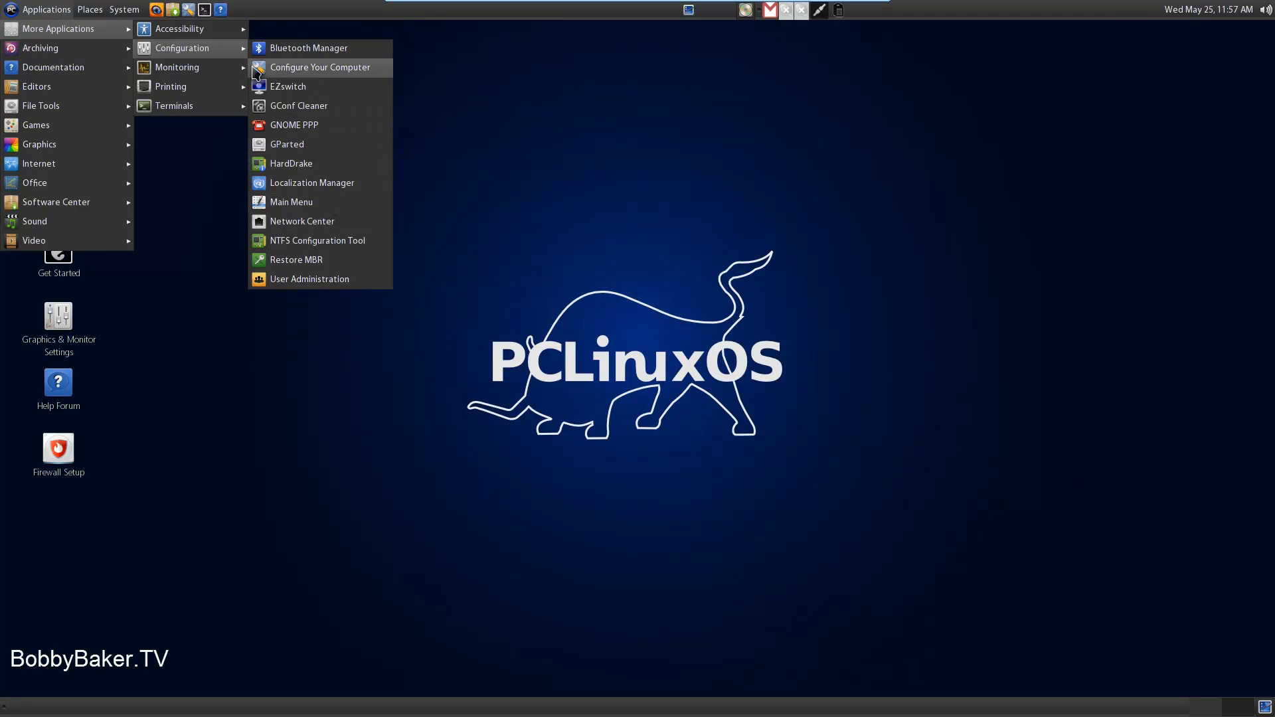
{"action": "mouse_move", "coordinate": [177, 67]}
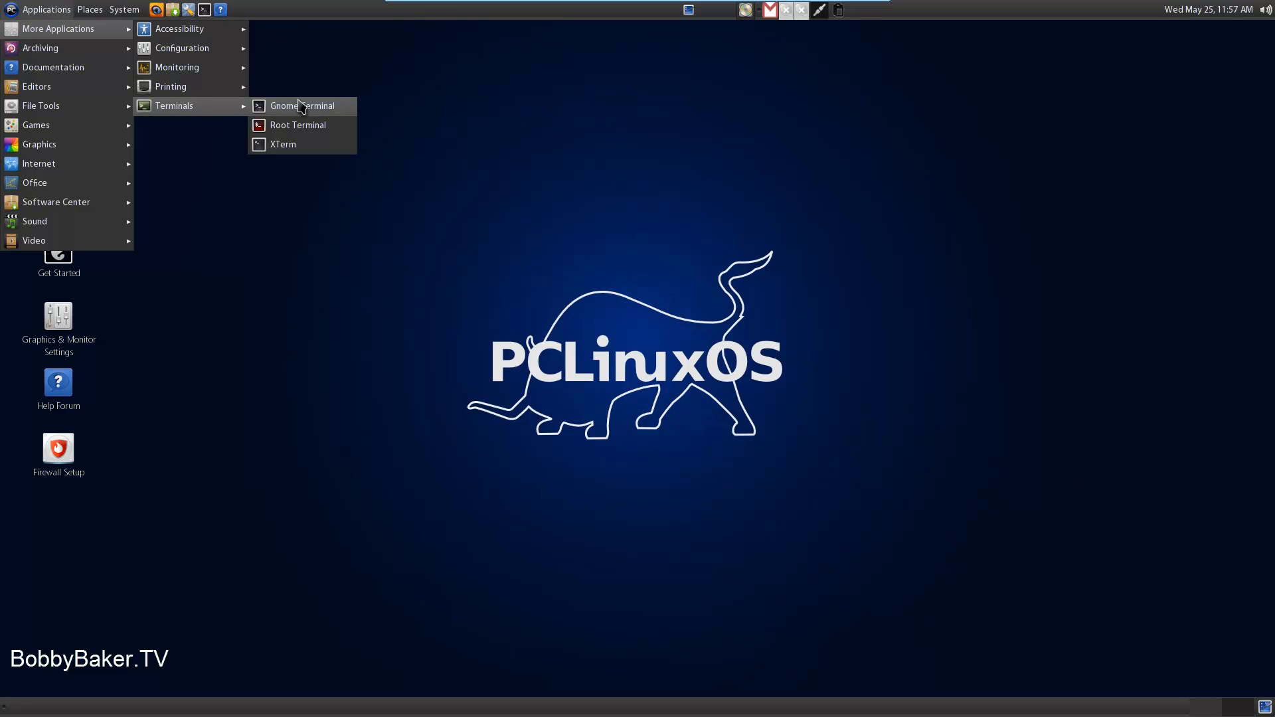
{"action": "mouse_move", "coordinate": [308, 121]}
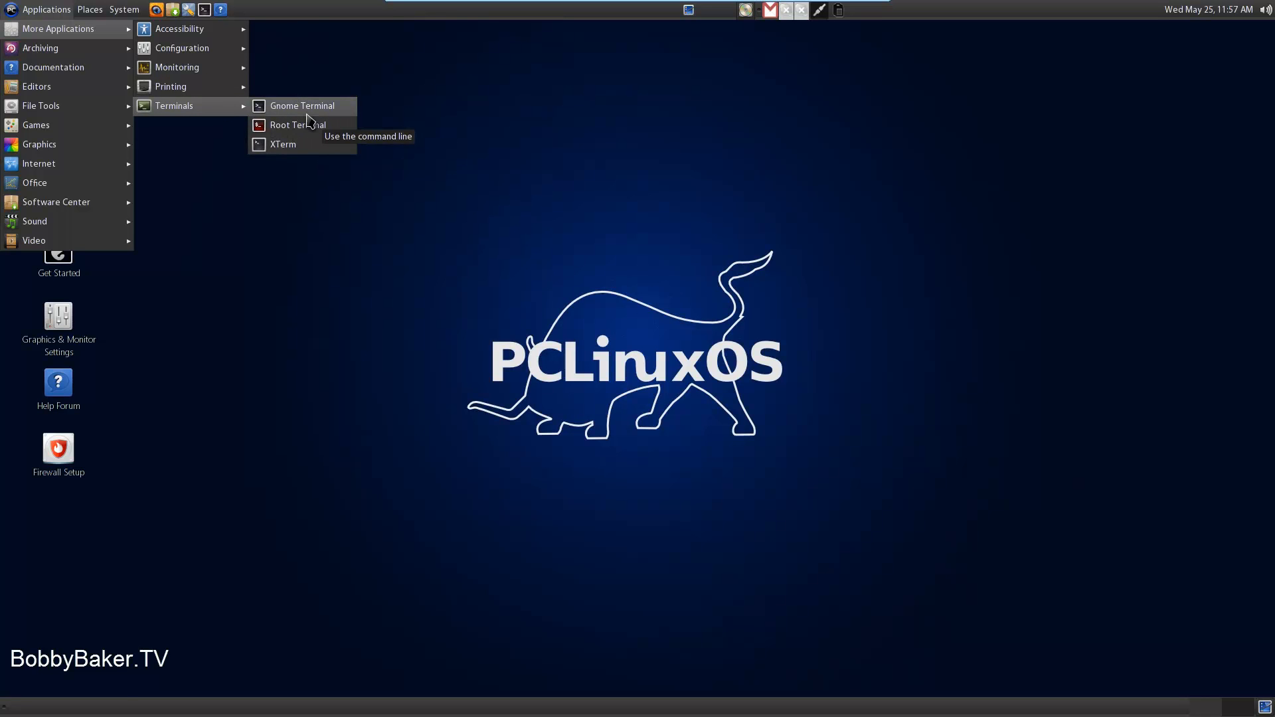
Launch GNOME Terminal and XTerm, placing the XTerm window beside the terminal.
{"action": "left_click", "coordinate": [301, 106]}
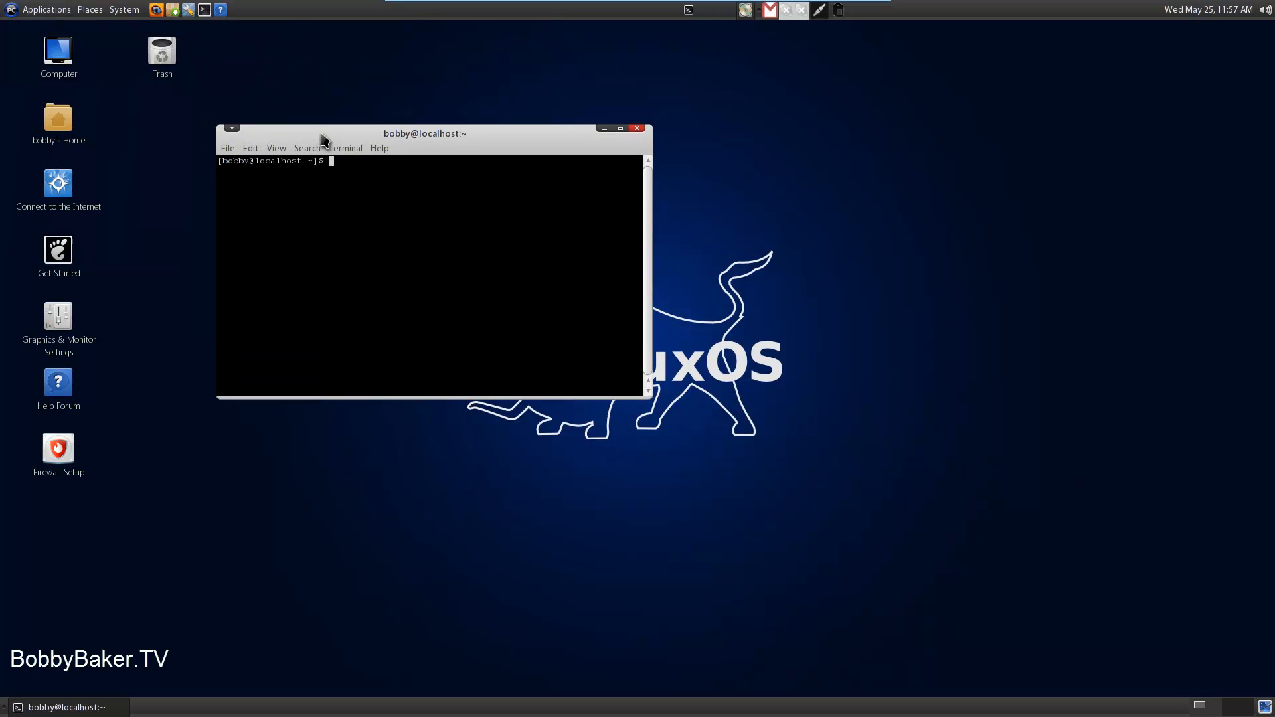
{"action": "left_click", "coordinate": [47, 9]}
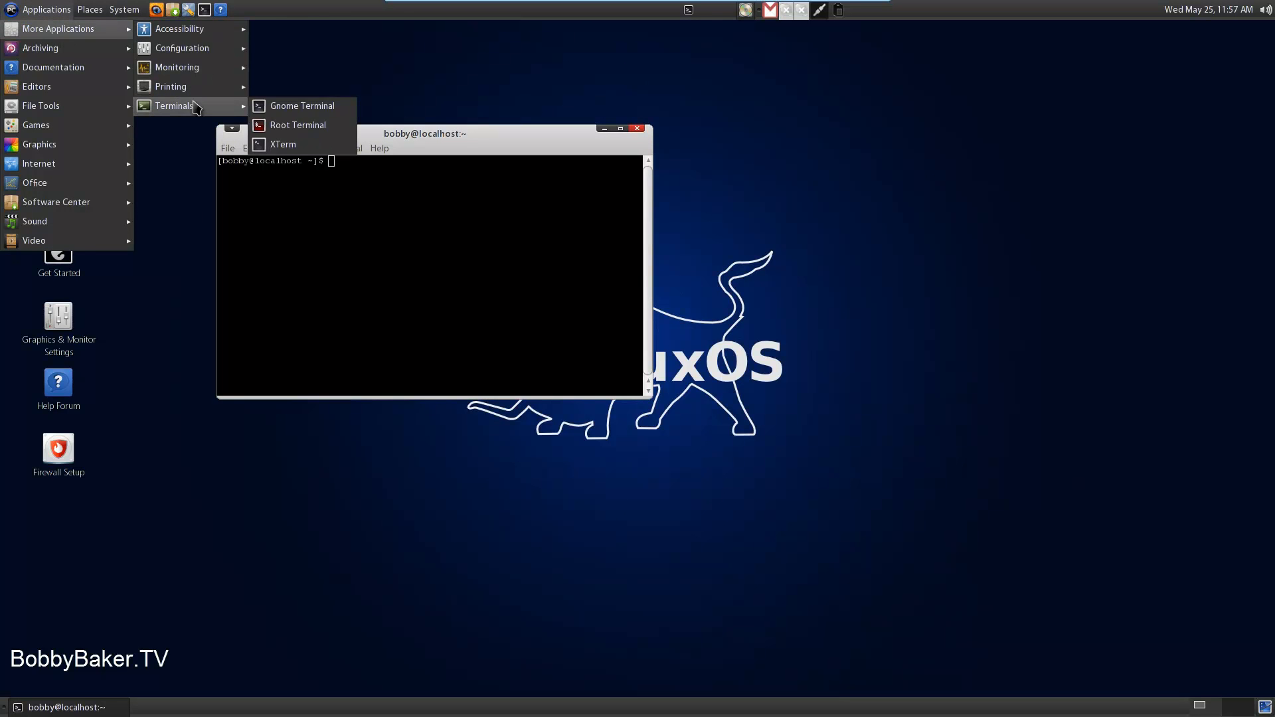
{"action": "left_click", "coordinate": [282, 145]}
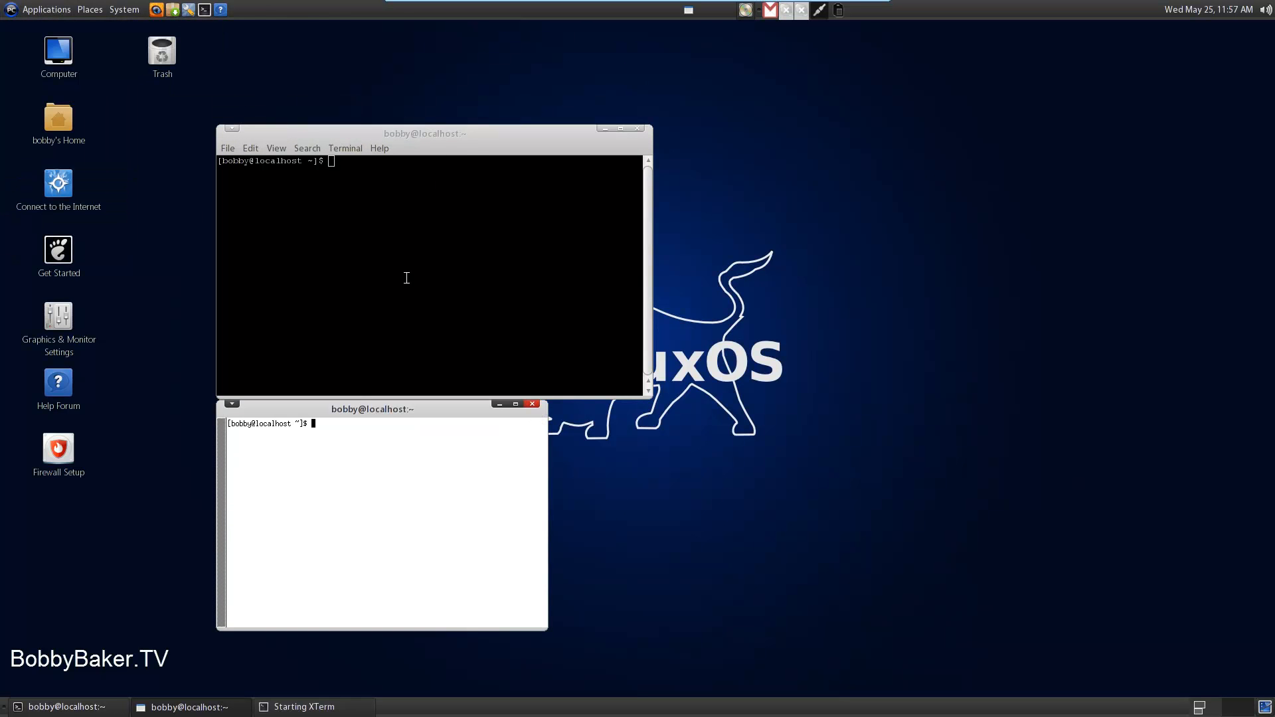
{"action": "left_click_drag", "start_coordinate": [373, 409], "coordinate": [830, 113]}
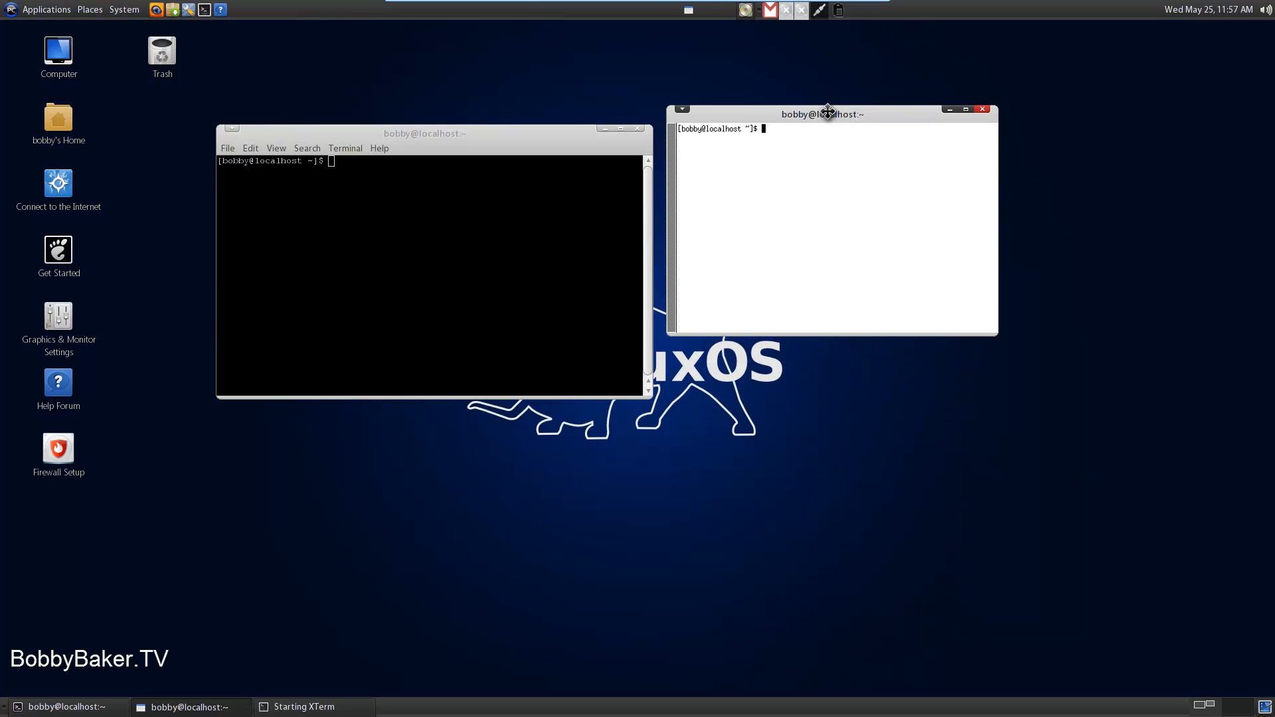
{"action": "left_click_drag", "start_coordinate": [828, 113], "coordinate": [927, 151]}
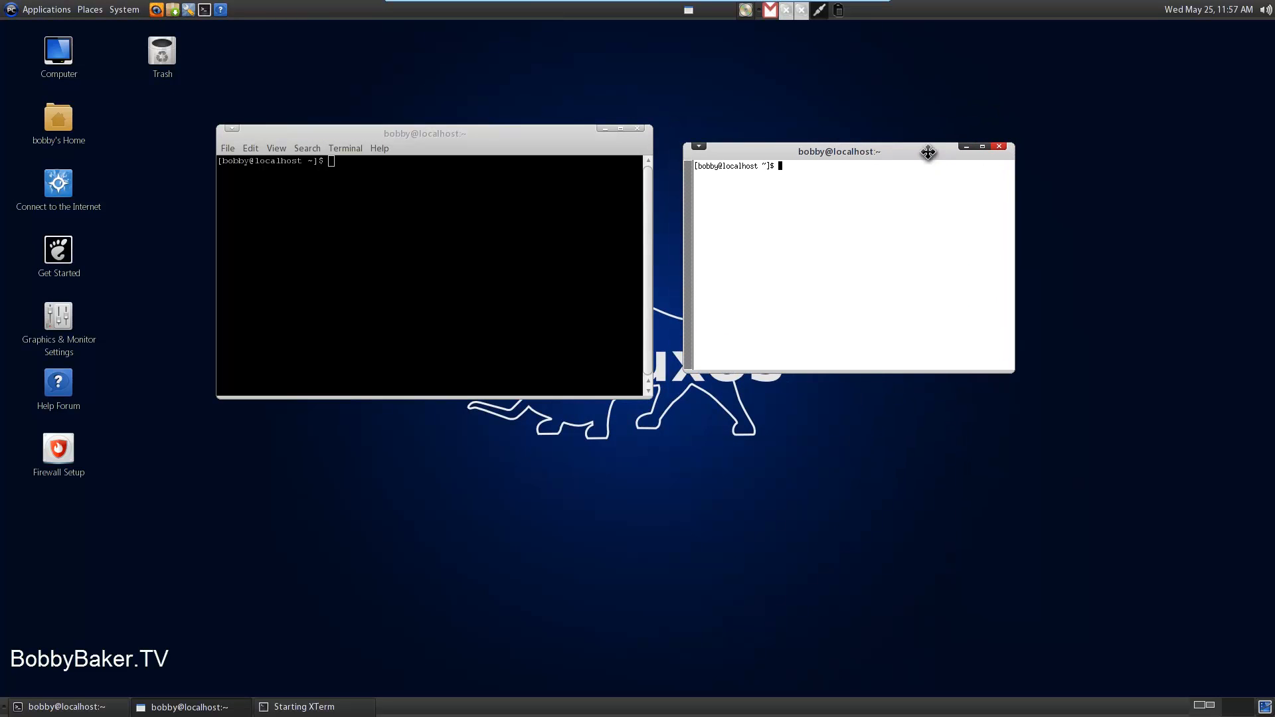
Launch Root Terminal with the administrator password, then close one black terminal window.
{"action": "left_click", "coordinate": [47, 8]}
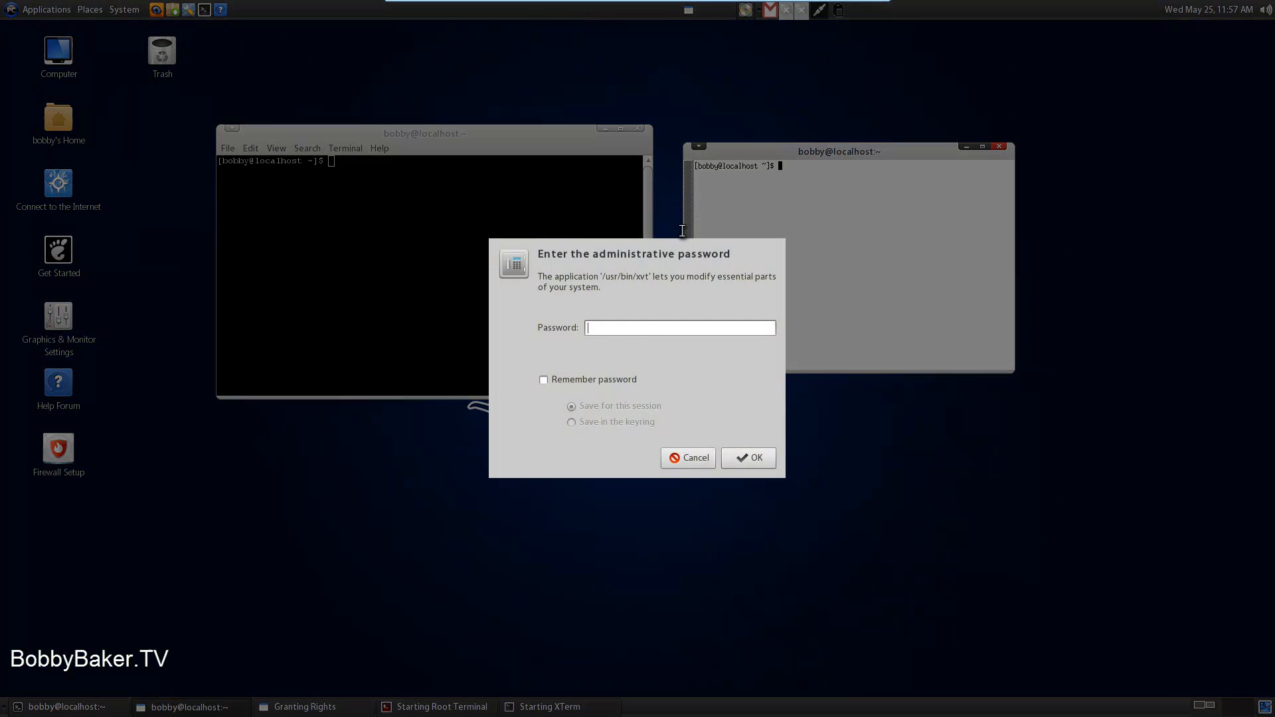
{"action": "type", "text": "••••"}
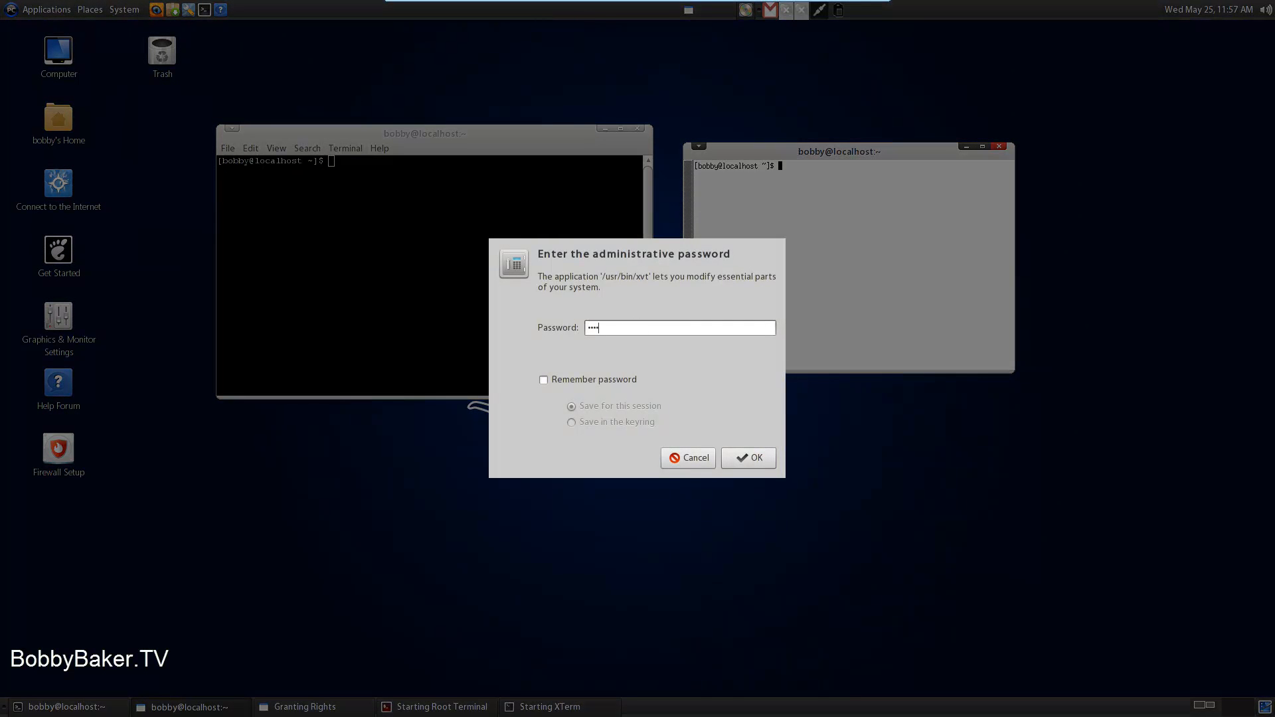
{"action": "left_click", "coordinate": [747, 457]}
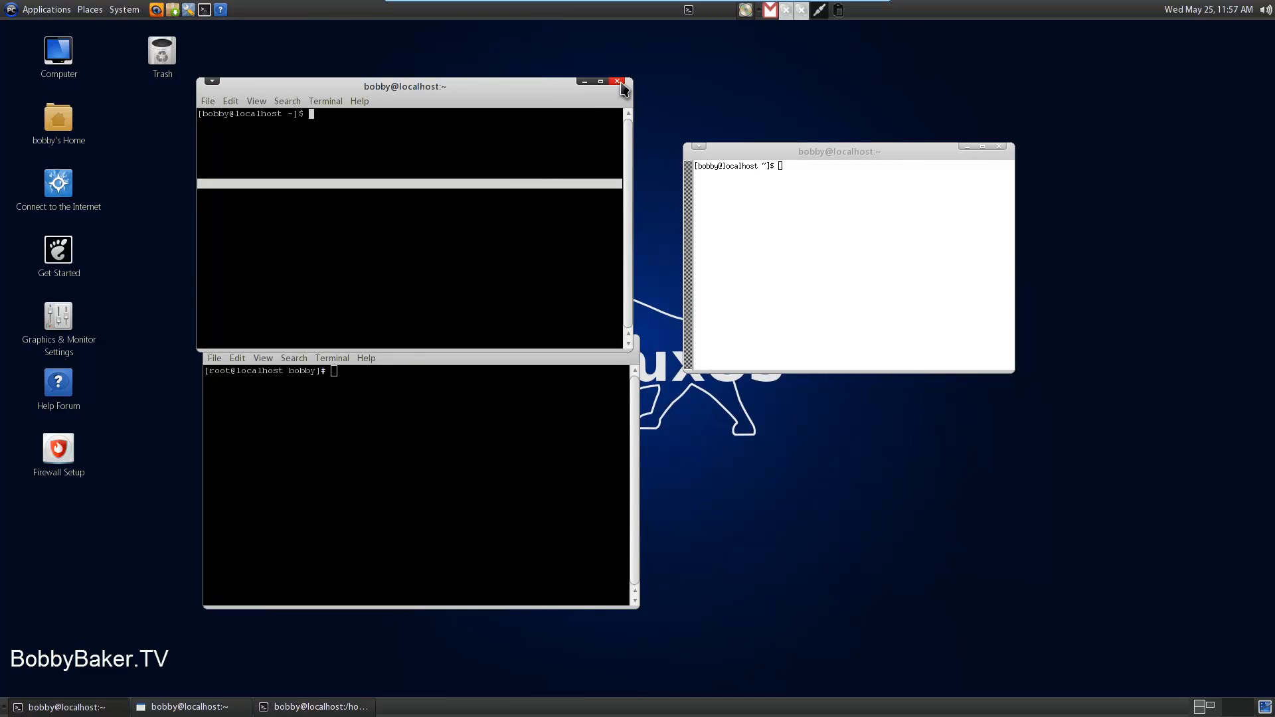
{"action": "left_click", "coordinate": [619, 81]}
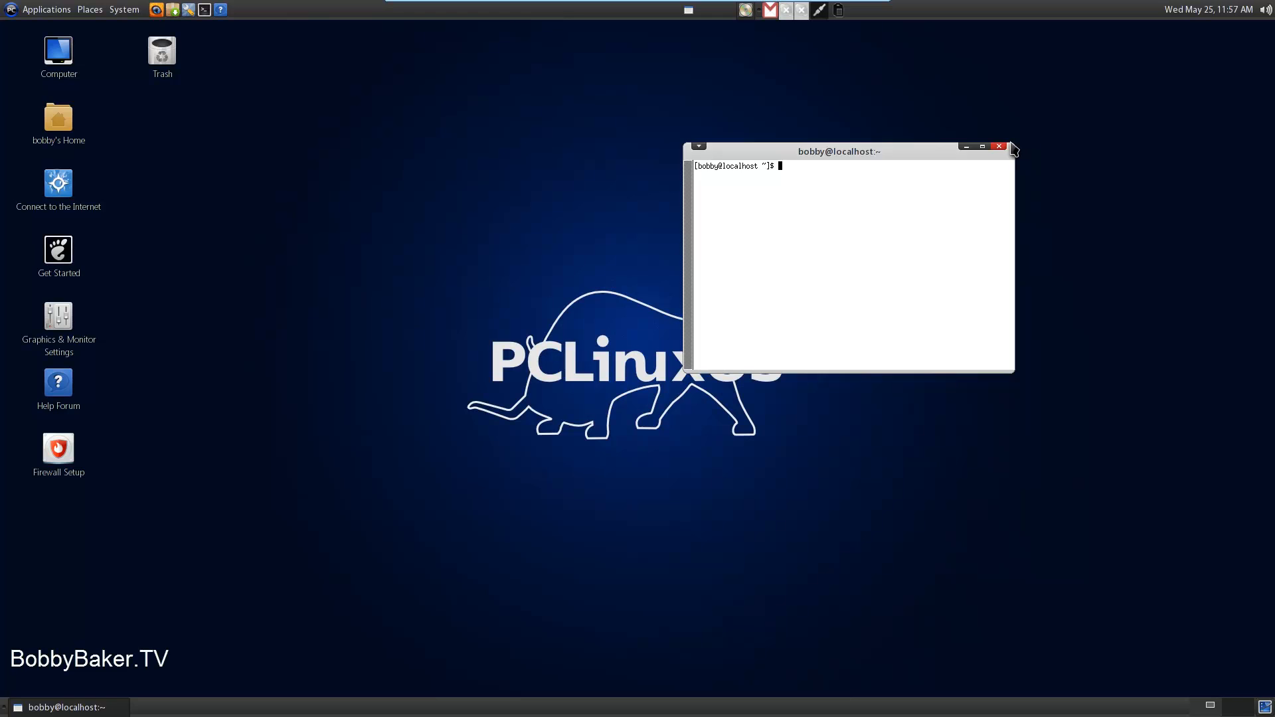
Close the last terminal, then launch and close Brasero.
{"action": "left_click", "coordinate": [46, 9]}
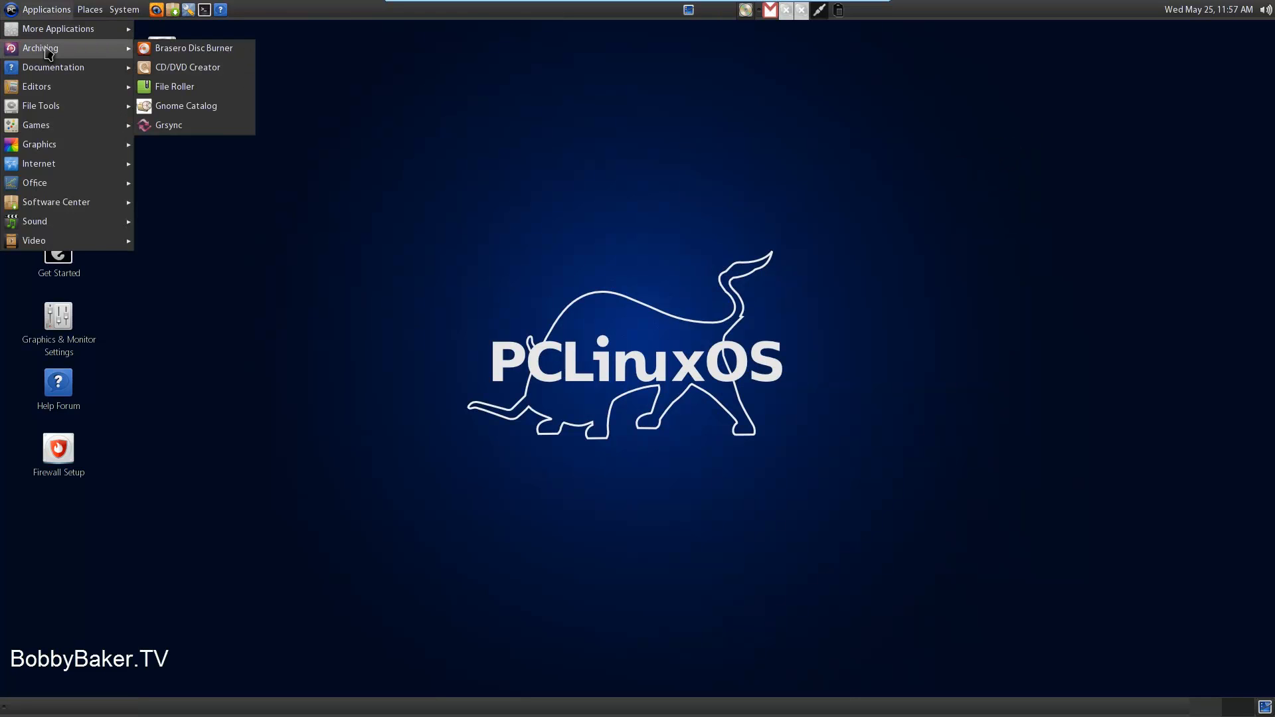
{"action": "mouse_move", "coordinate": [220, 66]}
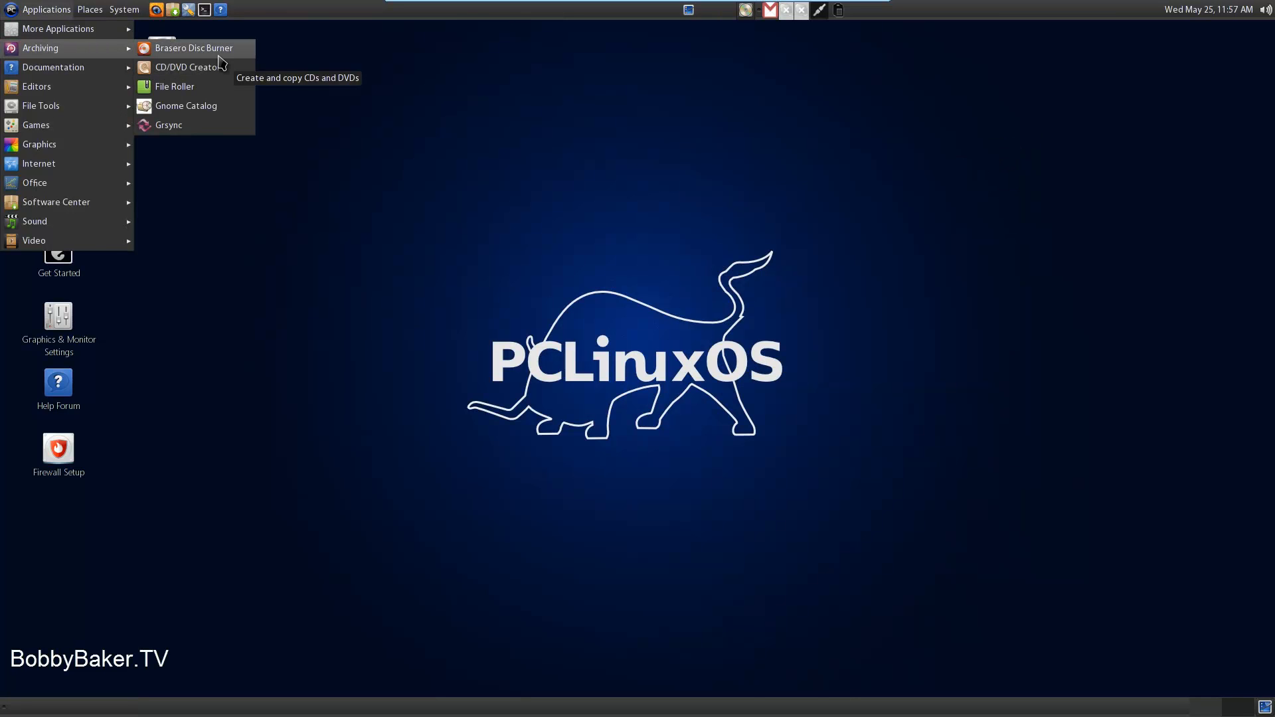
{"action": "left_click", "coordinate": [193, 47]}
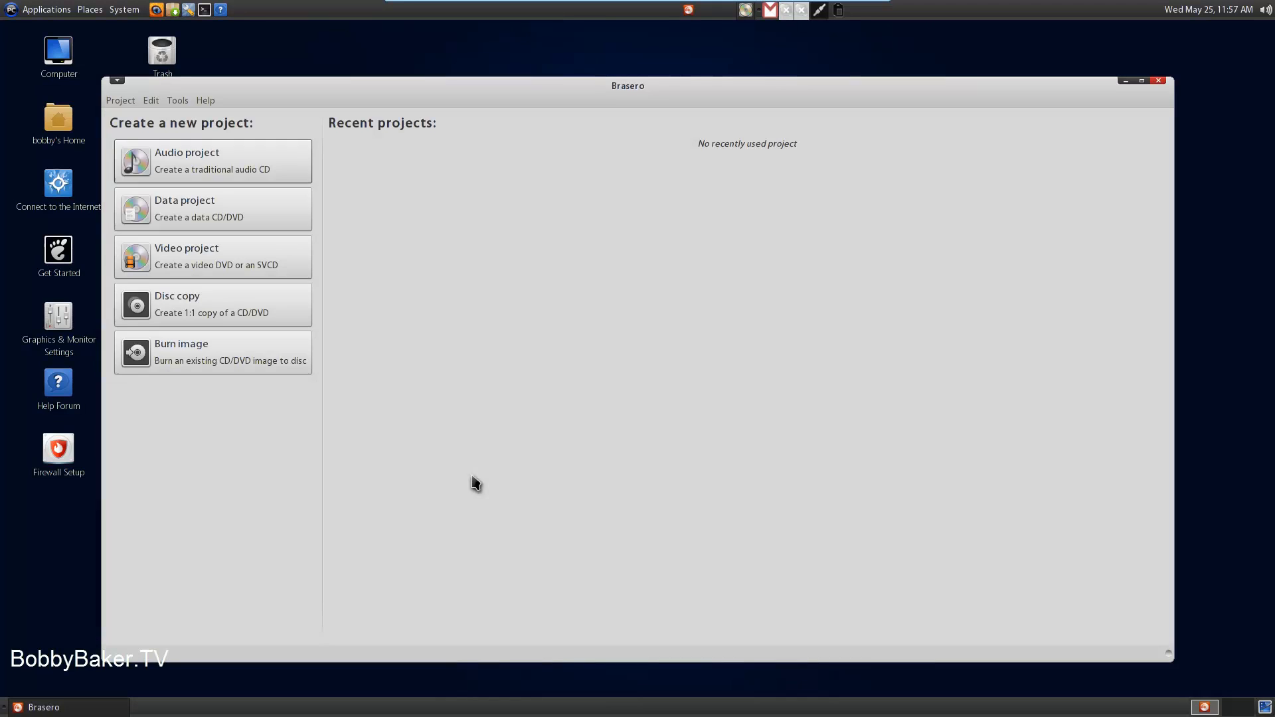
{"action": "mouse_move", "coordinate": [132, 88]}
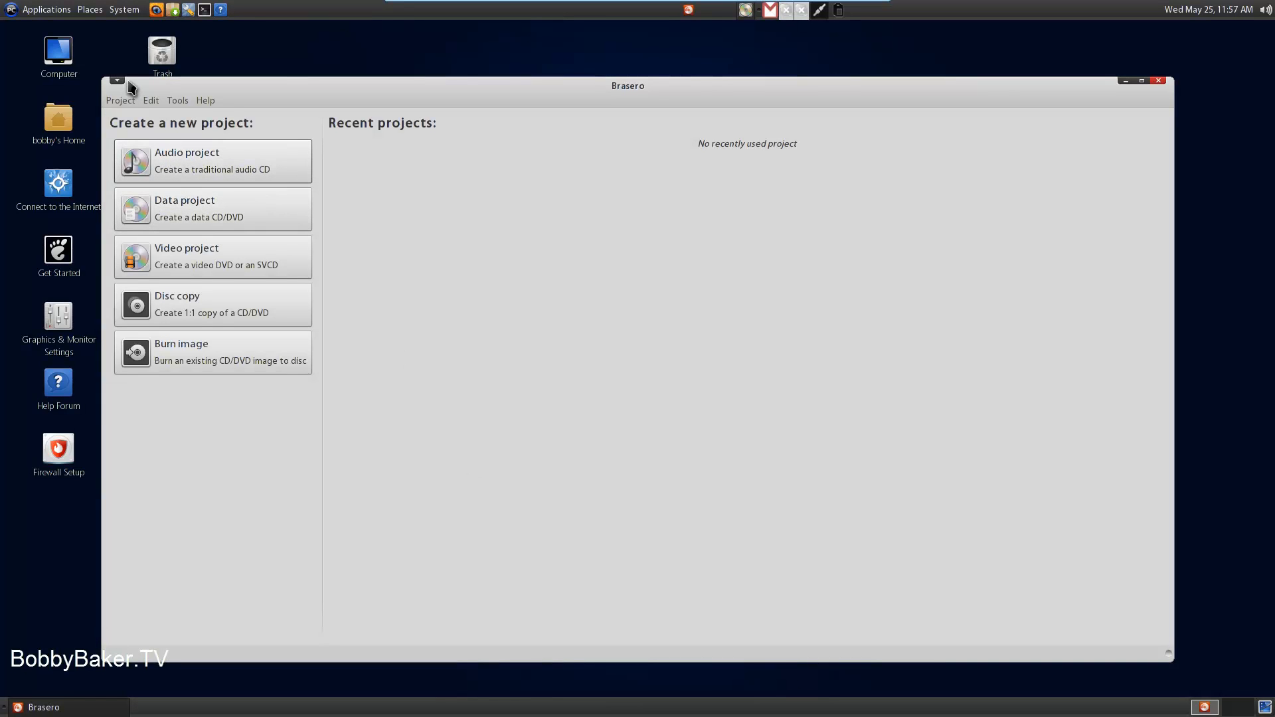
{"action": "left_click", "coordinate": [1126, 80]}
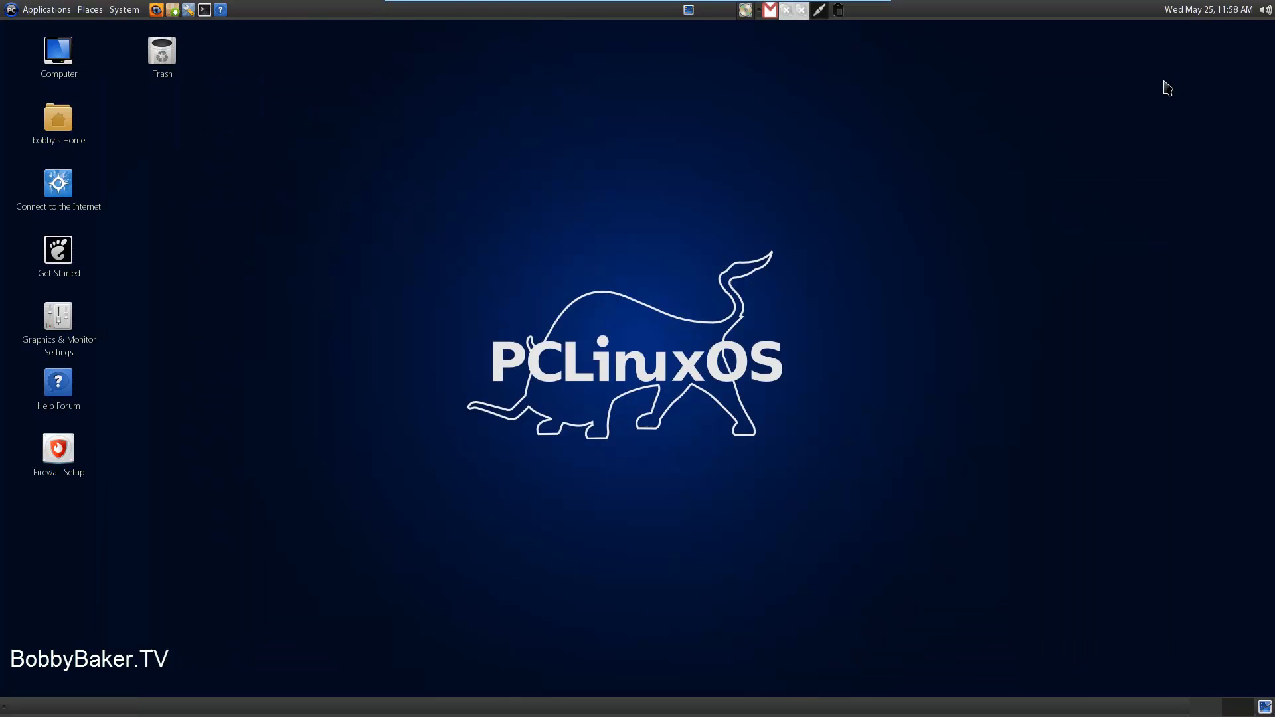
Launch and close Archive Manager, CD/DVD Creator and gedit in turn.
{"action": "left_click", "coordinate": [46, 9]}
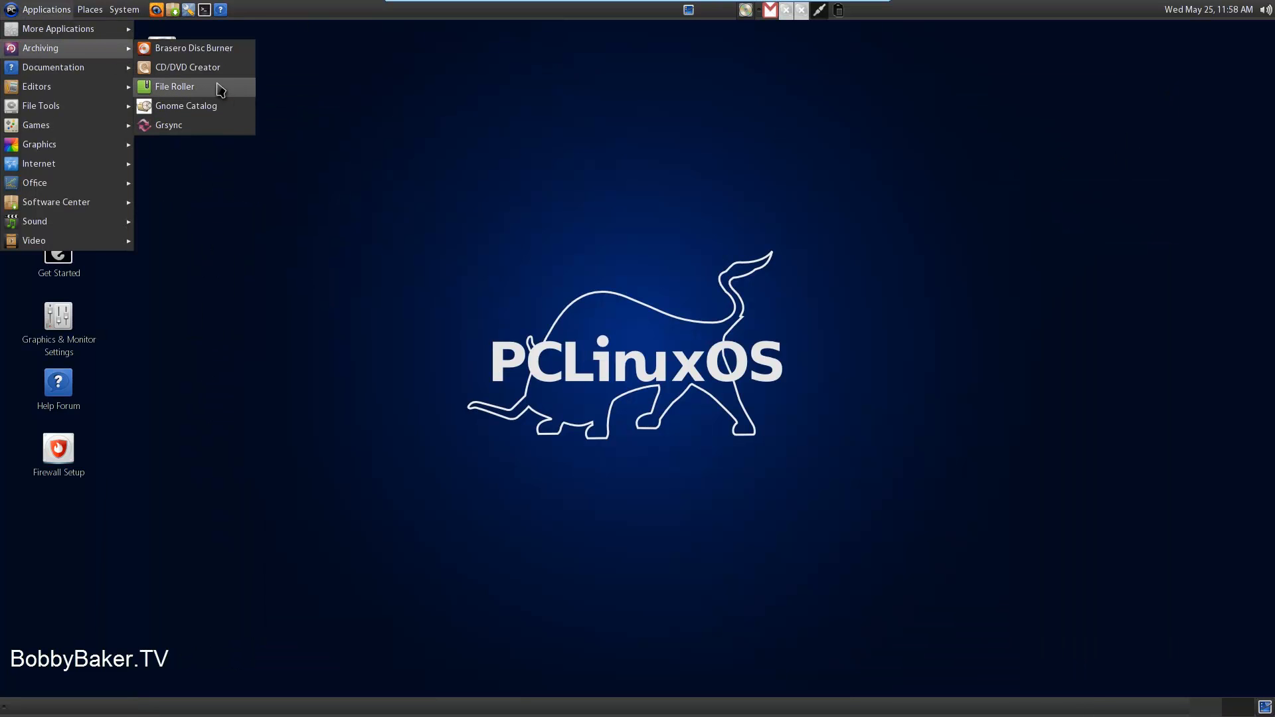
{"action": "left_click", "coordinate": [174, 87]}
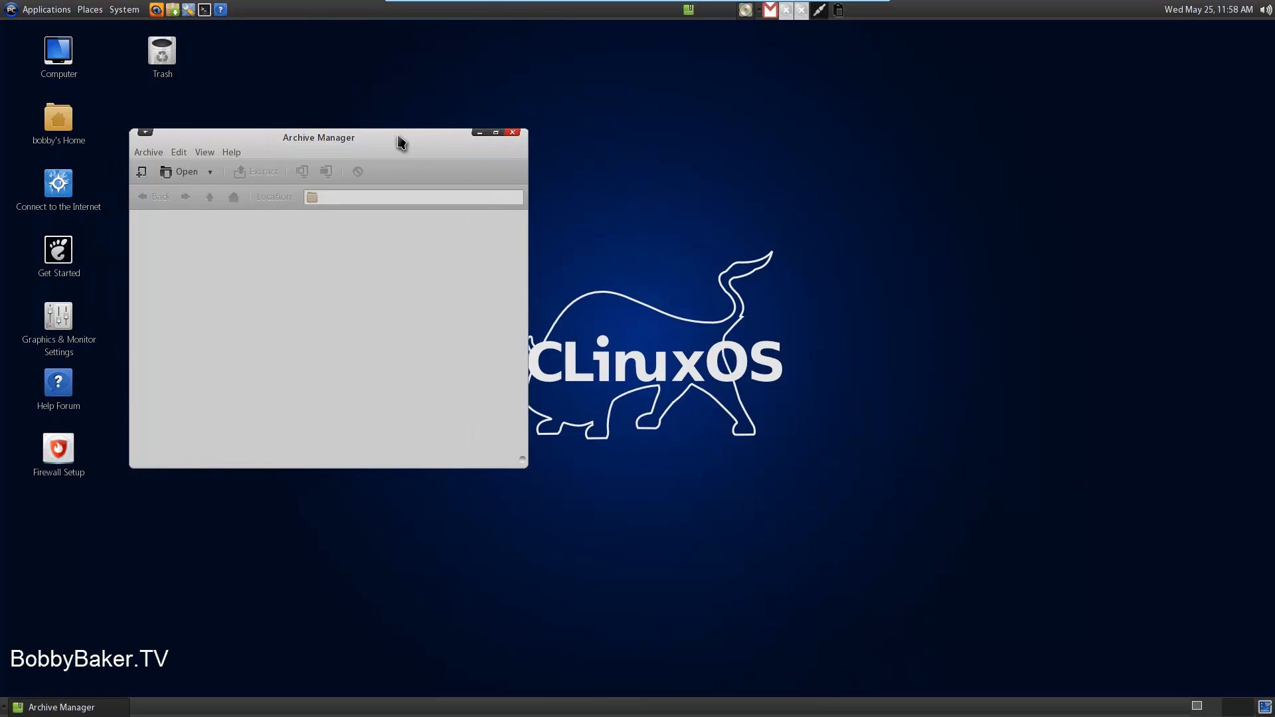
{"action": "left_click", "coordinate": [479, 133]}
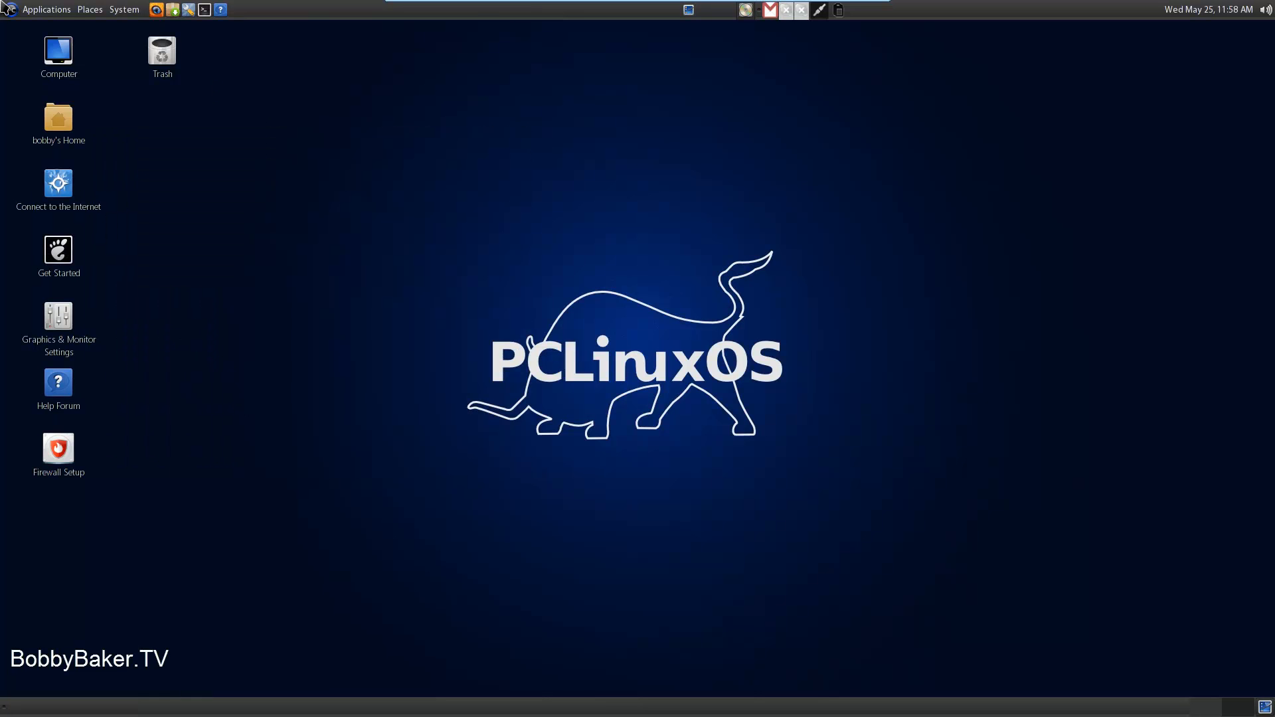
{"action": "left_click", "coordinate": [47, 9]}
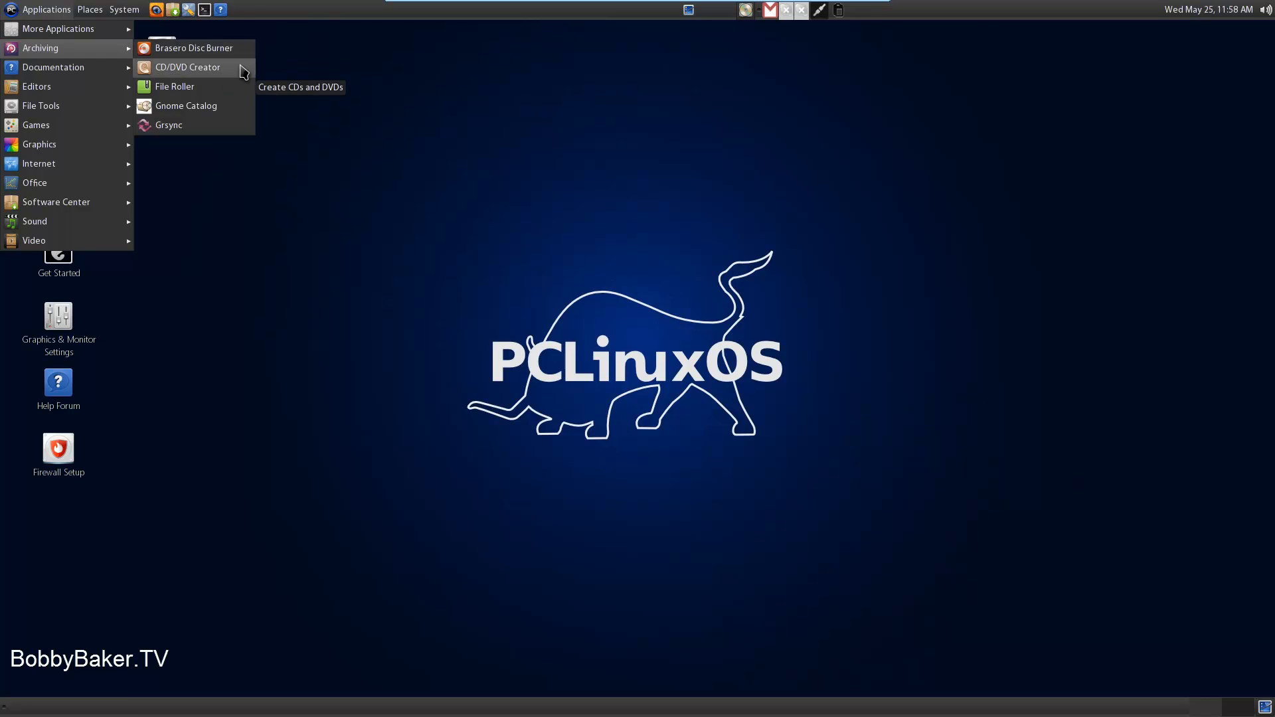
{"action": "left_click", "coordinate": [187, 66]}
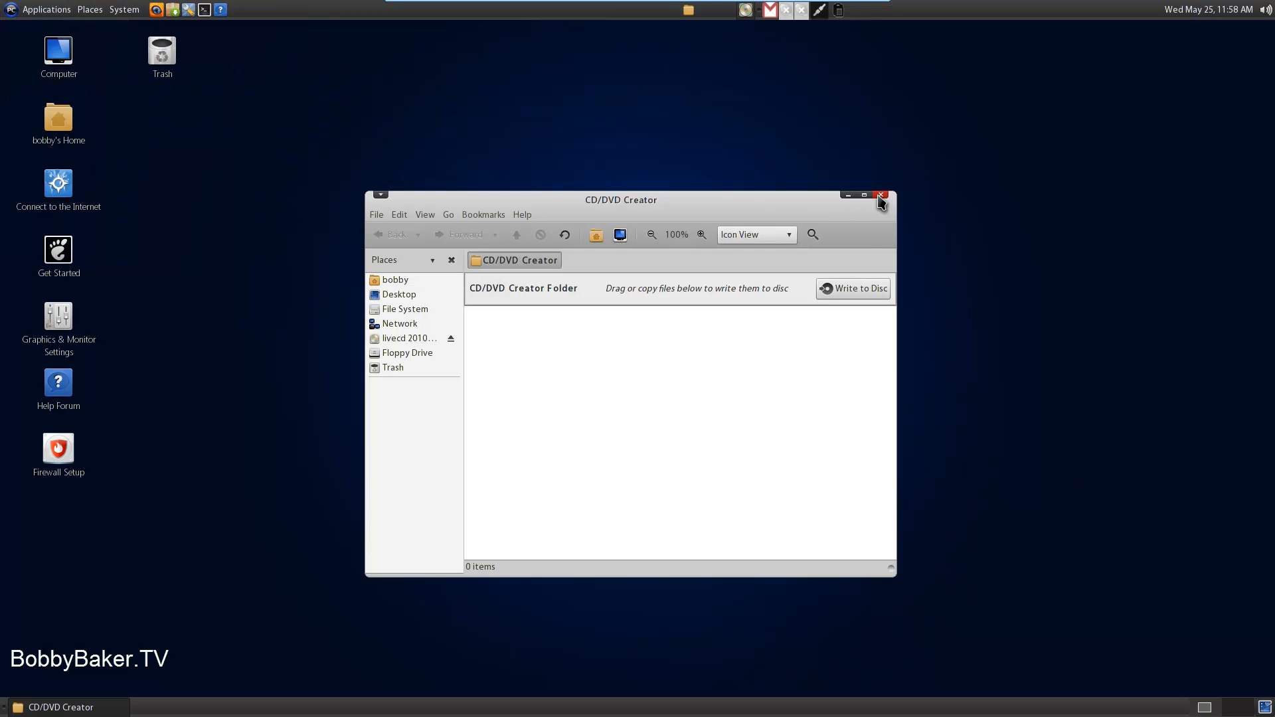
{"action": "left_click", "coordinate": [46, 9]}
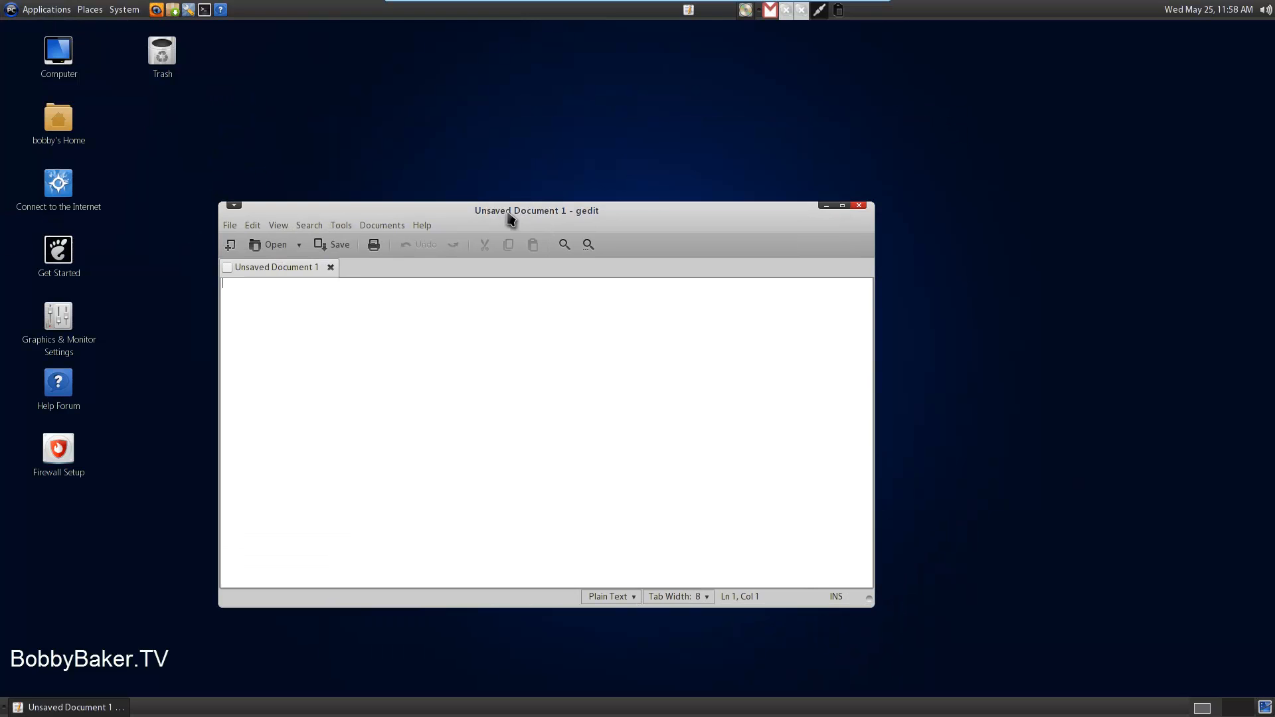
{"action": "left_click", "coordinate": [825, 205]}
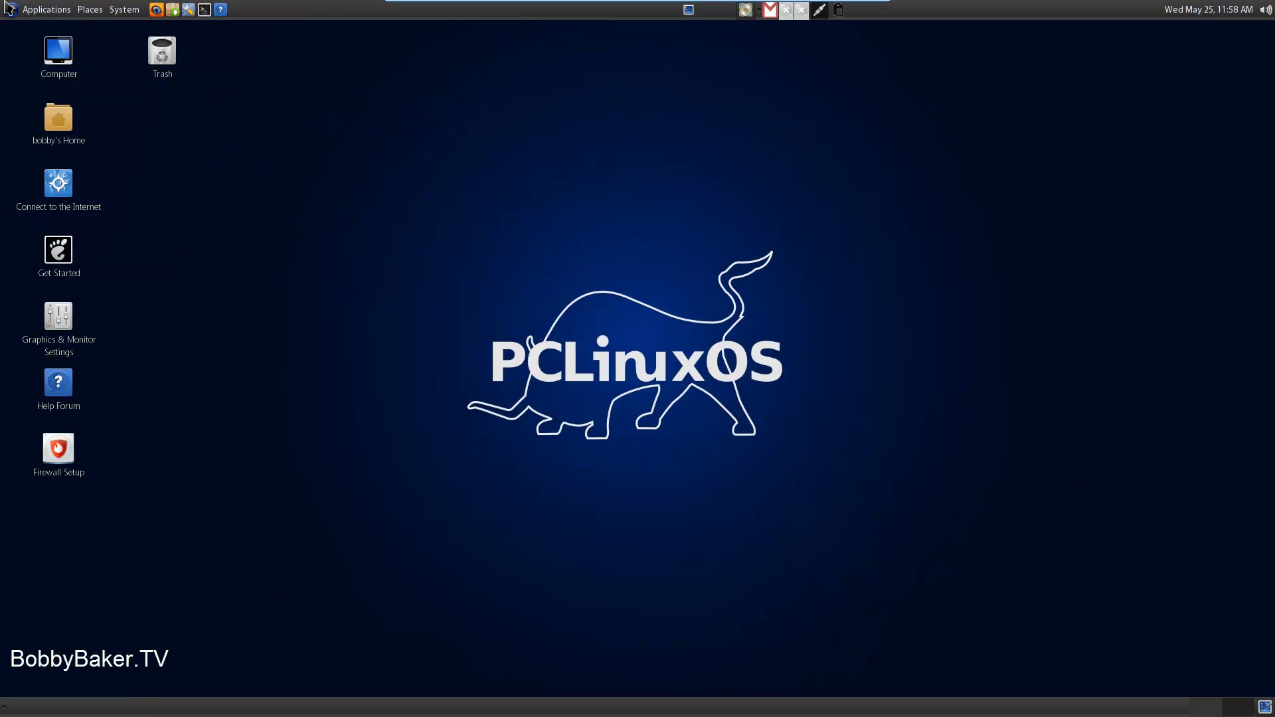
Launch and close Meld Diff Viewer from Editors, then Grsync from Archiving.
{"action": "left_click", "coordinate": [46, 9]}
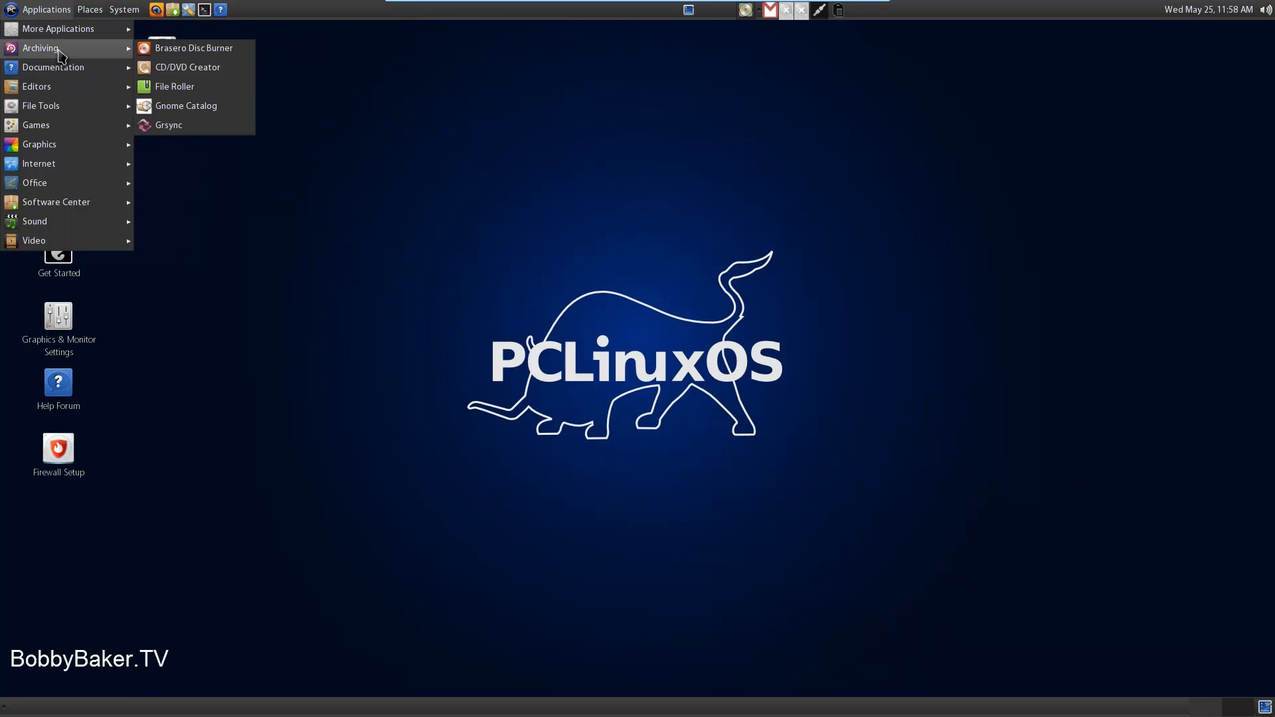
{"action": "mouse_move", "coordinate": [37, 86]}
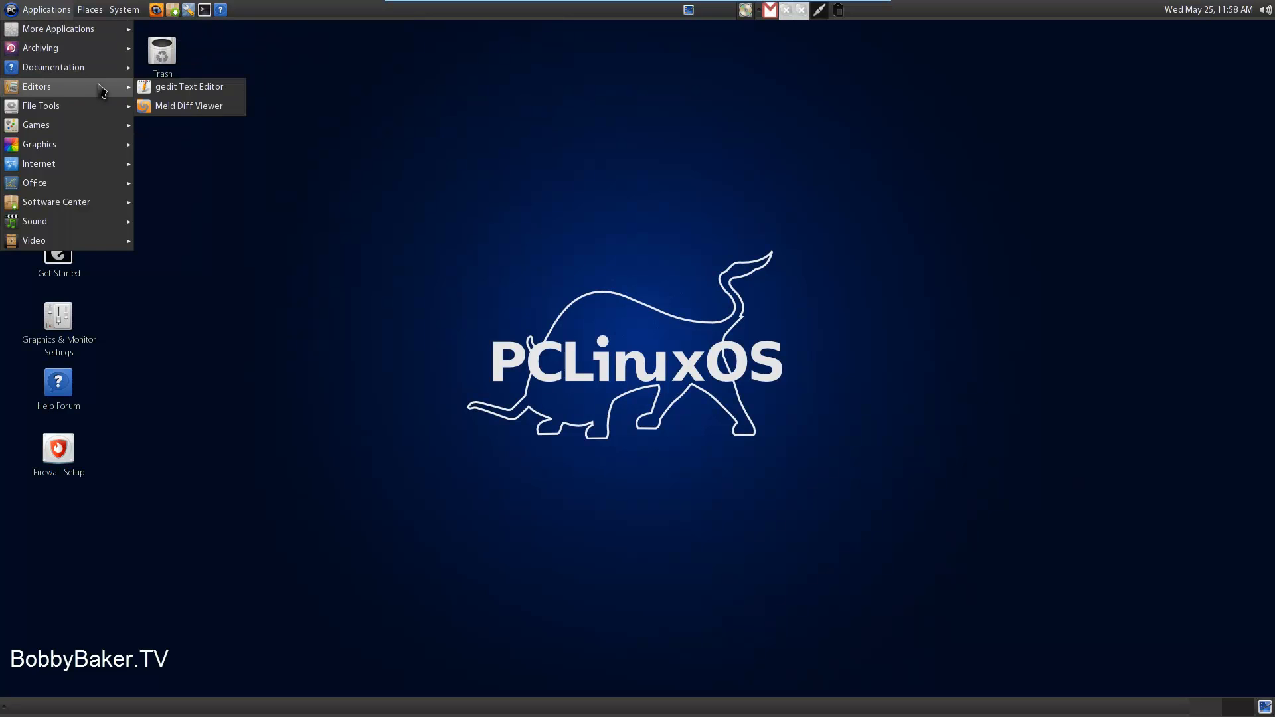
{"action": "left_click", "coordinate": [188, 105]}
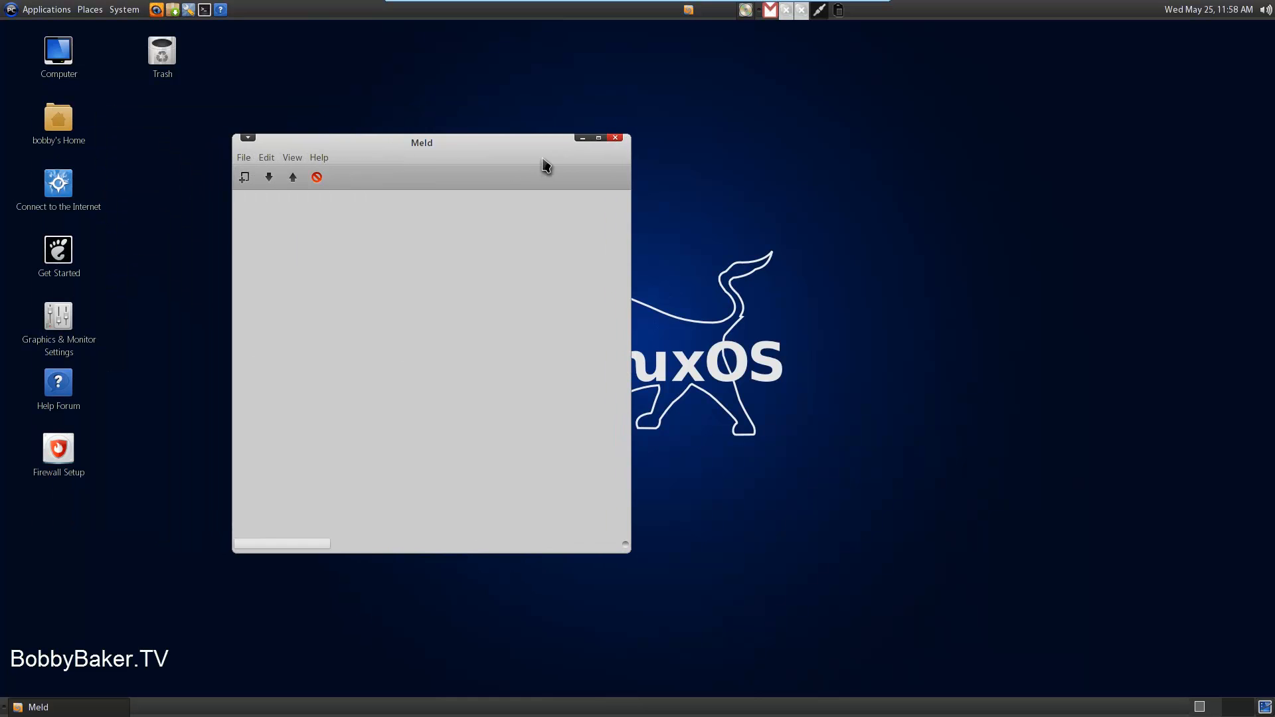
{"action": "left_click", "coordinate": [583, 138]}
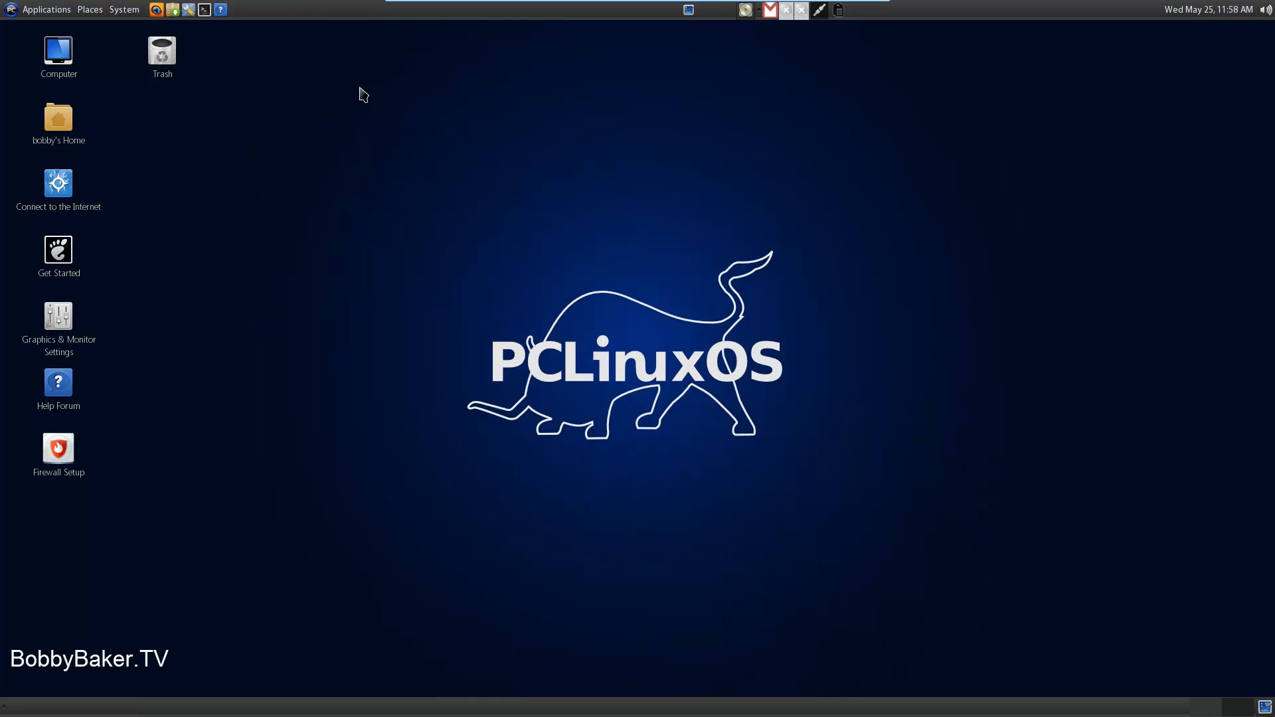
{"action": "left_click", "coordinate": [46, 9]}
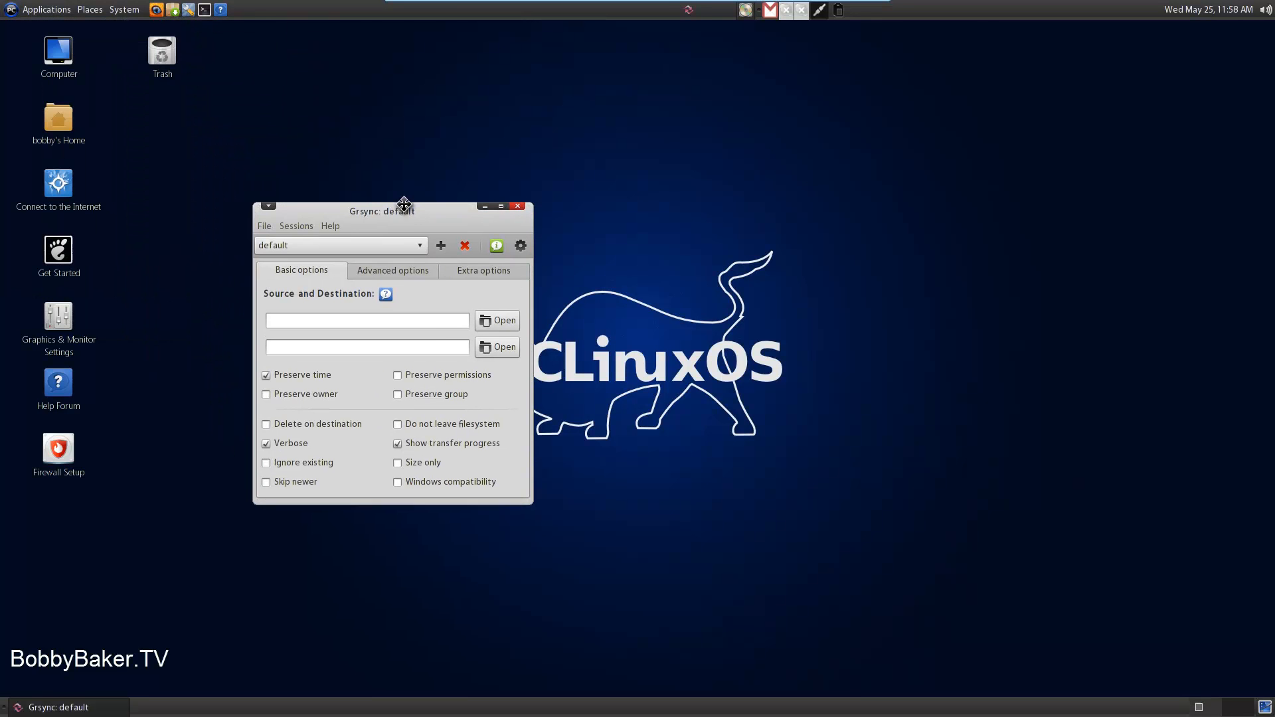
{"action": "left_click", "coordinate": [296, 225]}
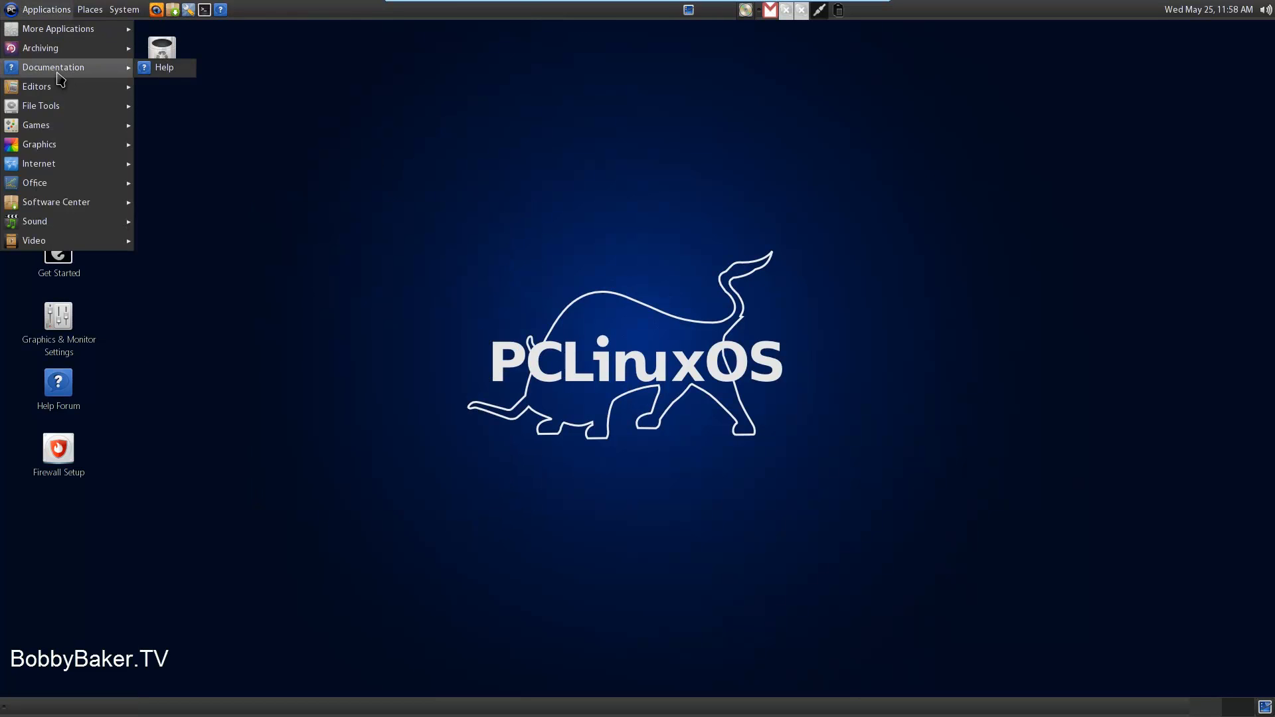
{"action": "mouse_move", "coordinate": [41, 105]}
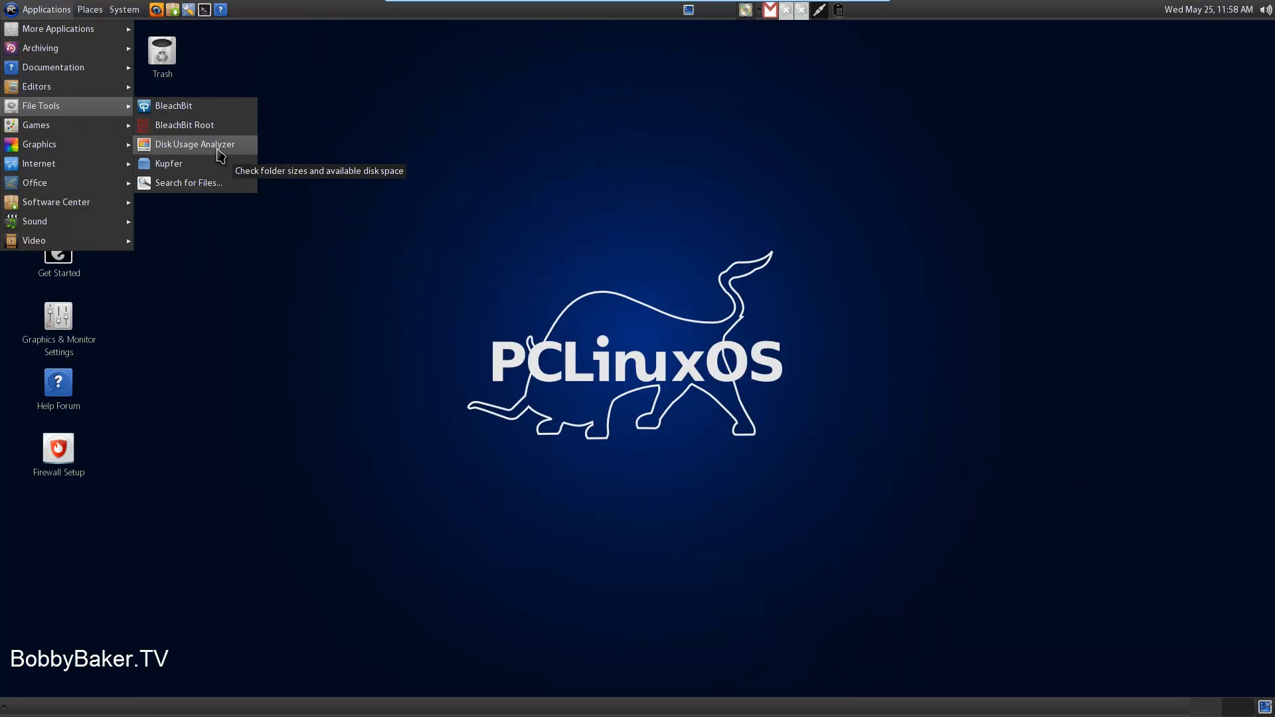
Launch Disk Usage Analyzer, view the 10.8 GB filesystem chart, then close it.
{"action": "left_click", "coordinate": [195, 144]}
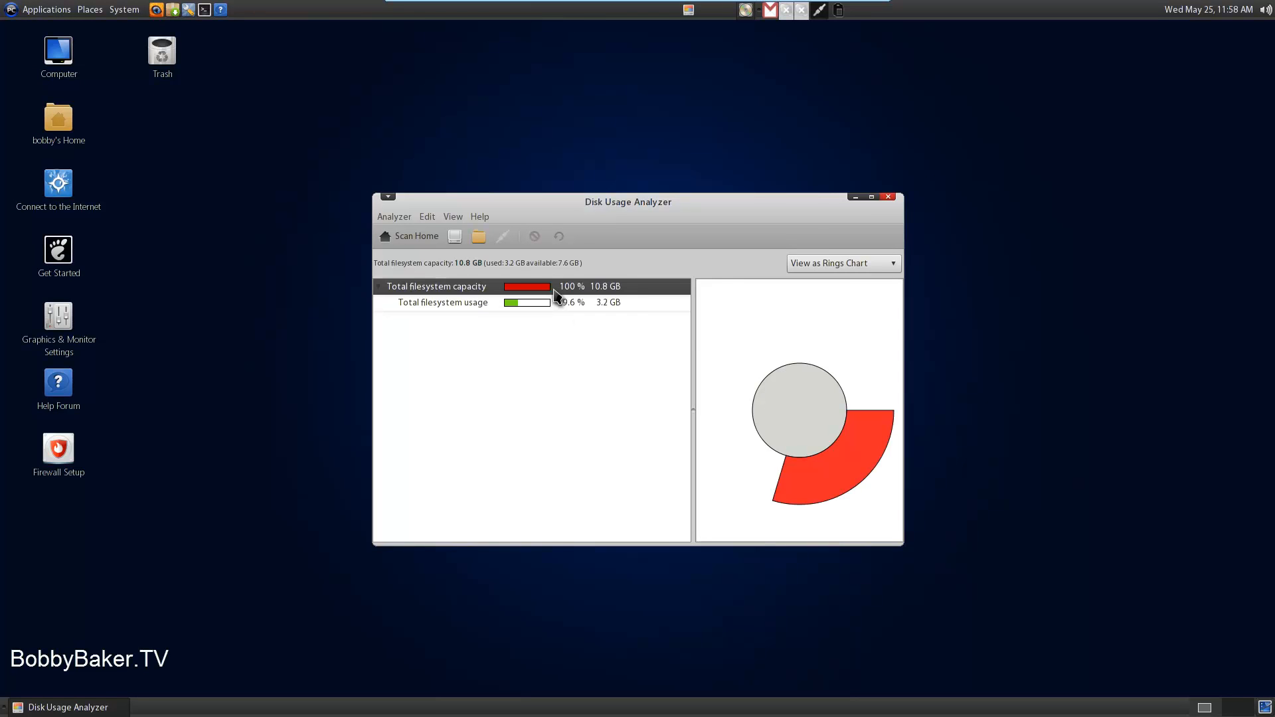
{"action": "left_click", "coordinate": [47, 9]}
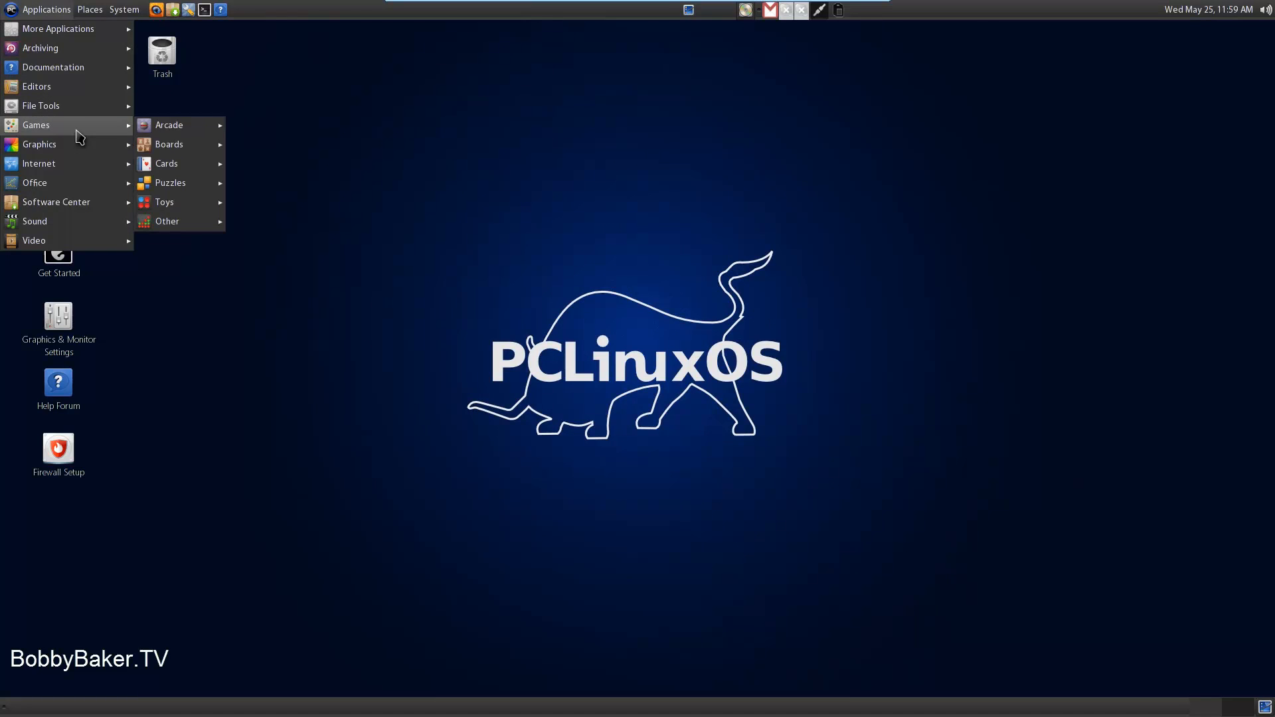
{"action": "mouse_move", "coordinate": [169, 124]}
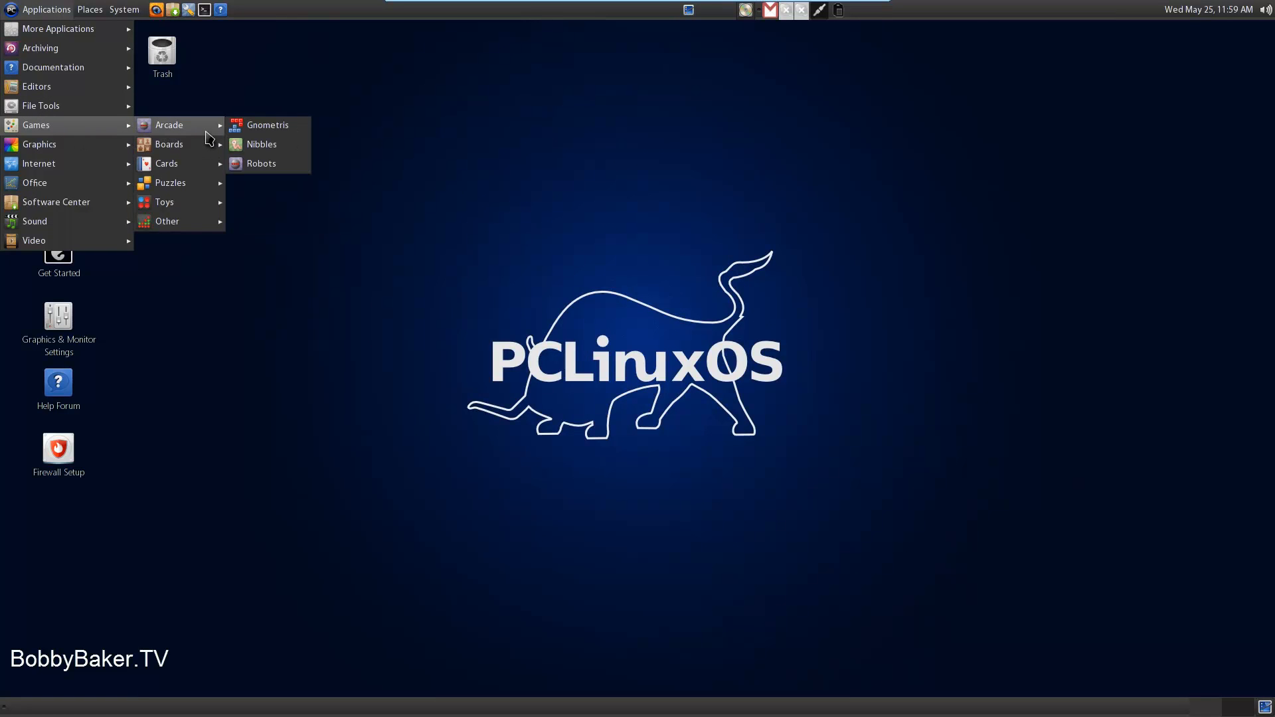
{"action": "mouse_move", "coordinate": [170, 163]}
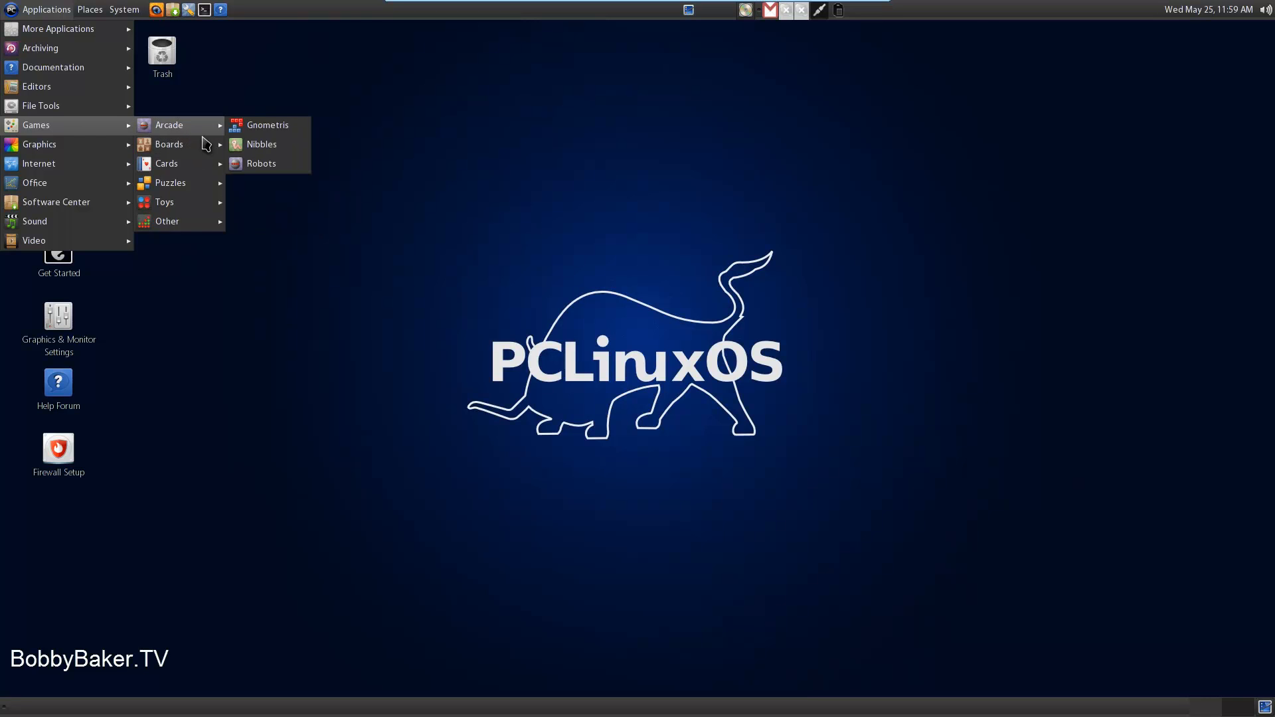
{"action": "mouse_move", "coordinate": [164, 202]}
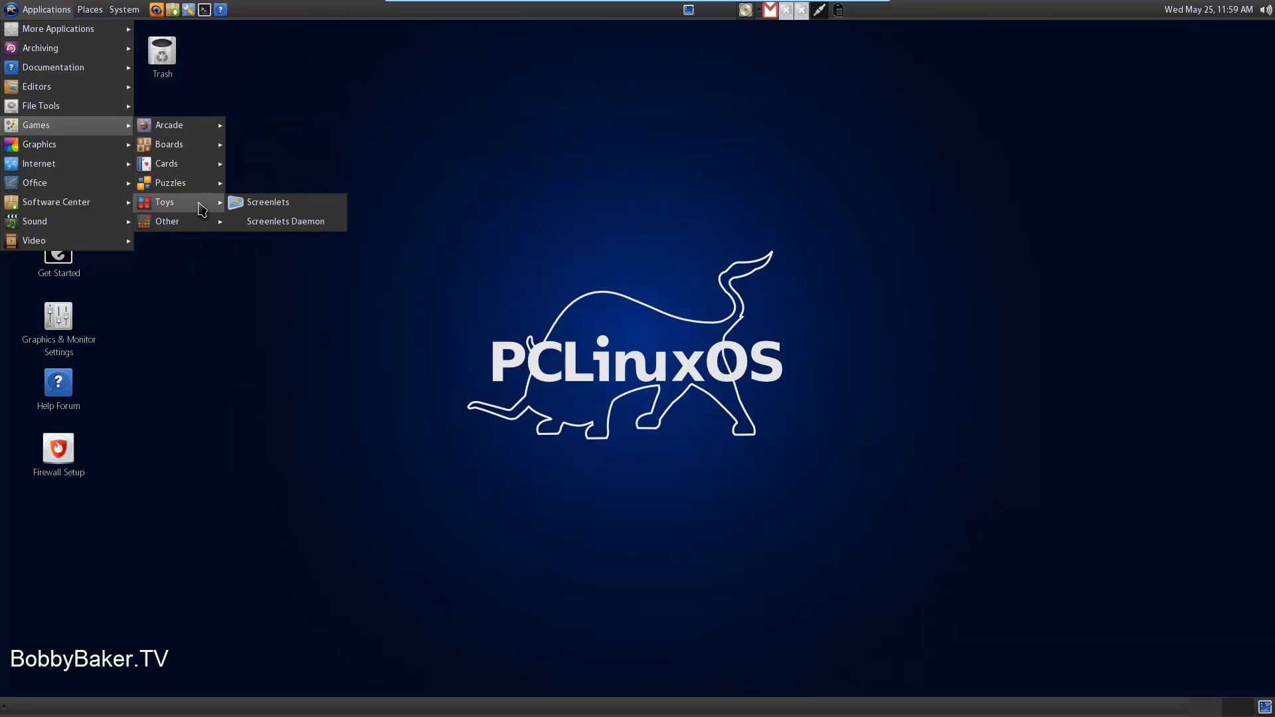
{"action": "mouse_move", "coordinate": [167, 221]}
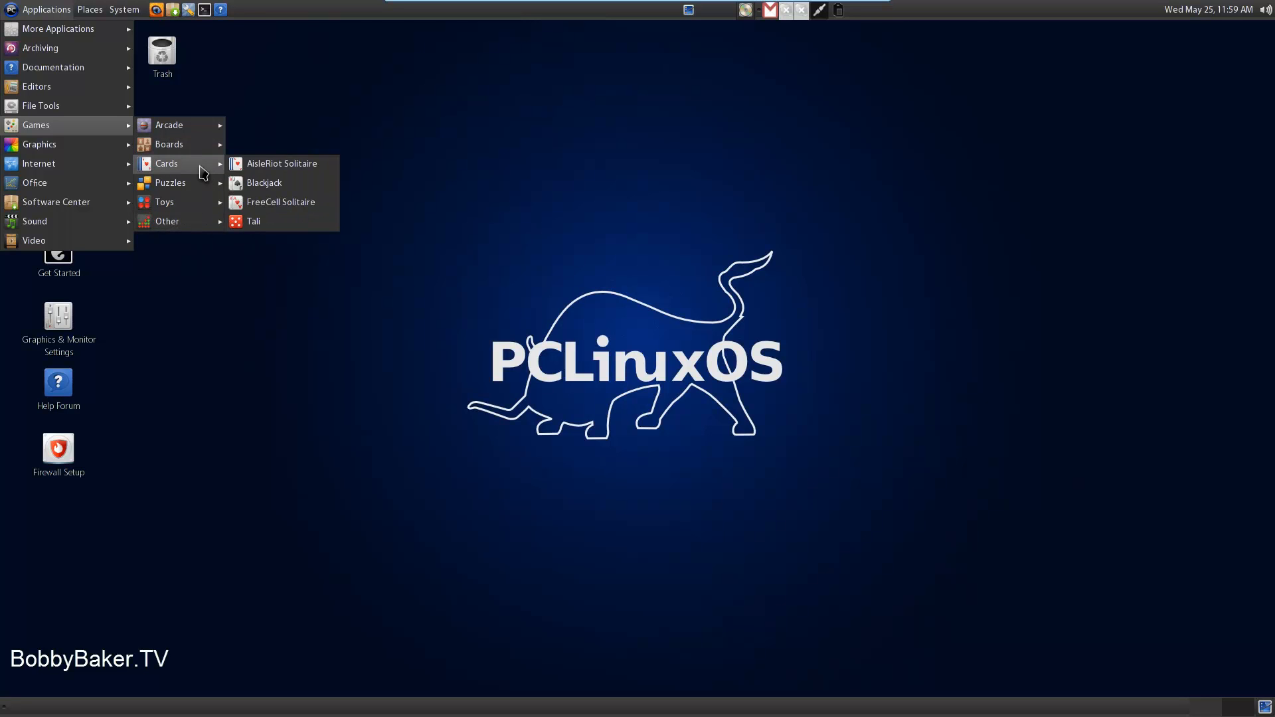
{"action": "mouse_move", "coordinate": [170, 124]}
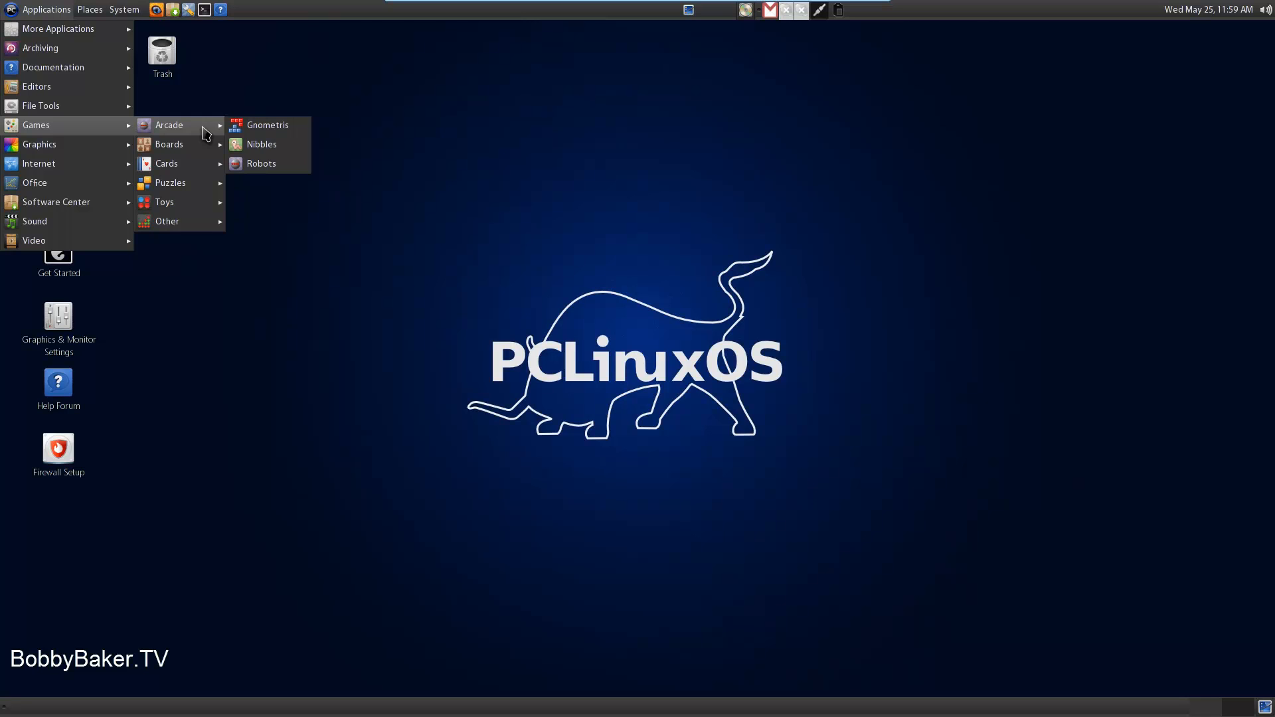
{"action": "mouse_move", "coordinate": [169, 144]}
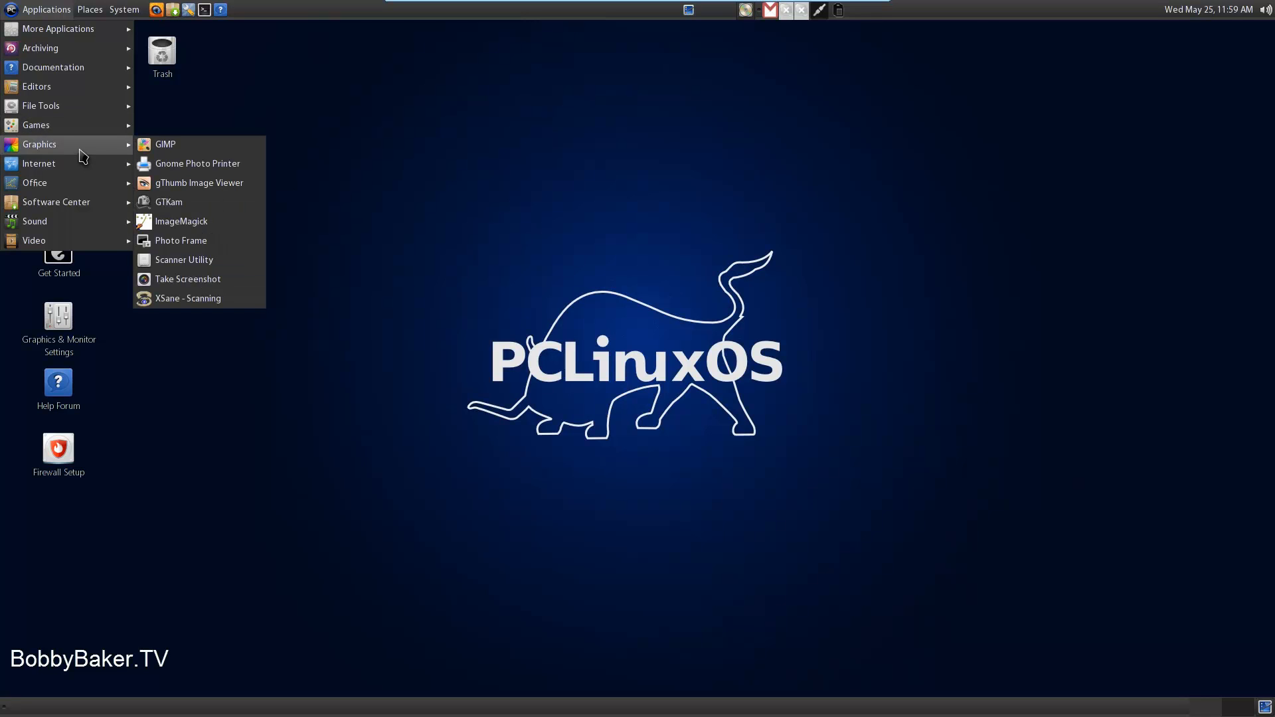
{"action": "mouse_move", "coordinate": [166, 144]}
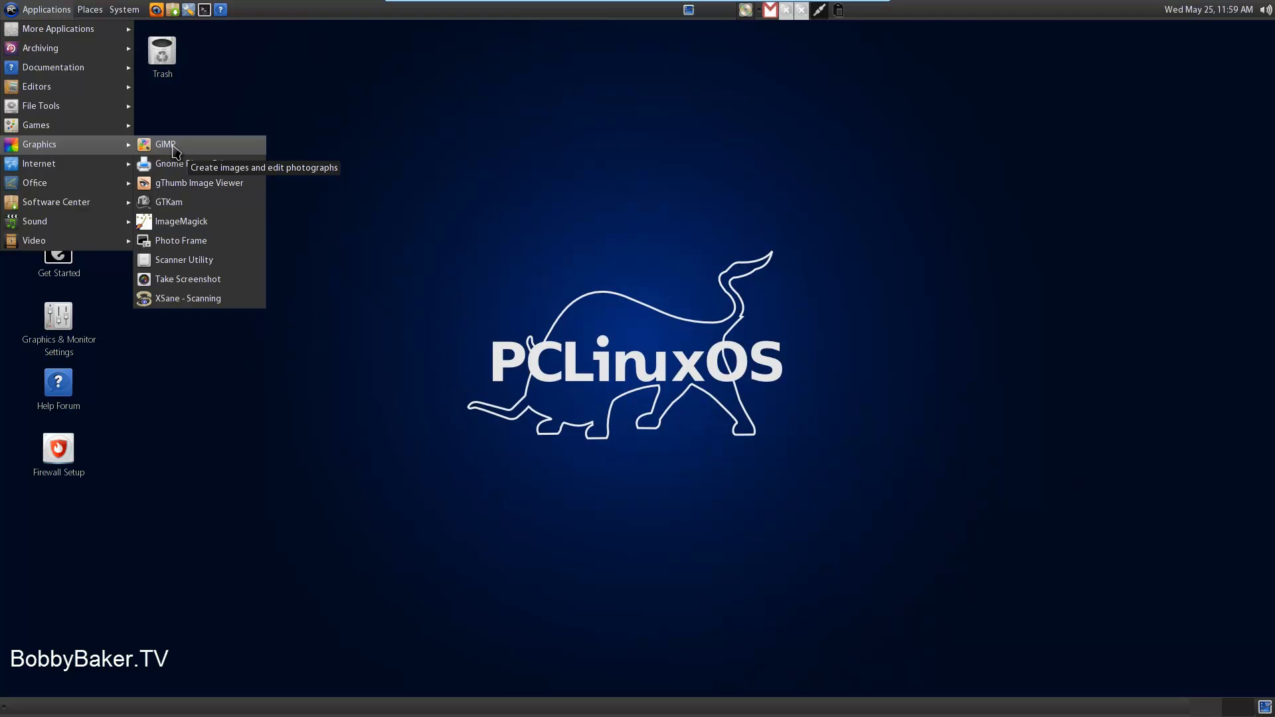
{"action": "mouse_move", "coordinate": [230, 150]}
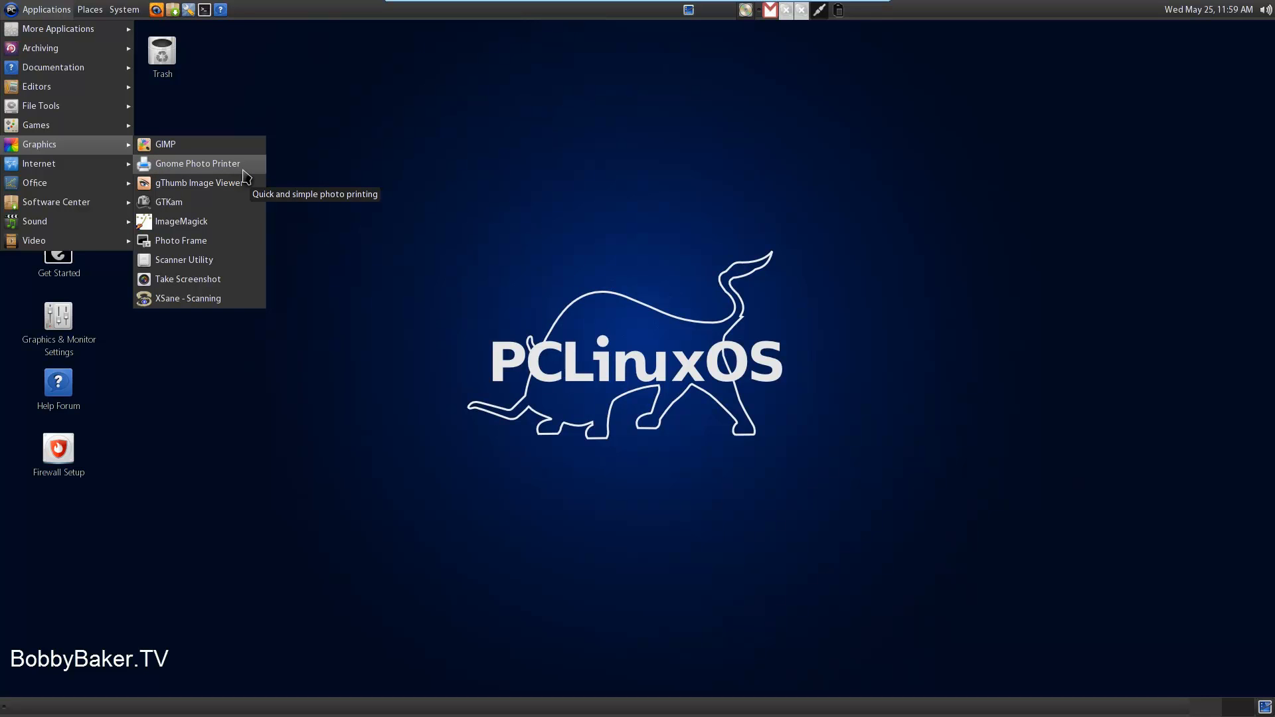
{"action": "mouse_move", "coordinate": [199, 182]}
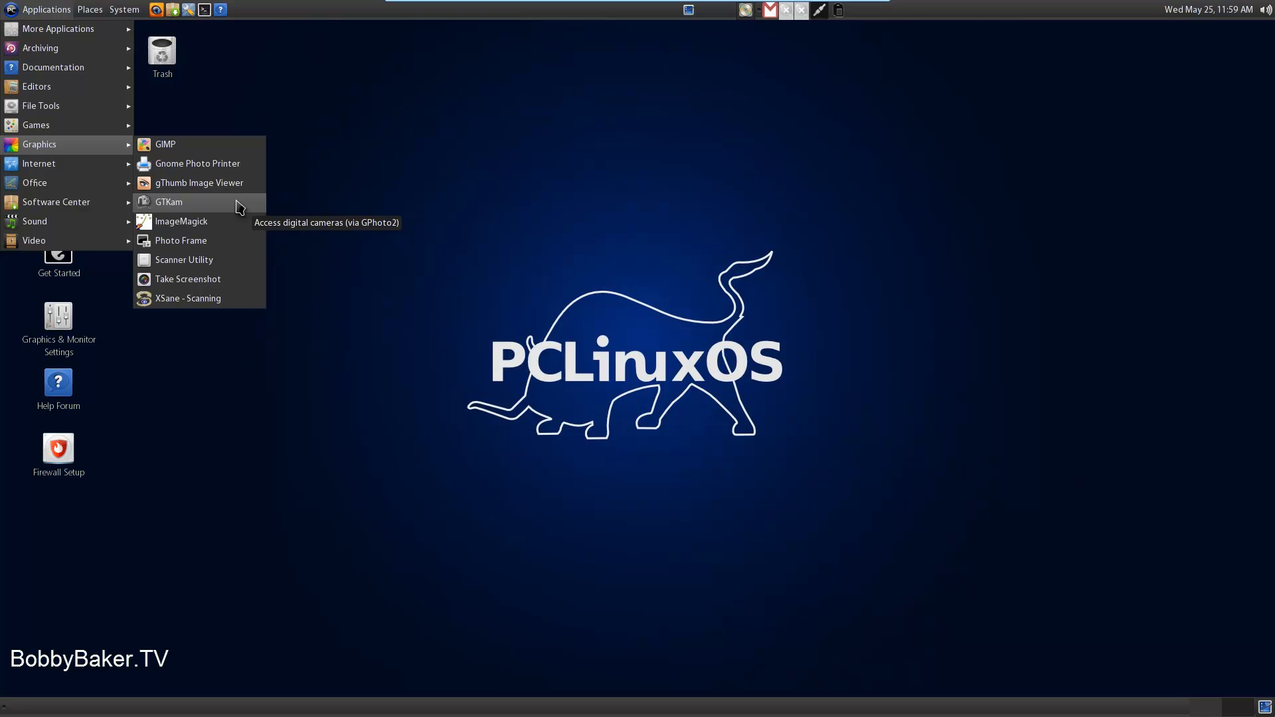
{"action": "mouse_move", "coordinate": [181, 221]}
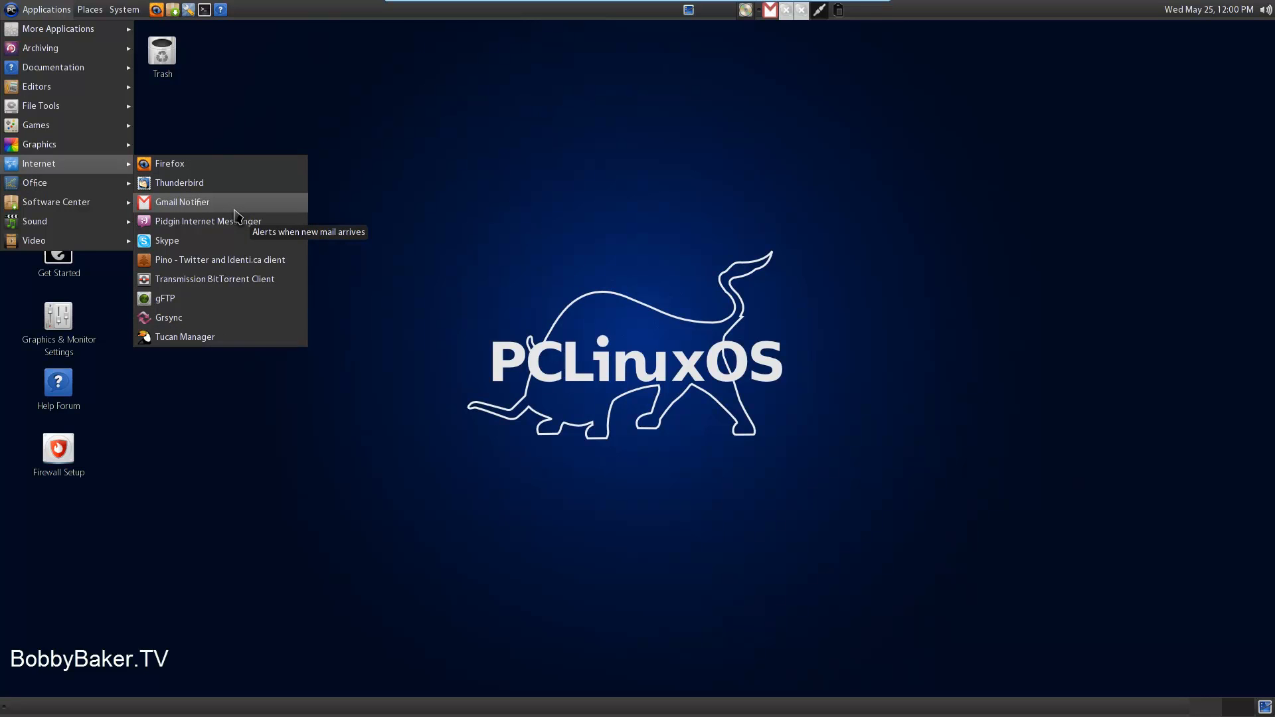
{"action": "mouse_move", "coordinate": [207, 220]}
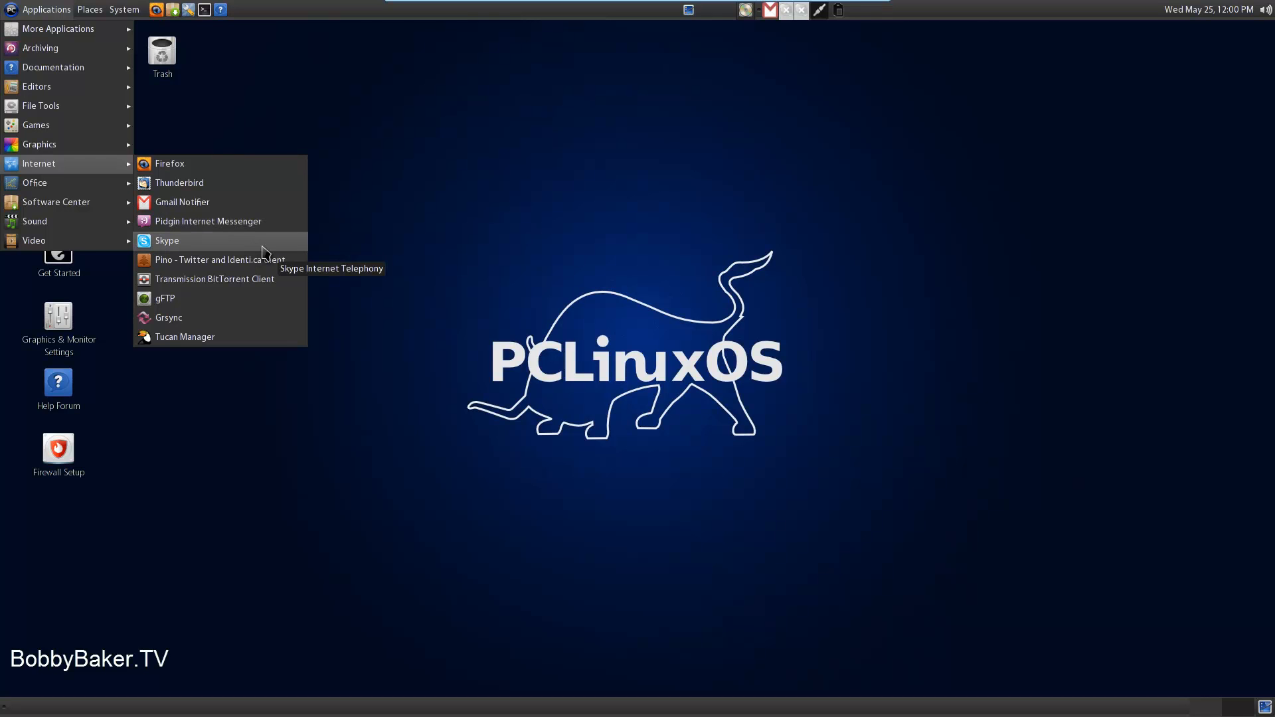
{"action": "left_click", "coordinate": [406, 242]}
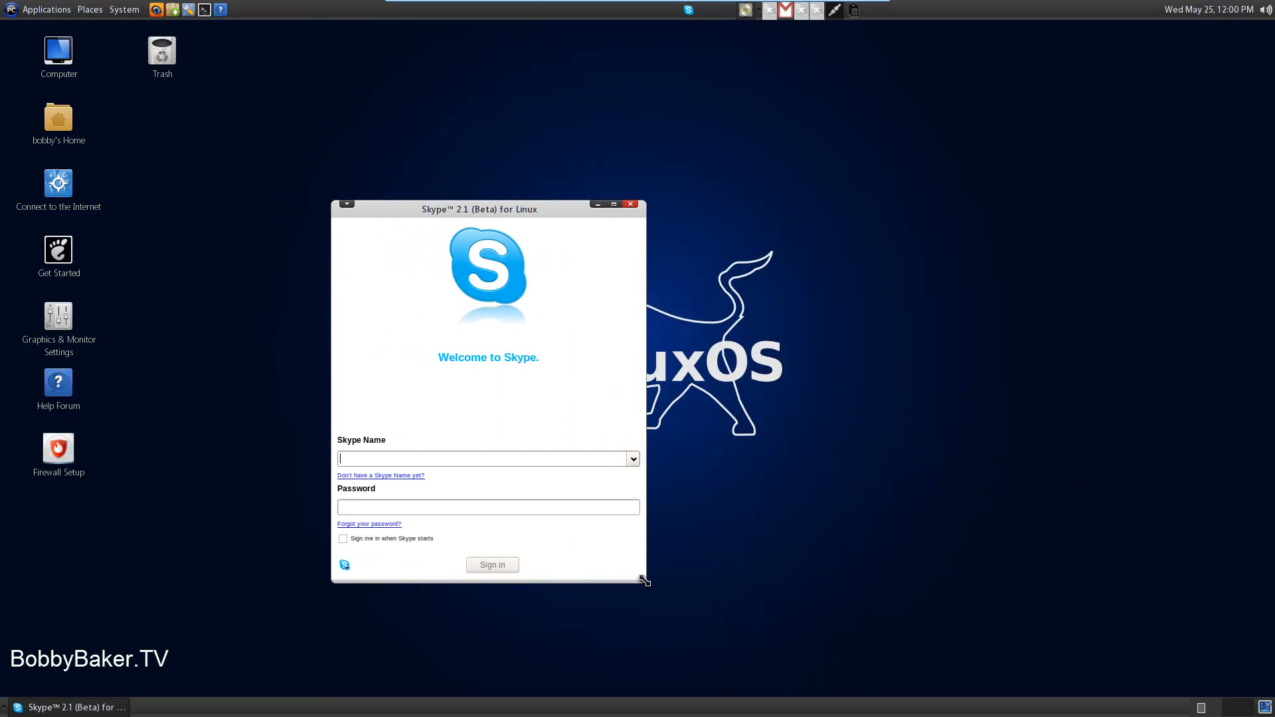
{"action": "left_click_drag", "start_coordinate": [645, 580], "coordinate": [590, 574]}
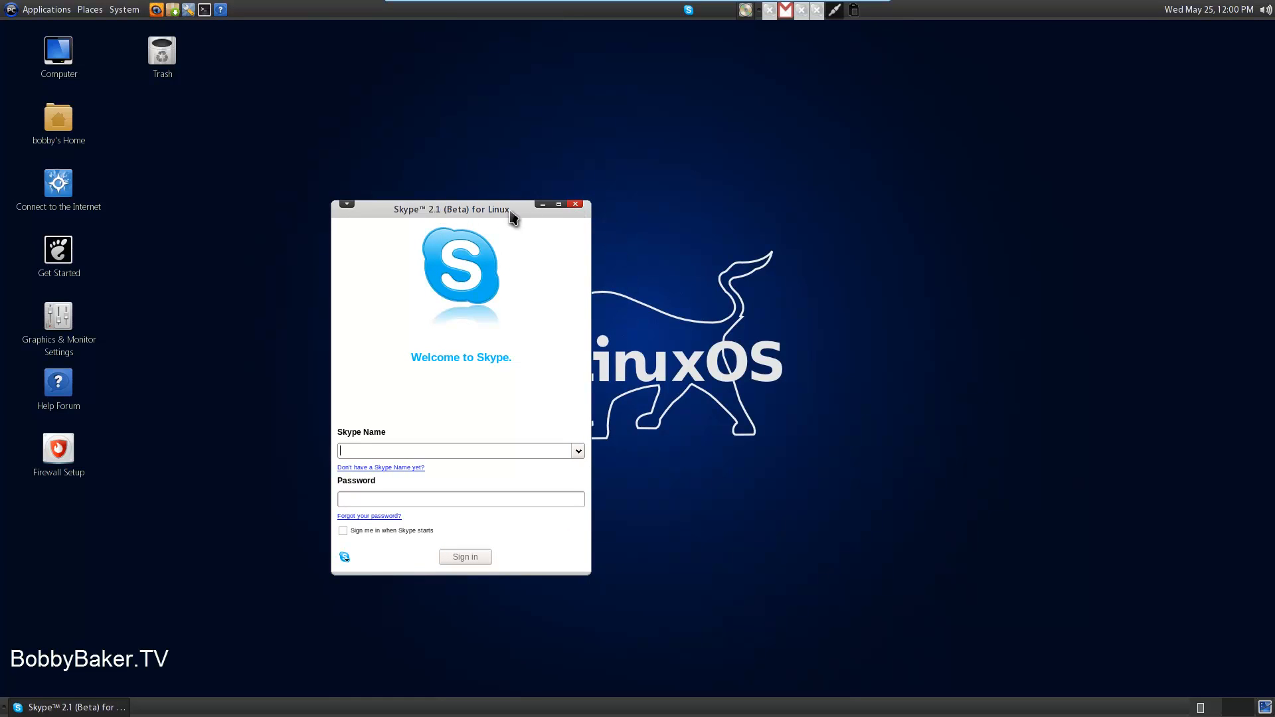
{"action": "mouse_move", "coordinate": [577, 204]}
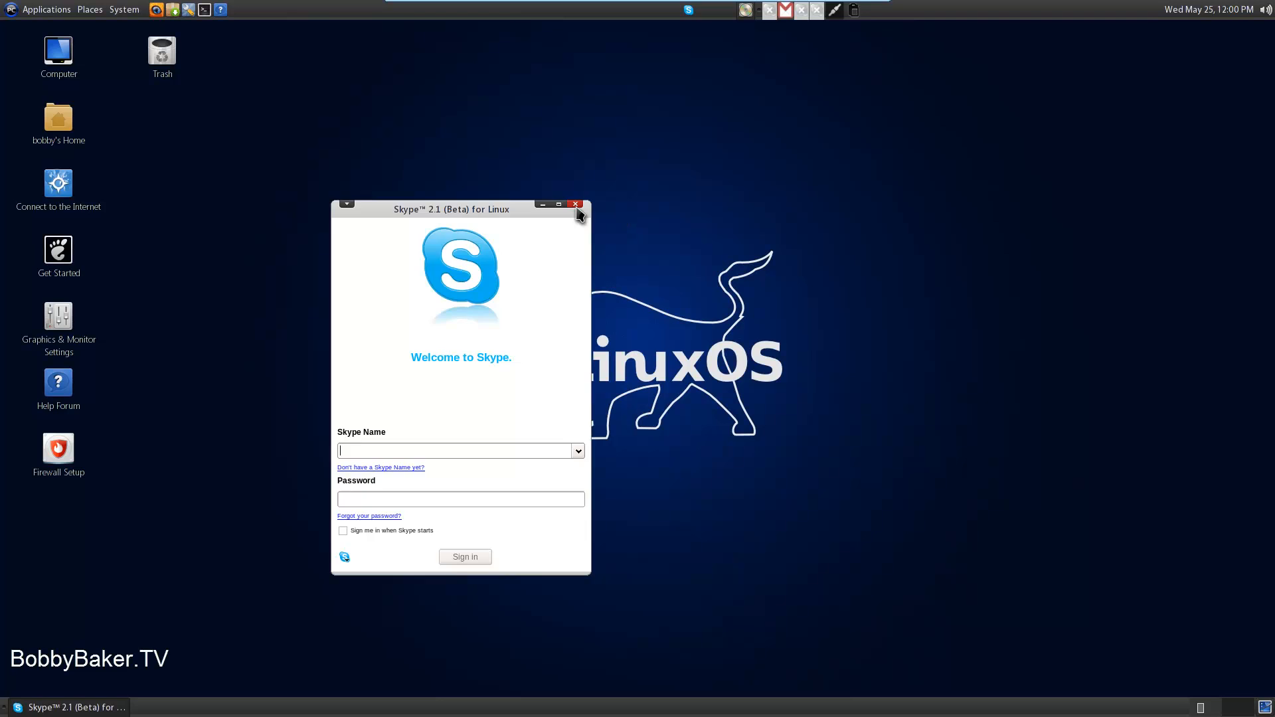
{"action": "left_click", "coordinate": [46, 8]}
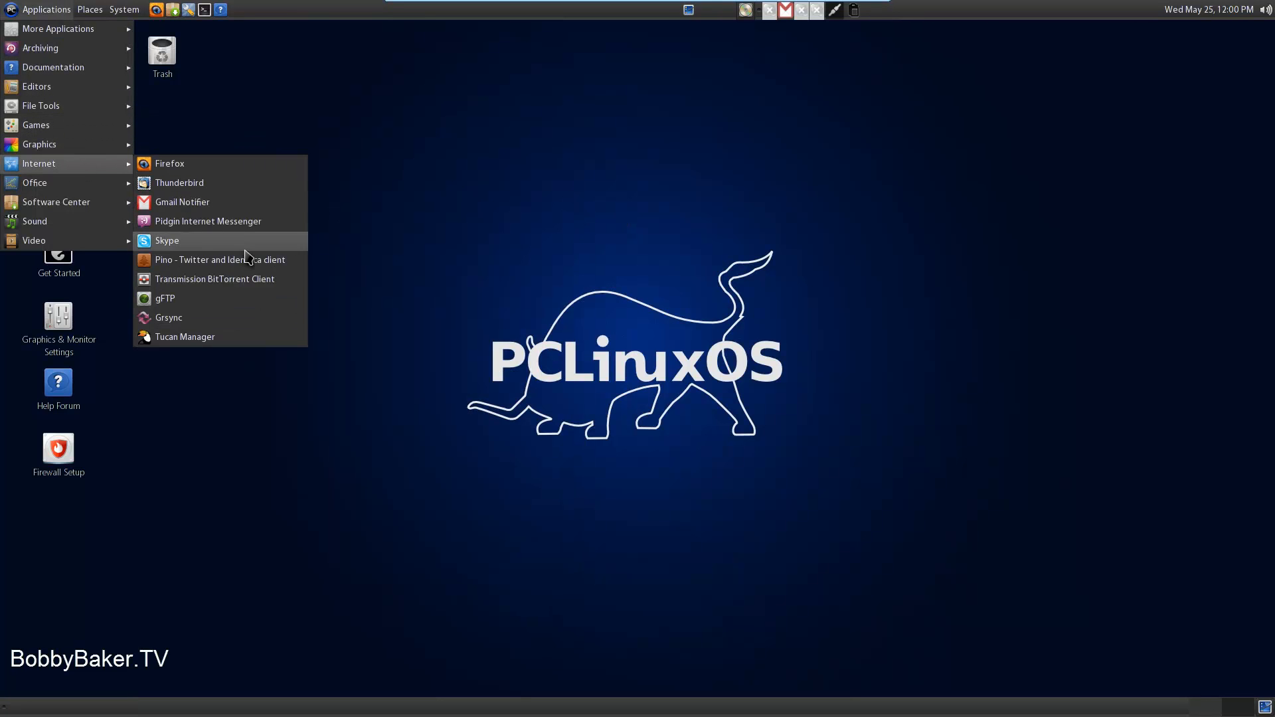
{"action": "mouse_move", "coordinate": [220, 259]}
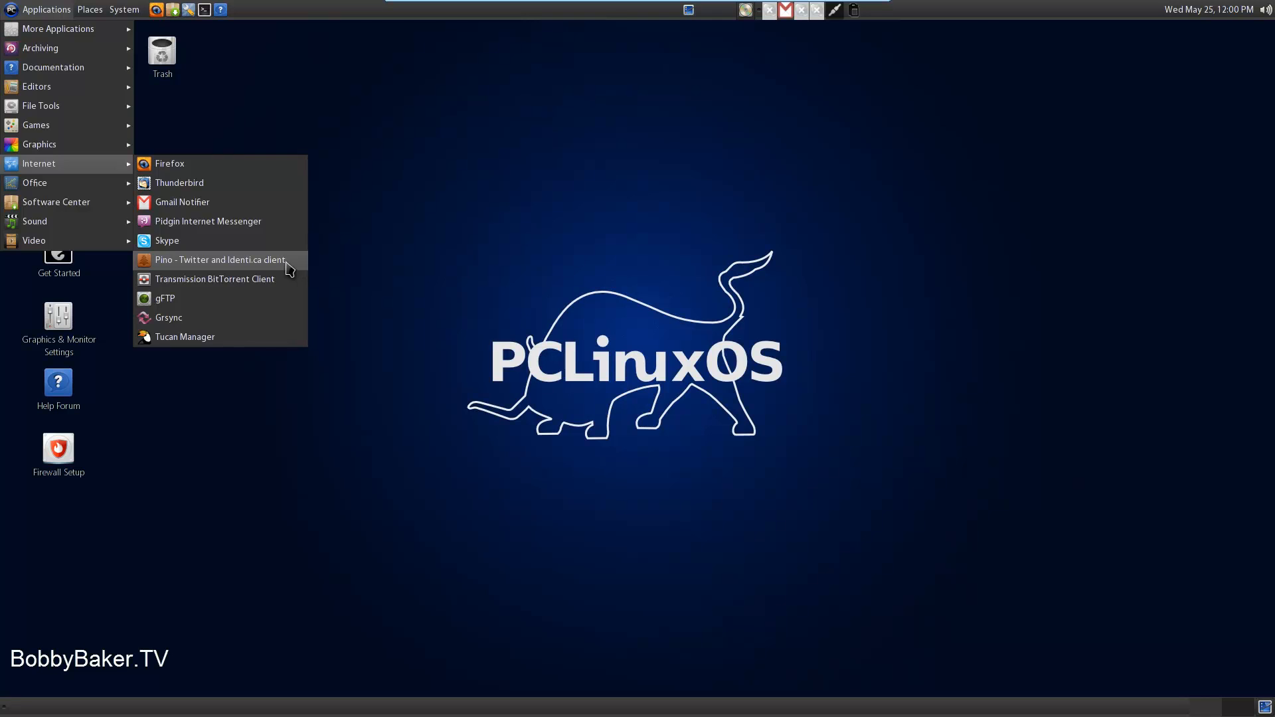
Launch Pino, close its Preferences and the client, then reopen Applications > Internet.
{"action": "left_click", "coordinate": [220, 260]}
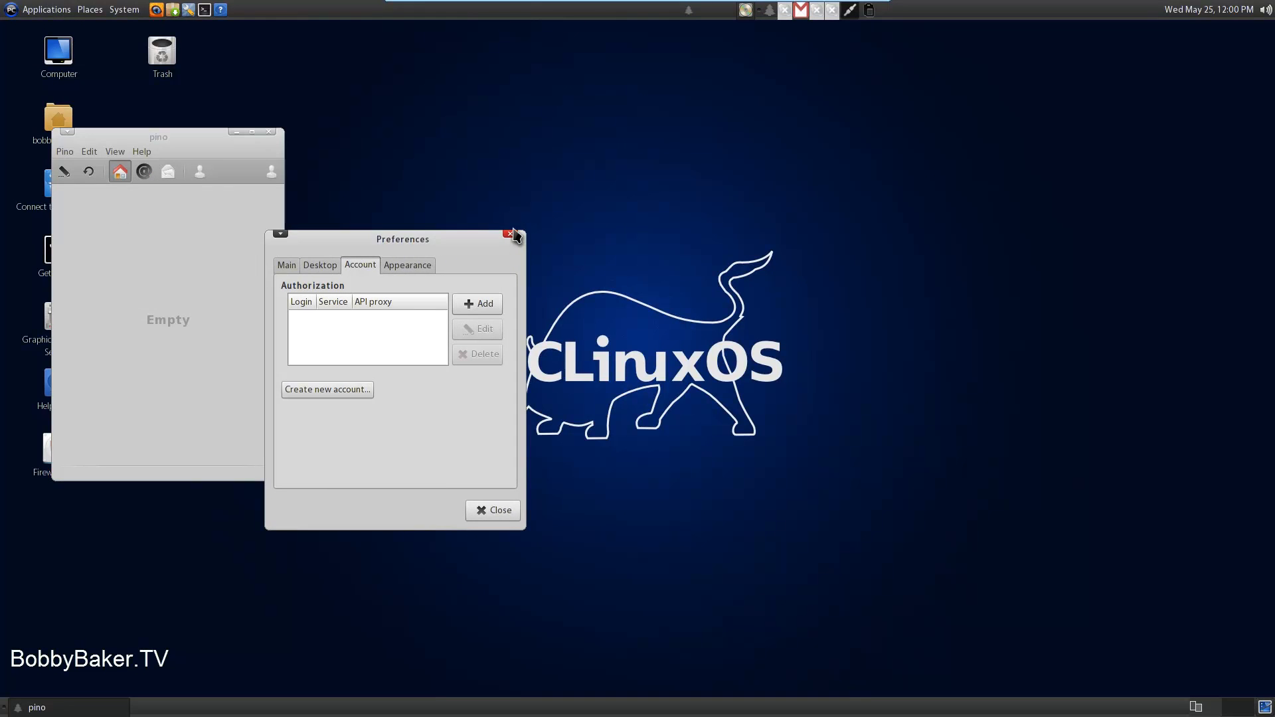
{"action": "left_click", "coordinate": [510, 235]}
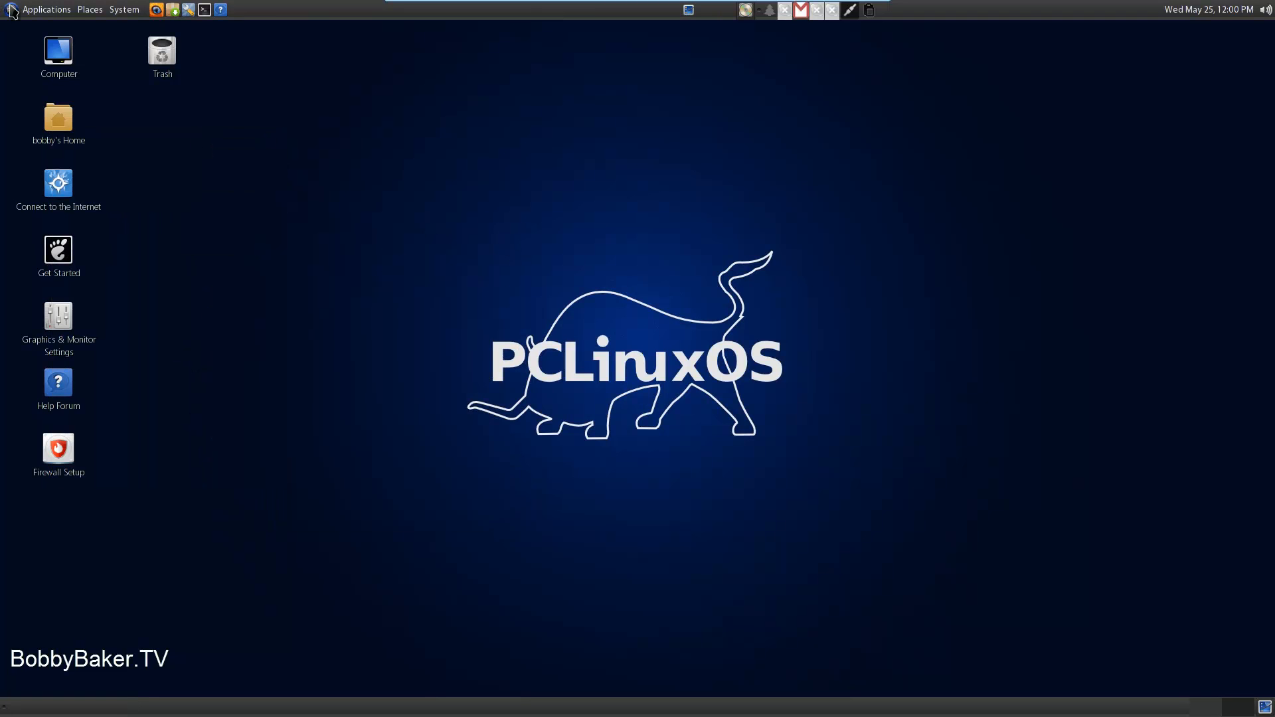
{"action": "left_click", "coordinate": [46, 8]}
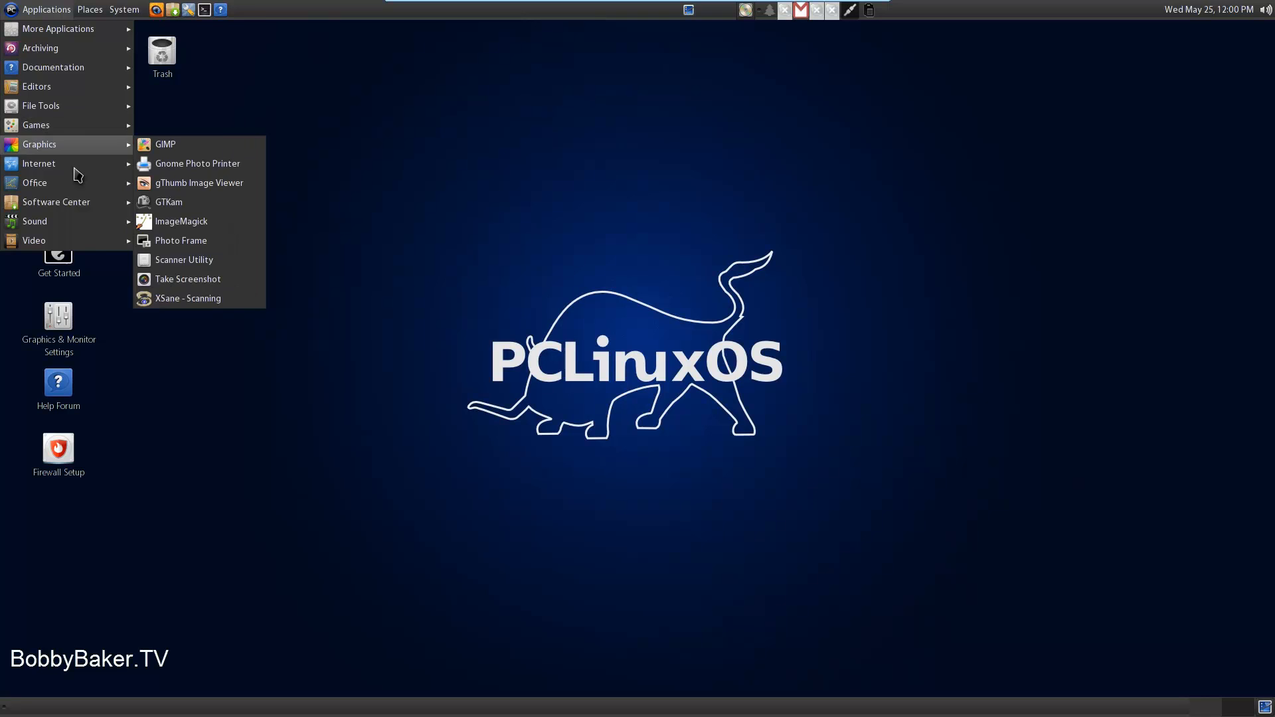
{"action": "mouse_move", "coordinate": [38, 163]}
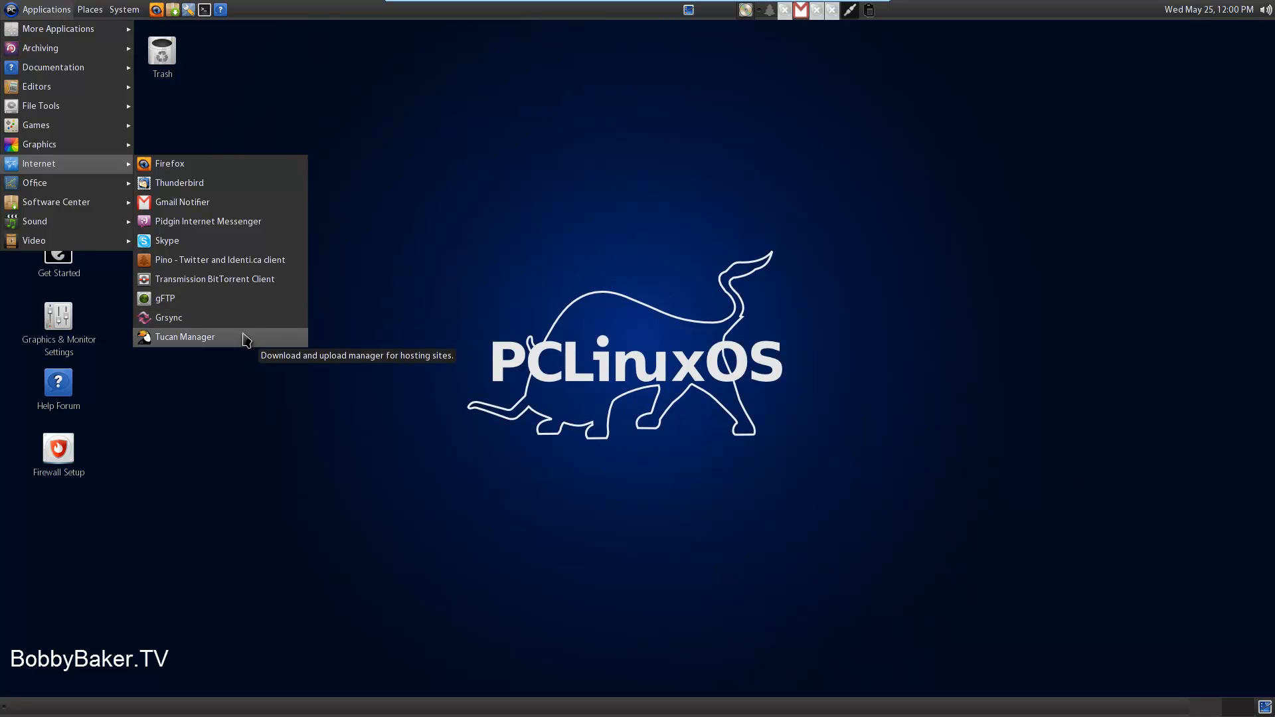
Browse Tucan Manager's hosting services like 4shared.com, dismiss the no-services warning, and cancel.
{"action": "left_click", "coordinate": [185, 337]}
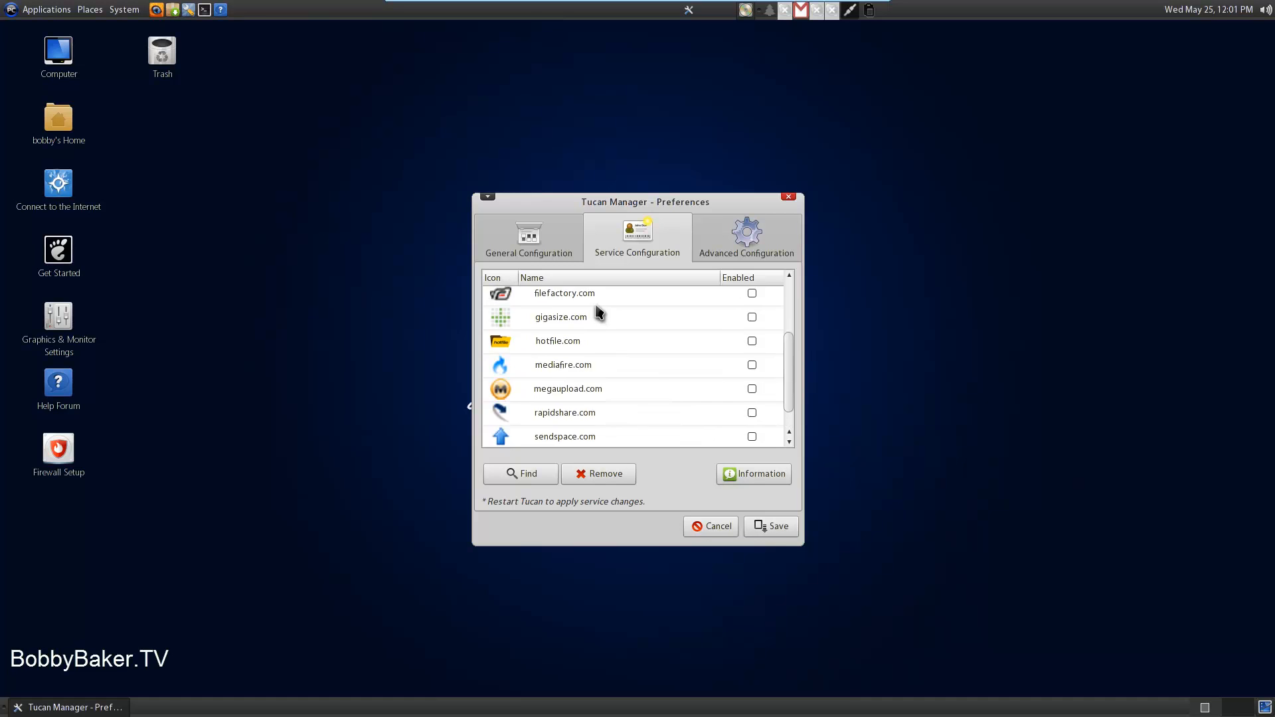
{"action": "scroll", "scroll_direction": "up", "scroll_amount": 3}
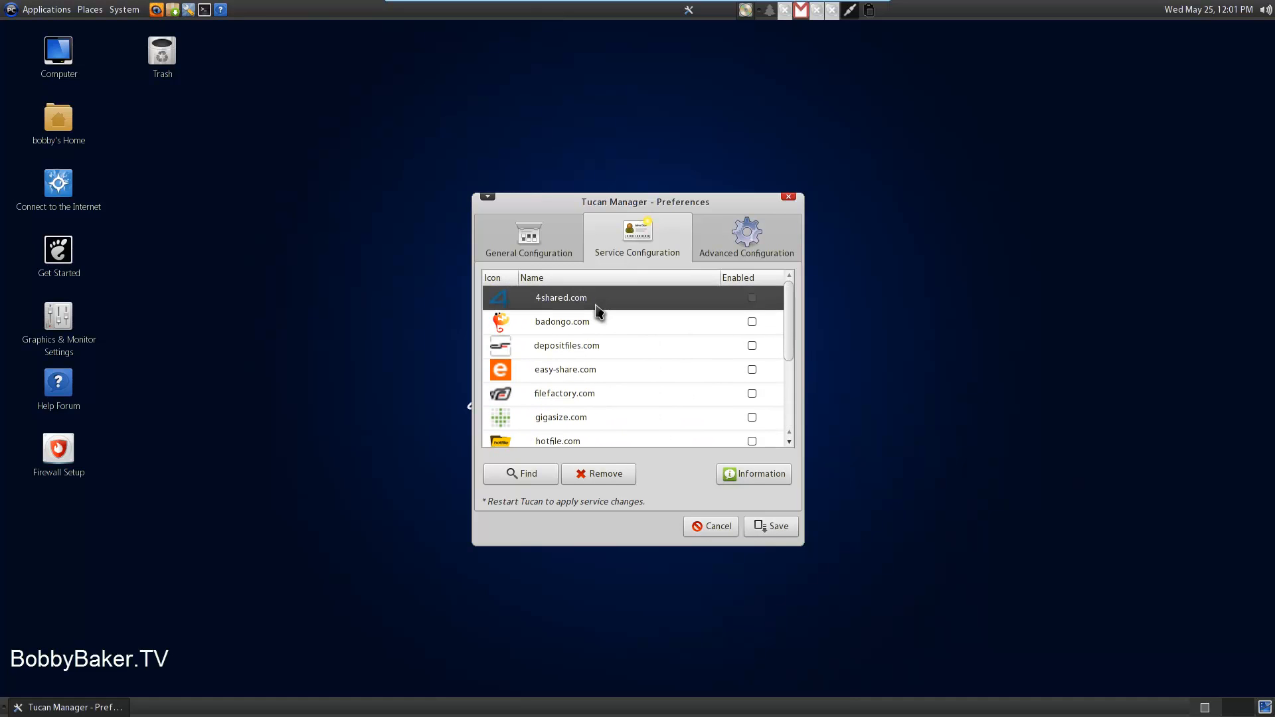
{"action": "left_click", "coordinate": [566, 344]}
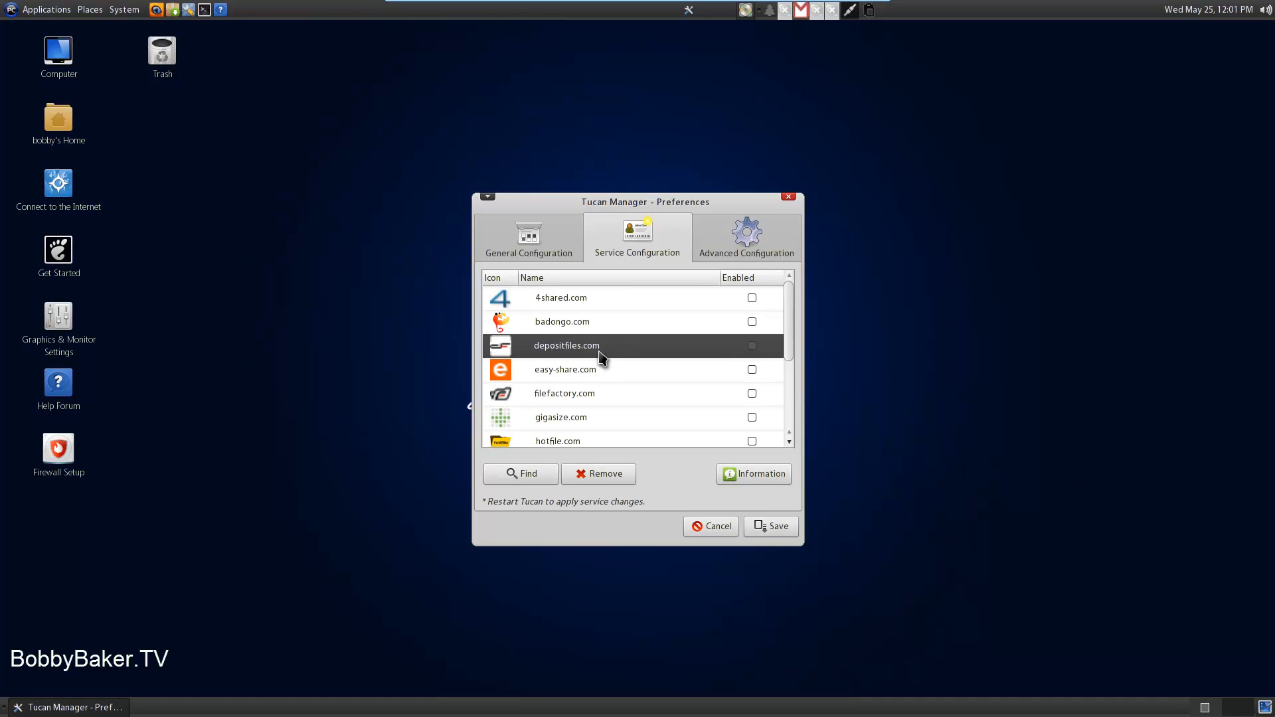
{"action": "left_click", "coordinate": [565, 369]}
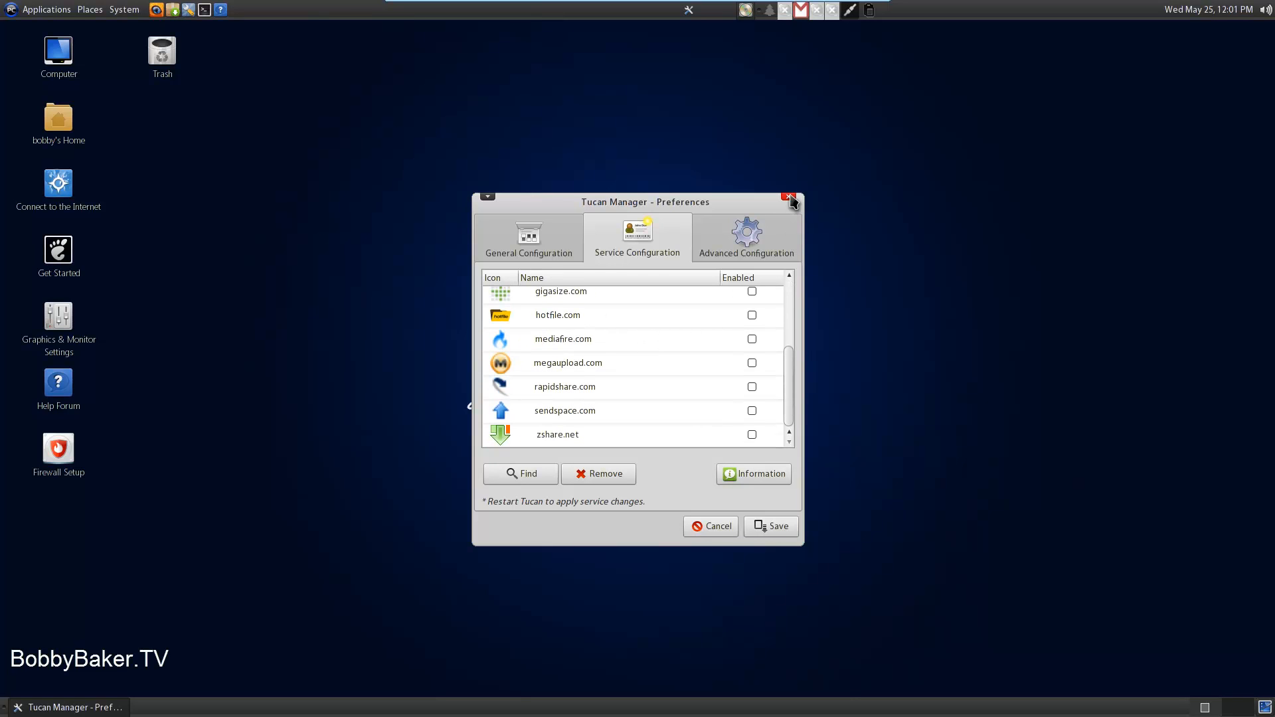
{"action": "left_click", "coordinate": [528, 238]}
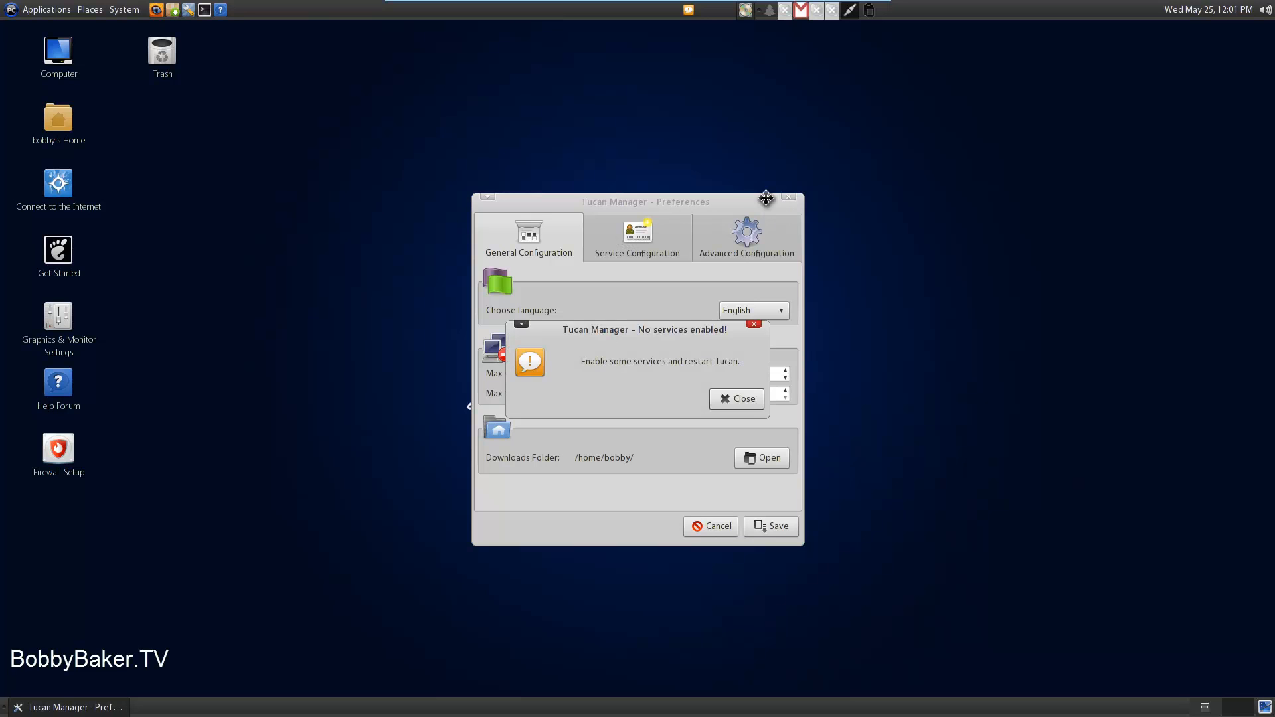
{"action": "left_click", "coordinate": [735, 399]}
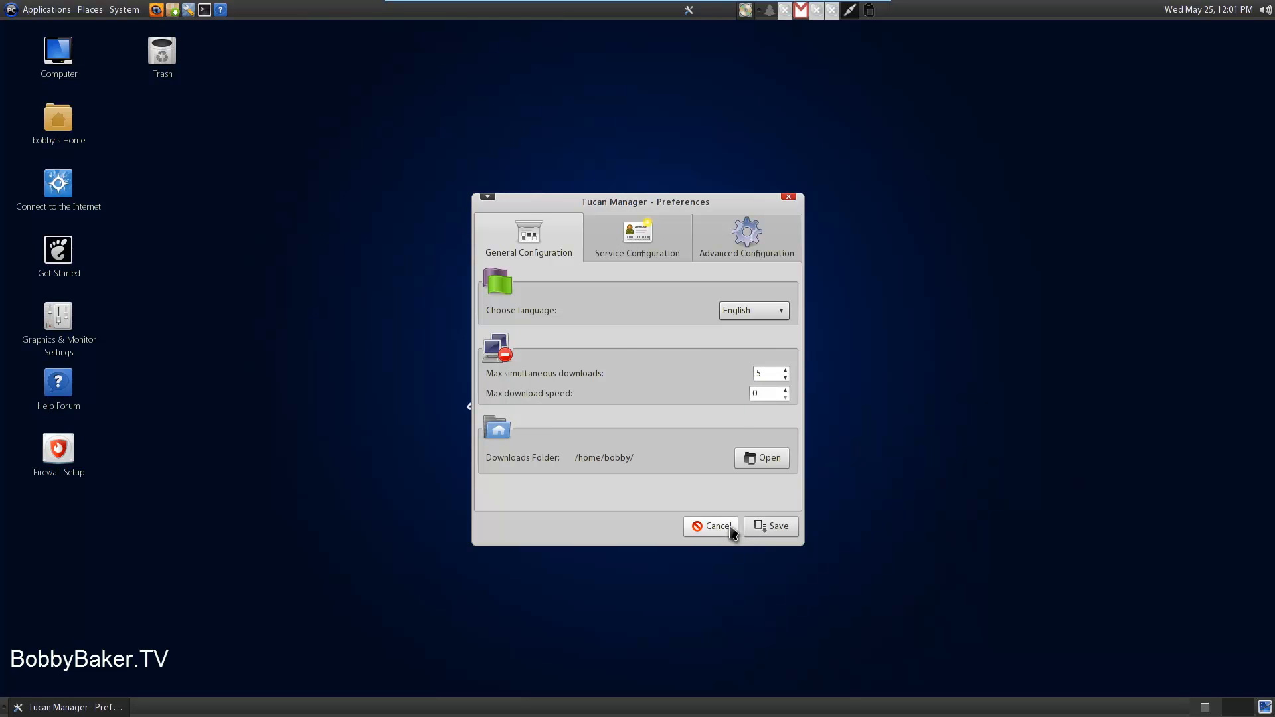
{"action": "left_click", "coordinate": [769, 526]}
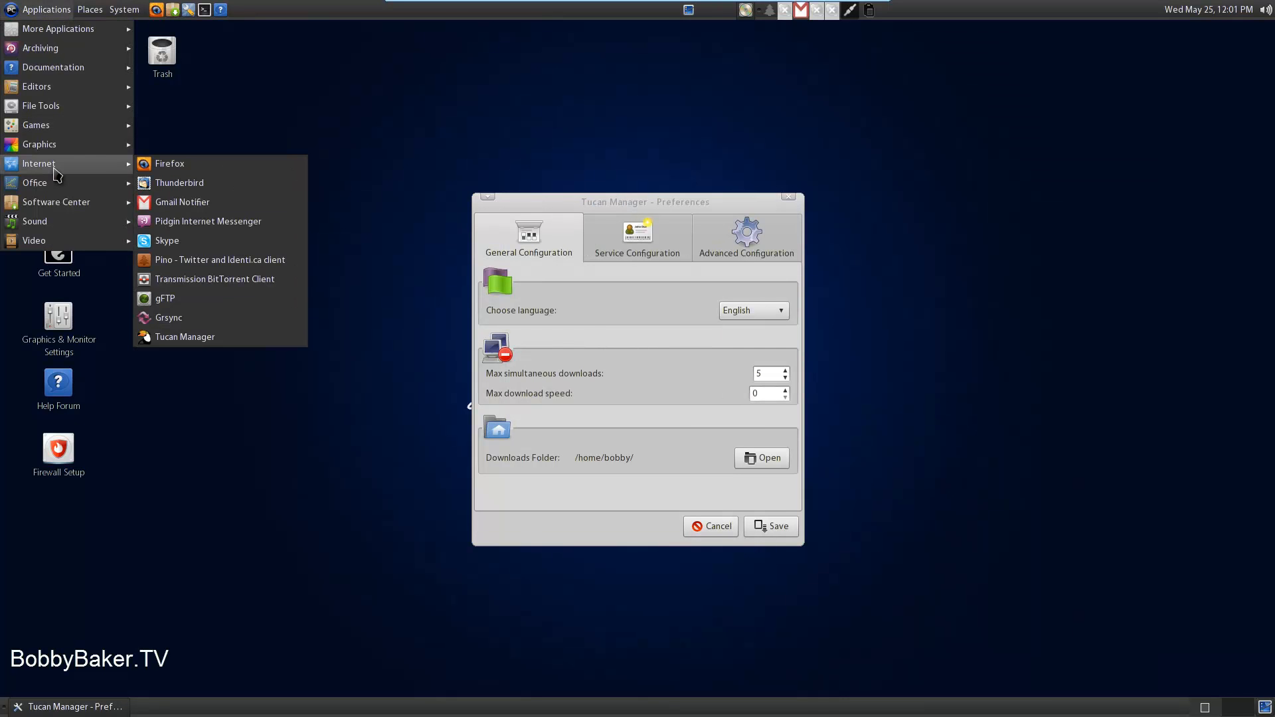
{"action": "mouse_move", "coordinate": [215, 279]}
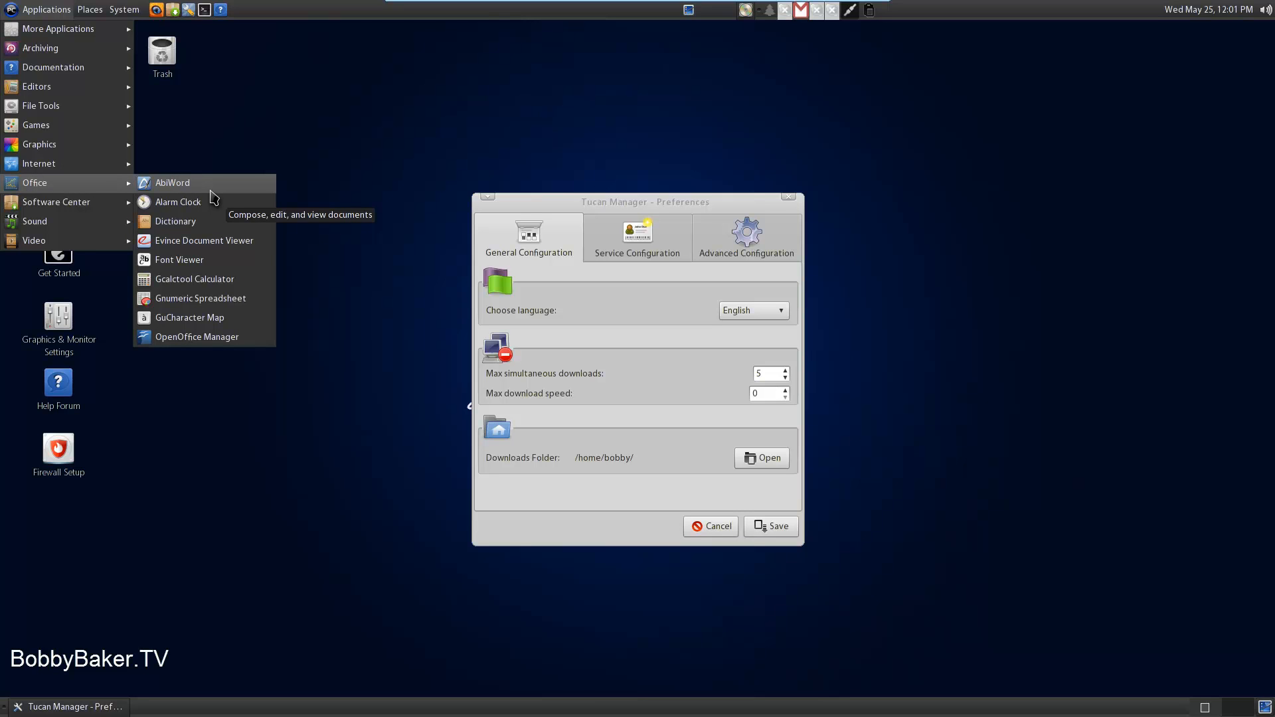
Launch AbiWord from Applications > Office.
{"action": "left_click", "coordinate": [171, 182]}
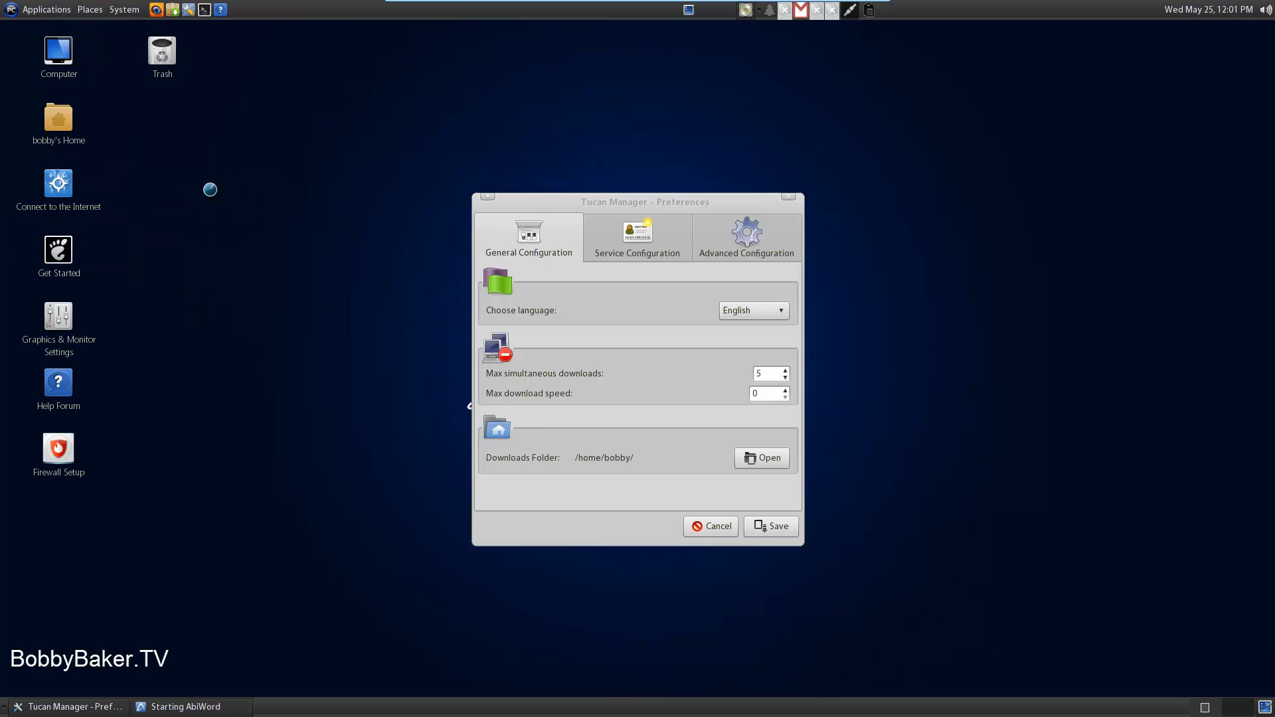
Move the Tucan window aside, type "shouldn't" in AbiWord, then close the document.
{"action": "left_click_drag", "start_coordinate": [645, 202], "coordinate": [1056, 236]}
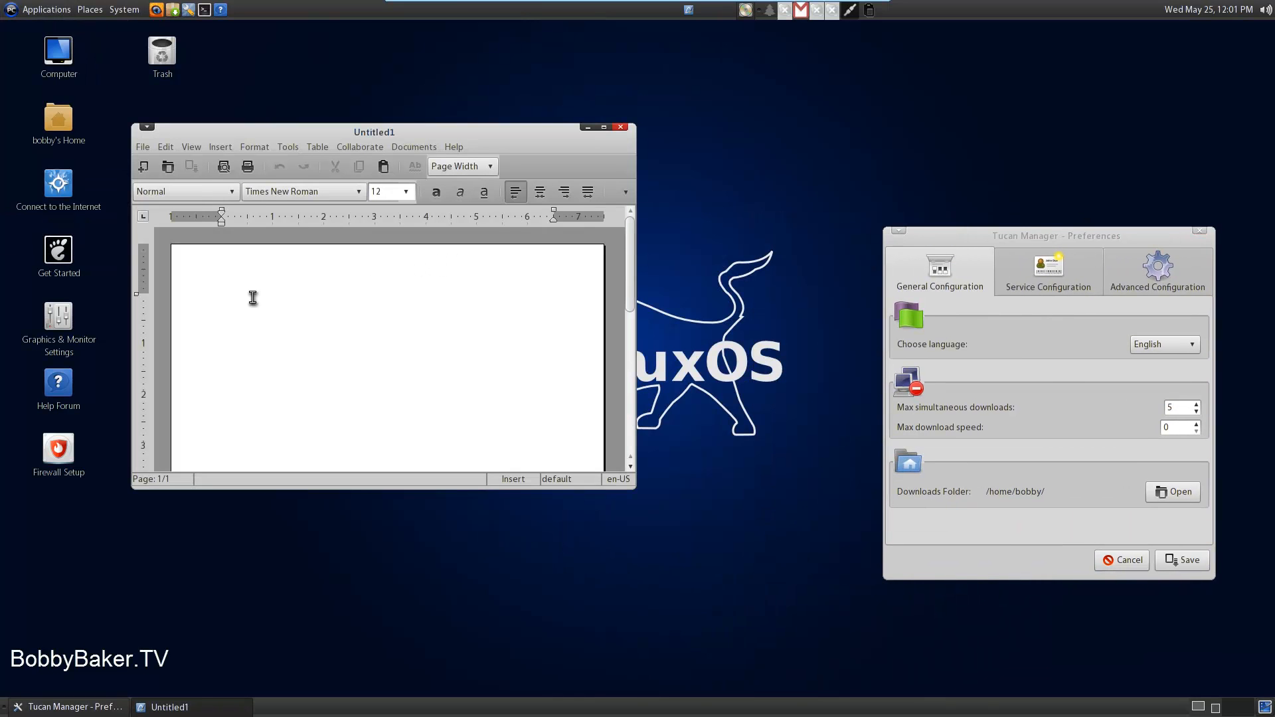
{"action": "type", "text": "shouldn"}
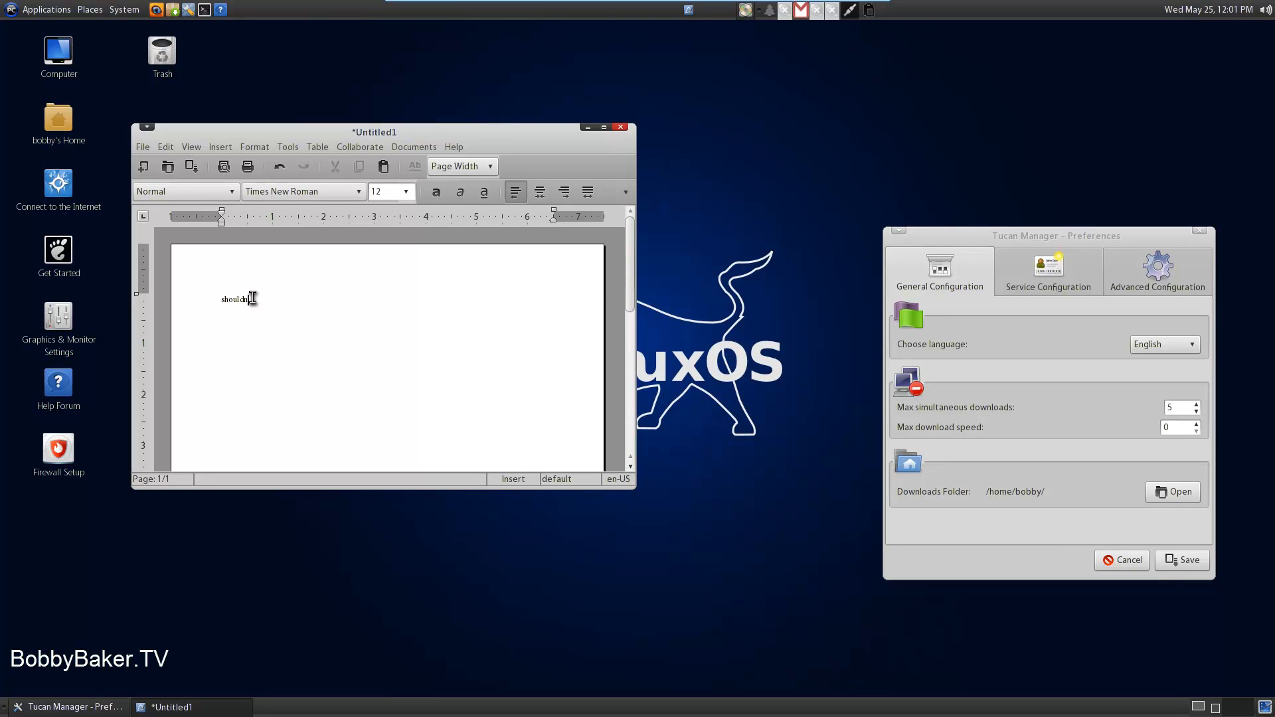
{"action": "type", "text": "'t"}
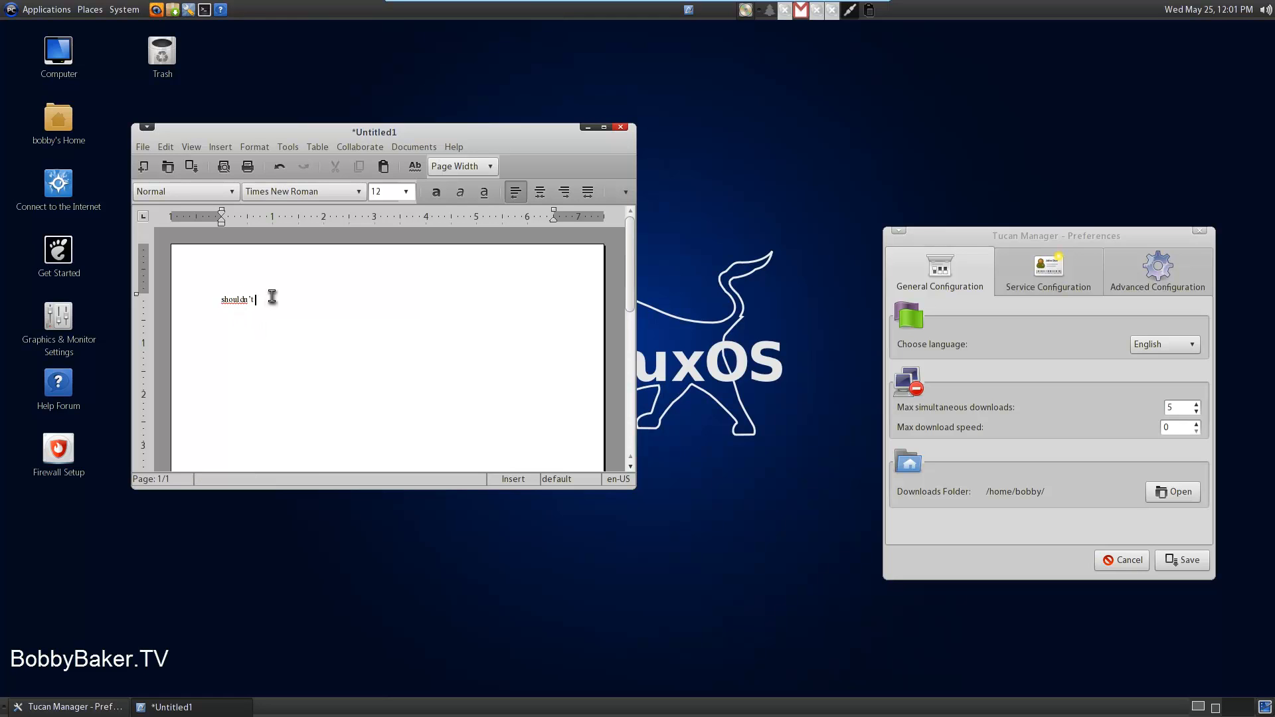
{"action": "mouse_move", "coordinate": [258, 300]}
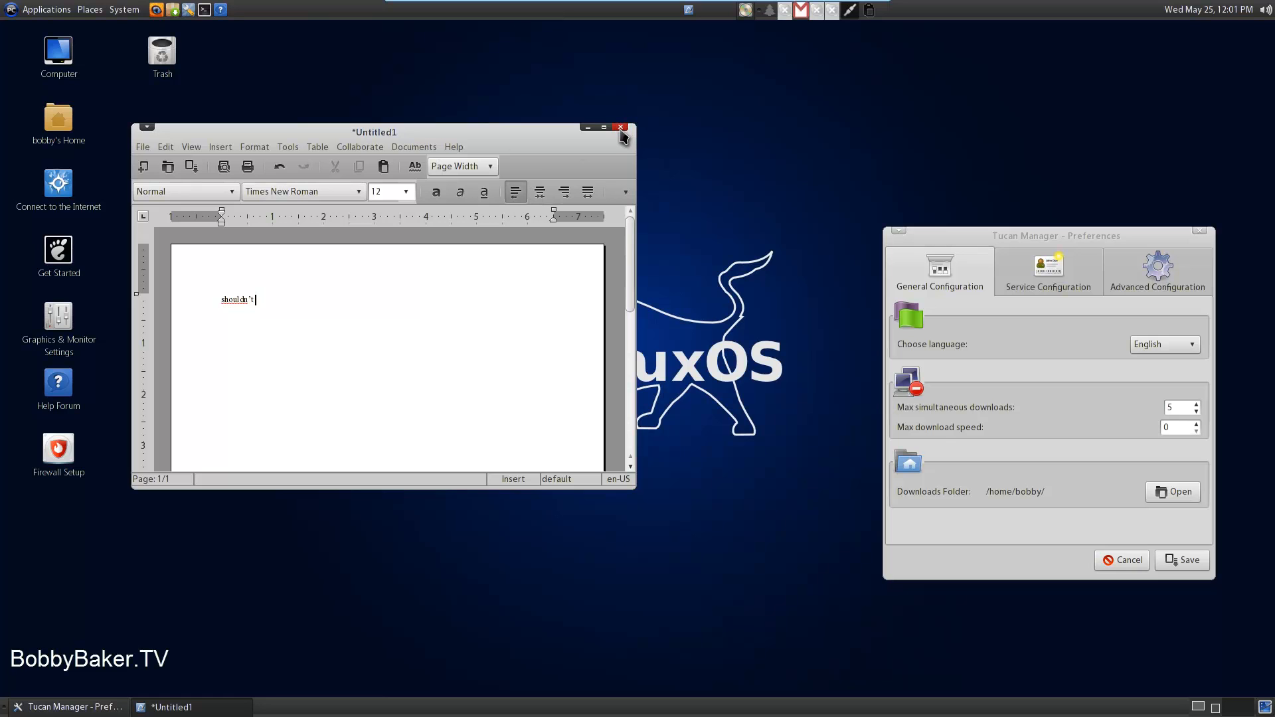
{"action": "left_click", "coordinate": [622, 127]}
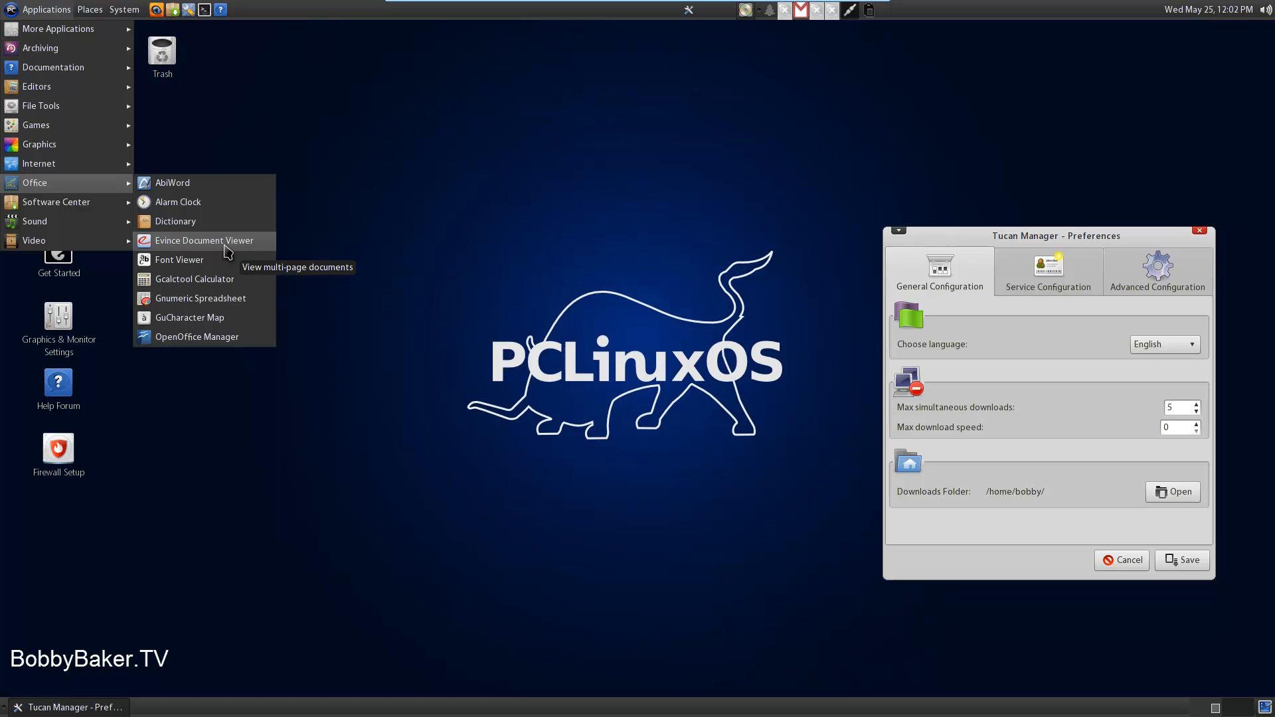
{"action": "mouse_move", "coordinate": [225, 285]}
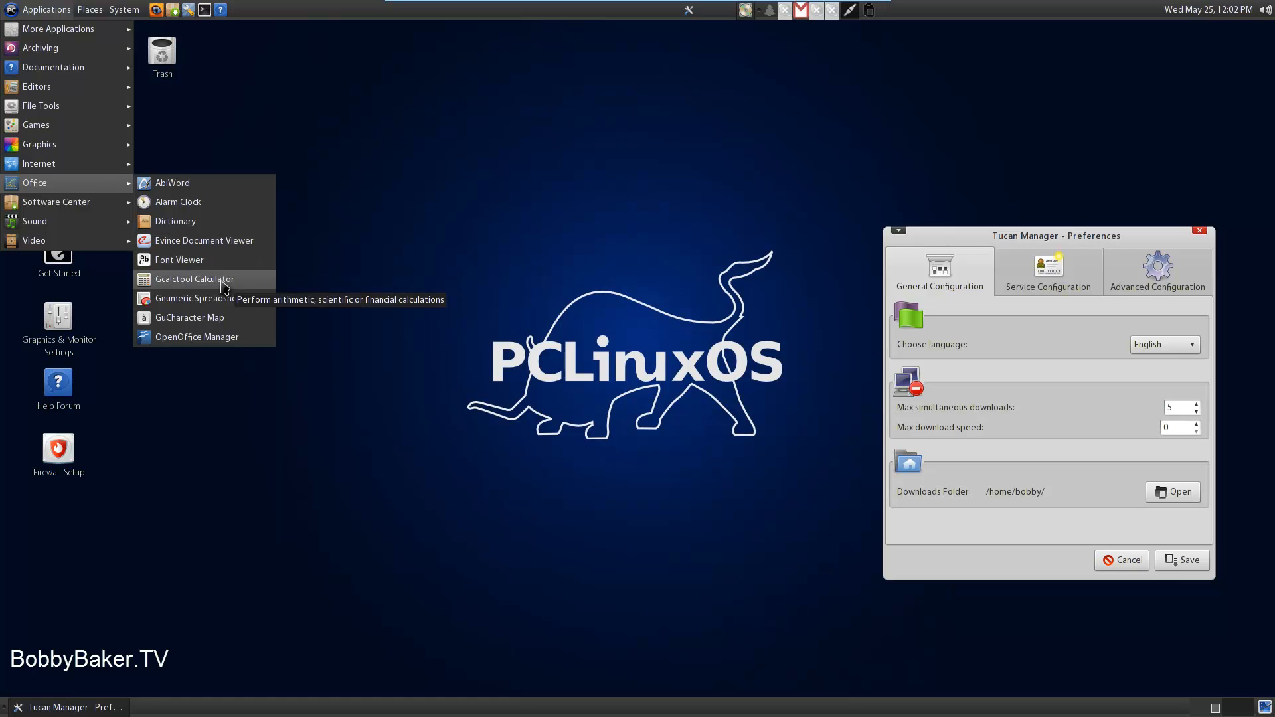
{"action": "left_click", "coordinate": [197, 337]}
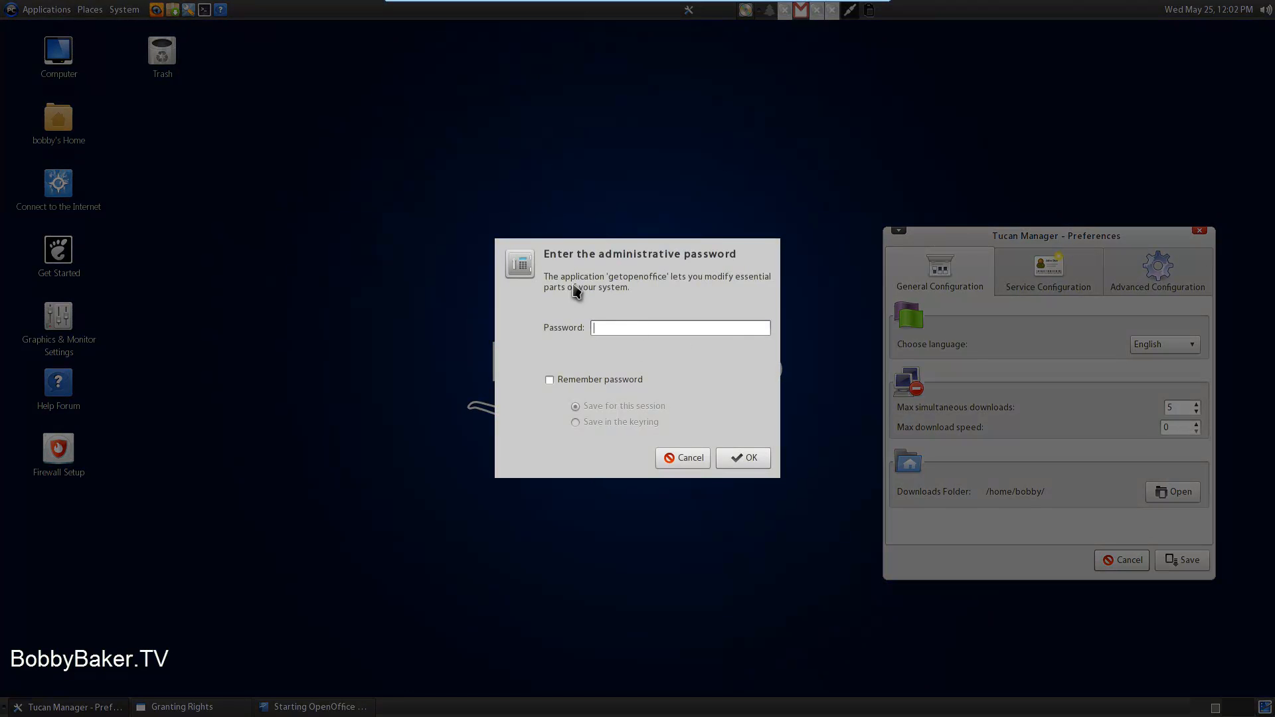
{"action": "left_click", "coordinate": [682, 457]}
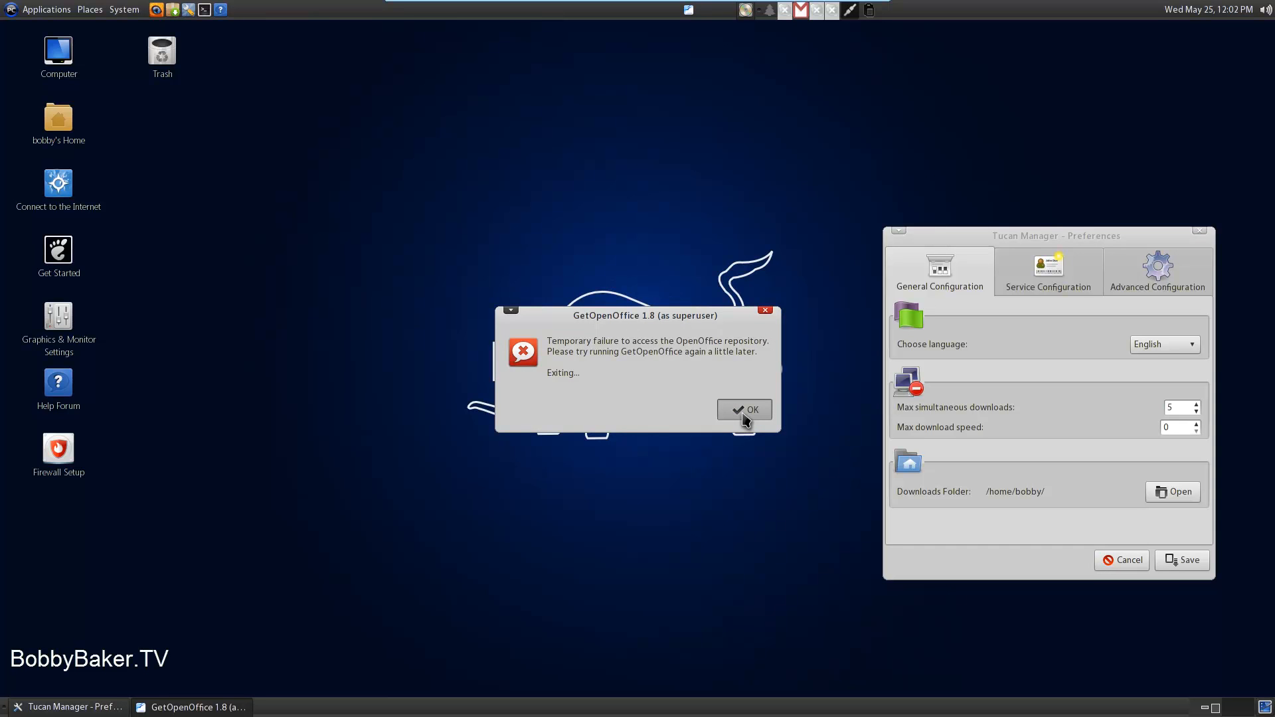
{"action": "left_click", "coordinate": [743, 409]}
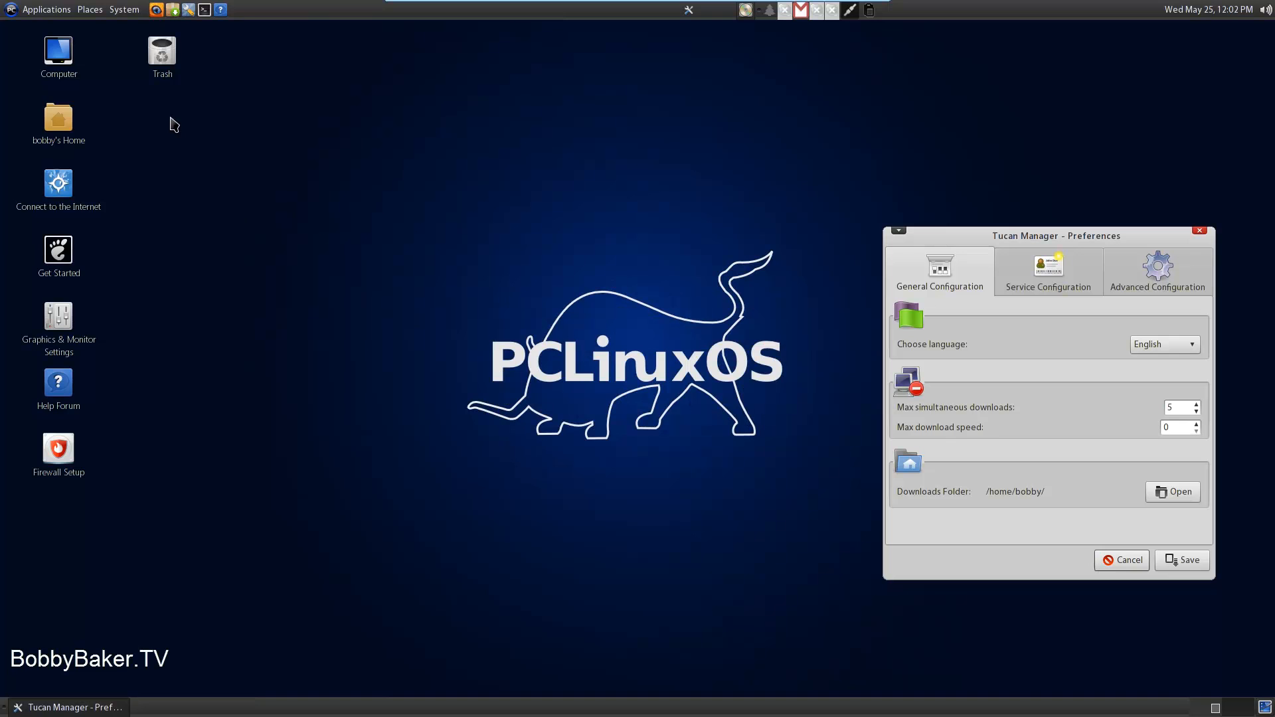
{"action": "left_click", "coordinate": [46, 8]}
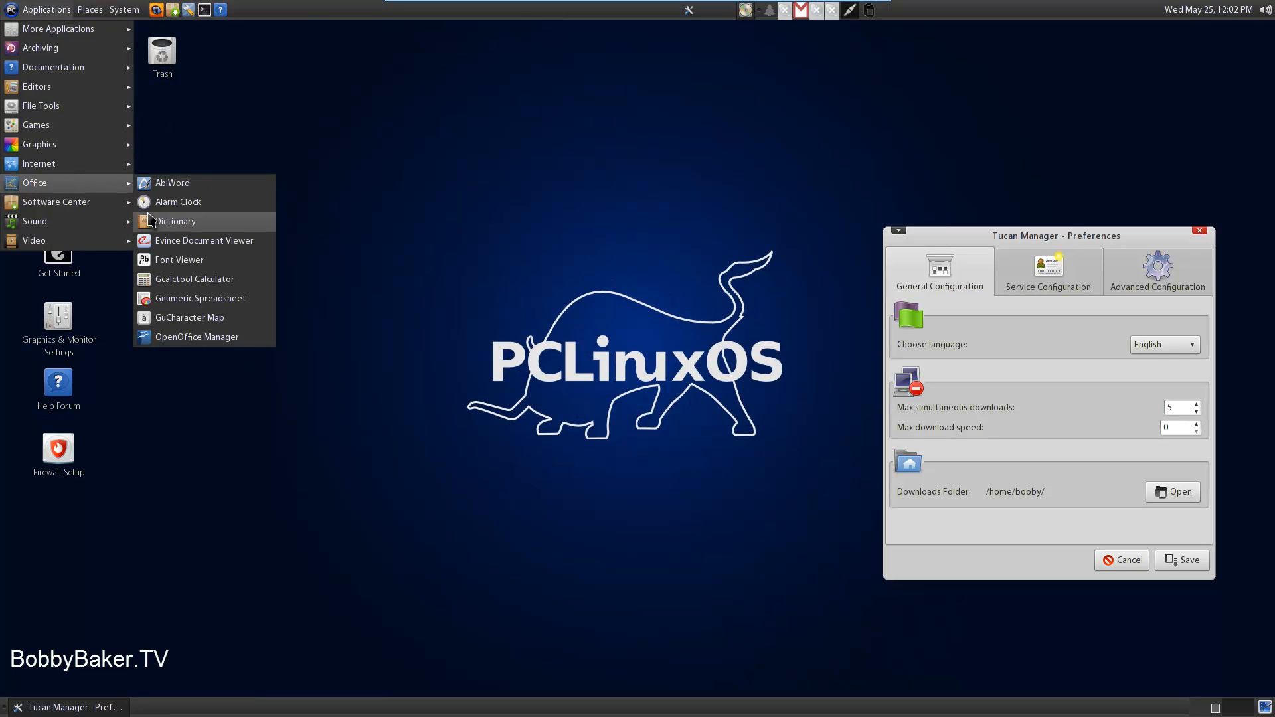
{"action": "mouse_move", "coordinate": [58, 202]}
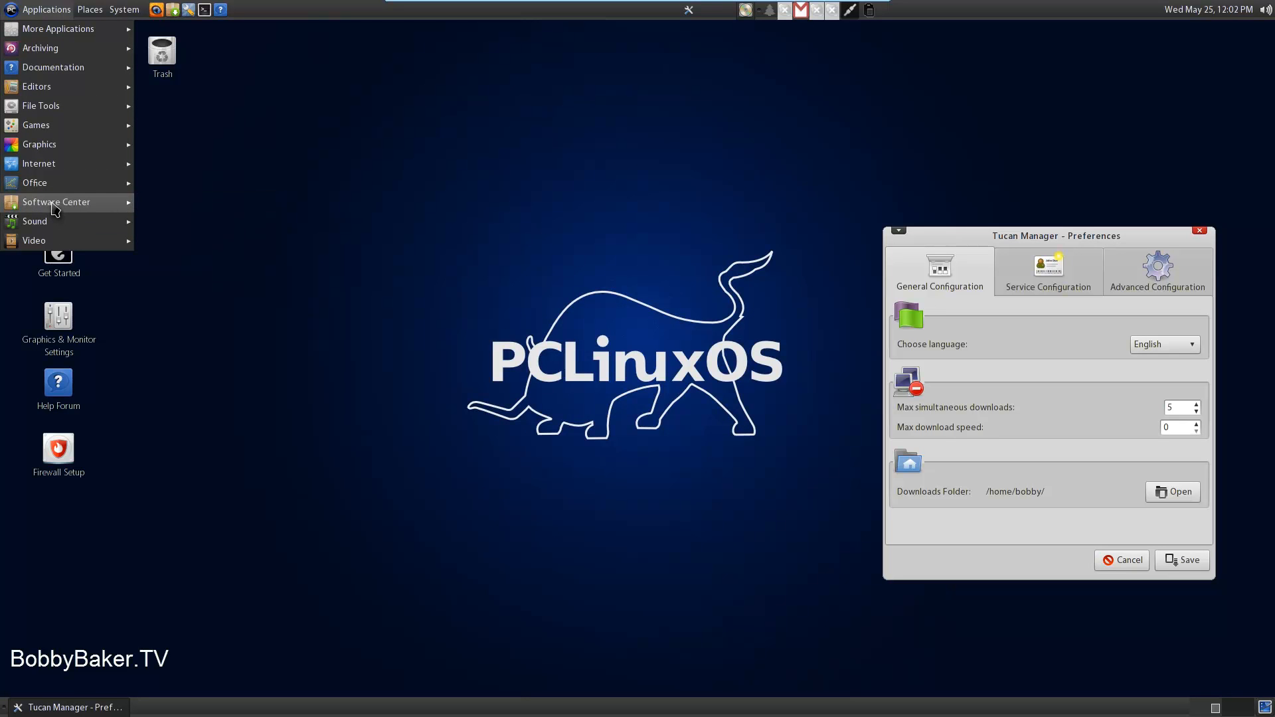
{"action": "mouse_move", "coordinate": [56, 202]}
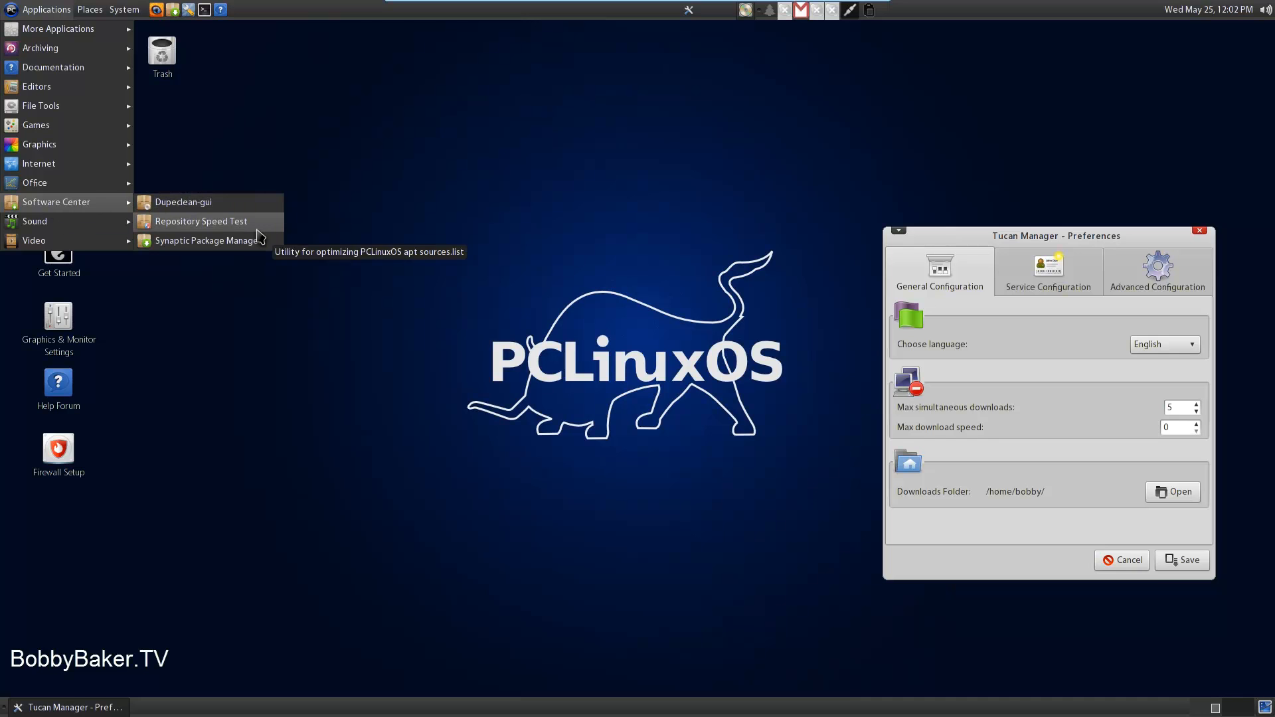
{"action": "mouse_move", "coordinate": [205, 240]}
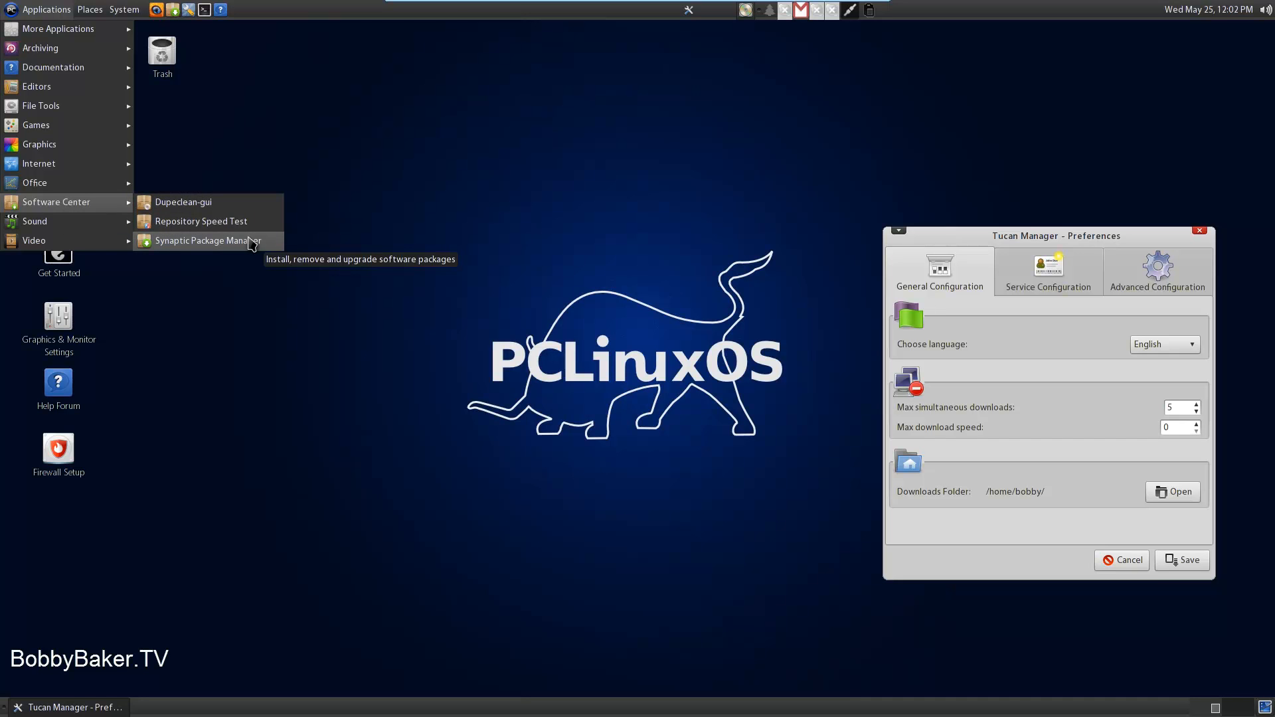
{"action": "left_click", "coordinate": [201, 221]}
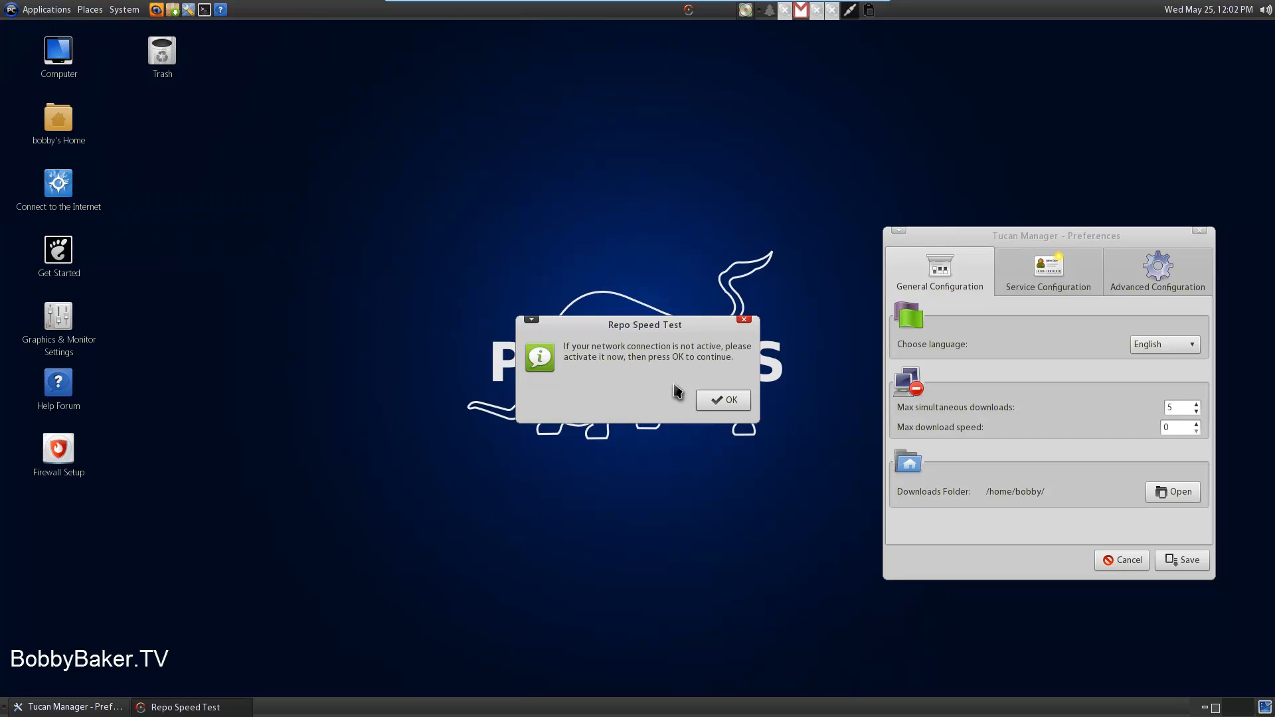
{"action": "left_click", "coordinate": [721, 399]}
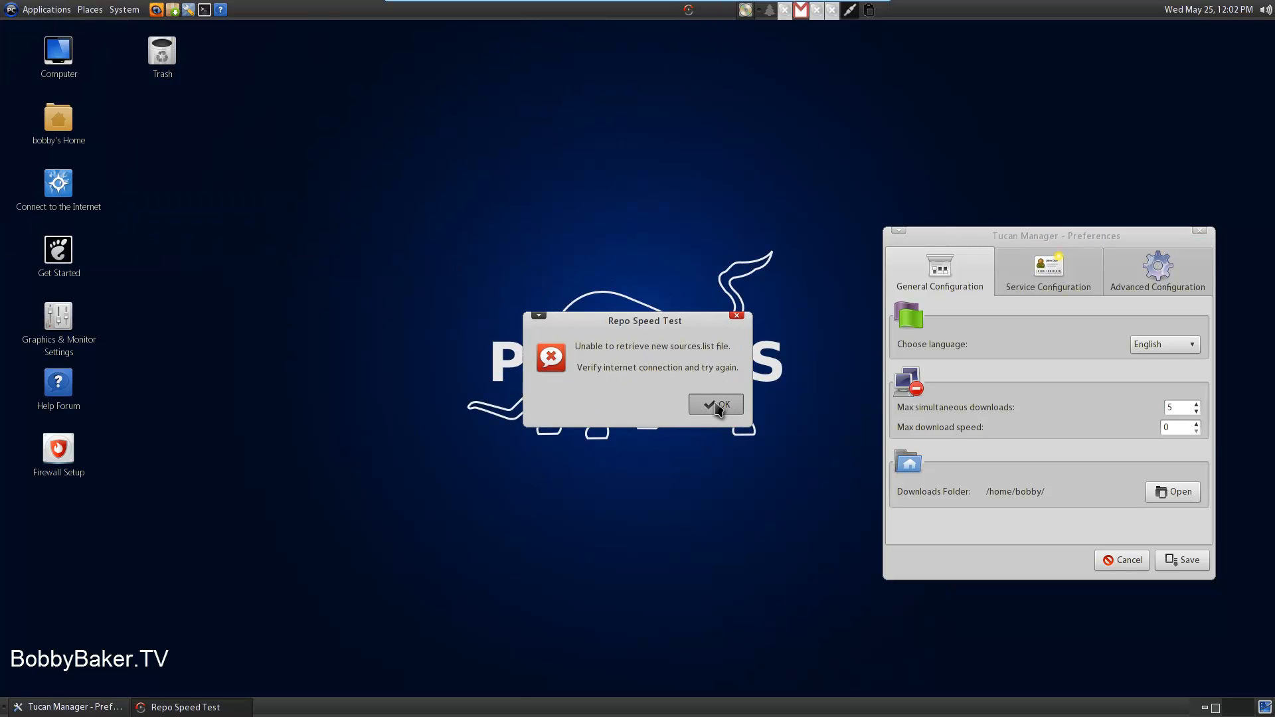
{"action": "left_click", "coordinate": [715, 405]}
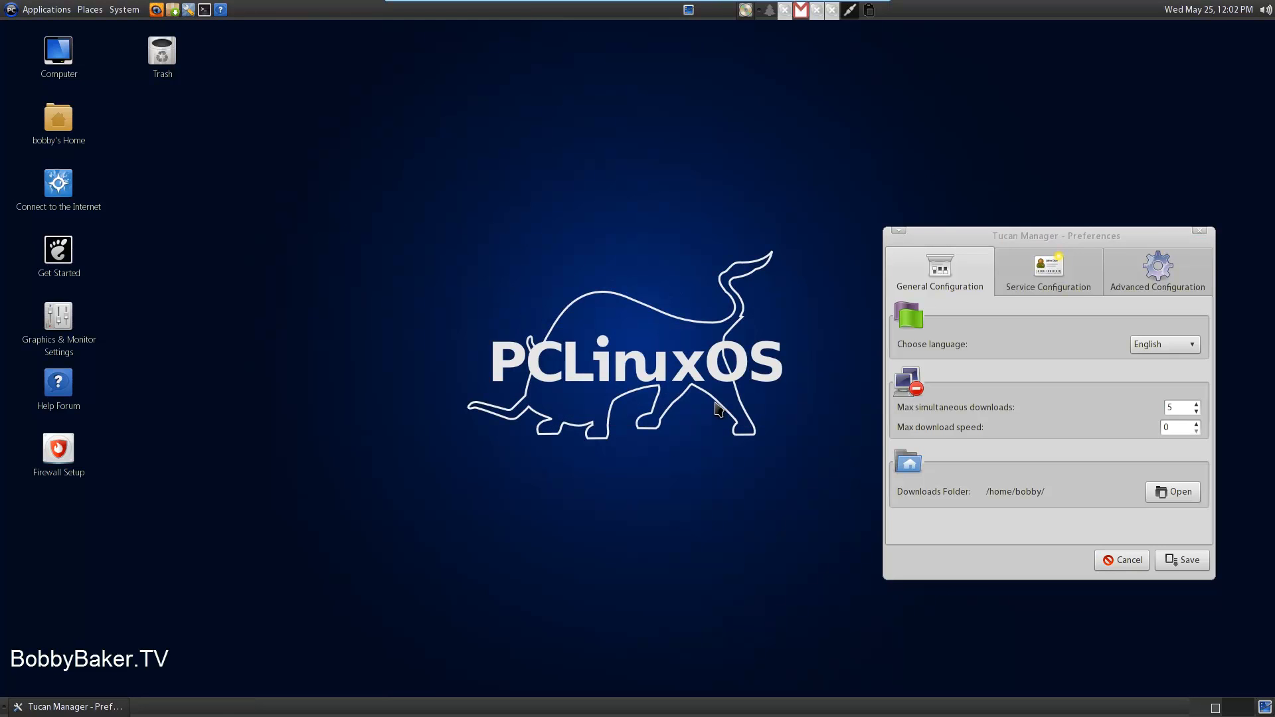
{"action": "left_click", "coordinate": [46, 9]}
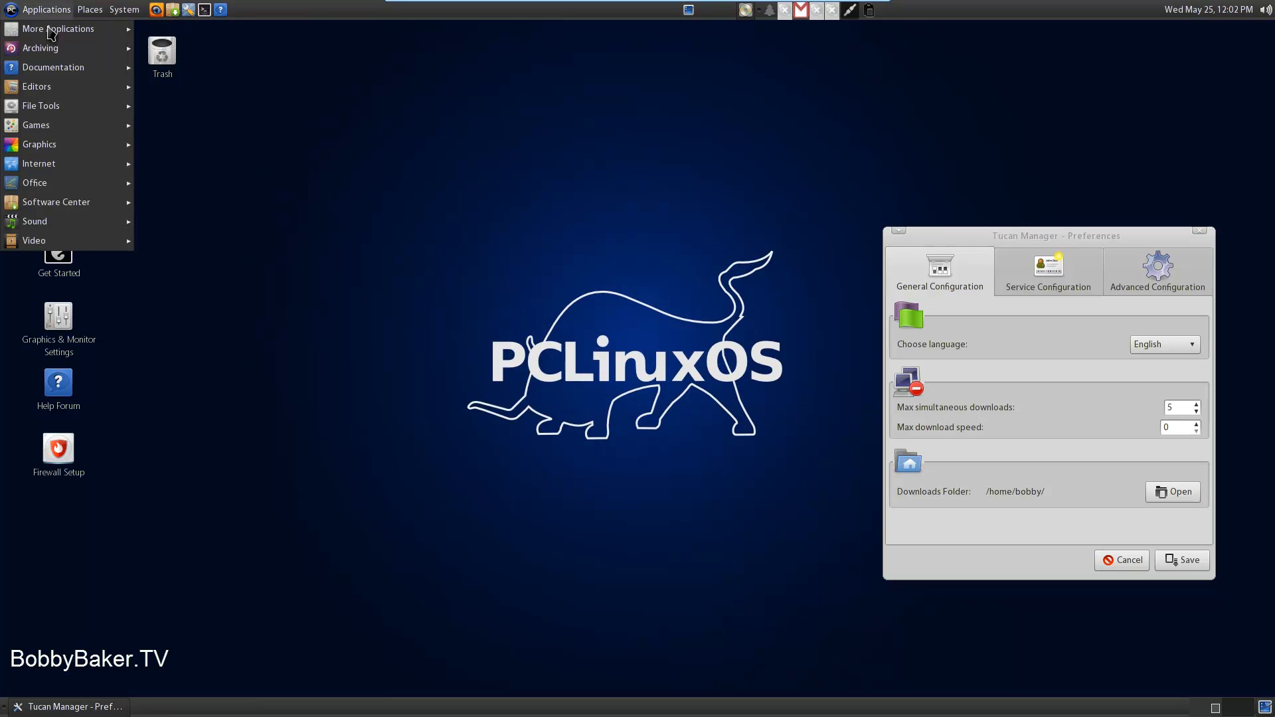
{"action": "mouse_move", "coordinate": [56, 202]}
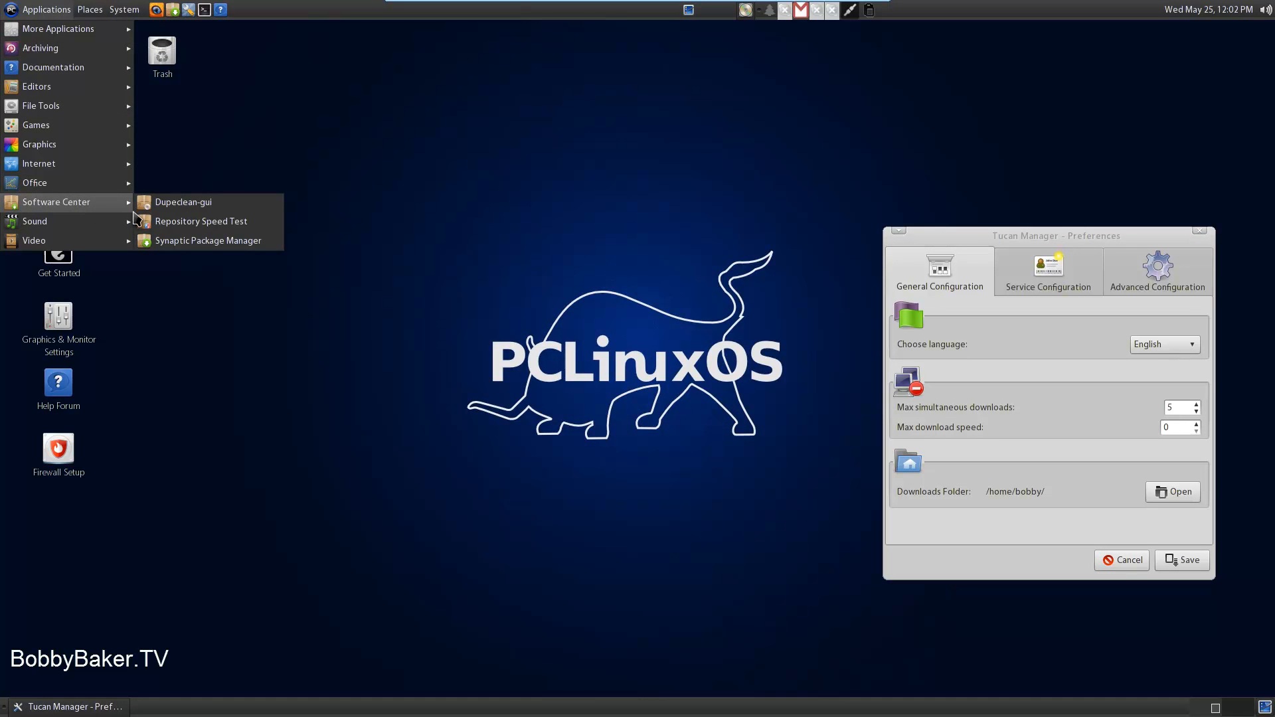
{"action": "left_click", "coordinate": [207, 240]}
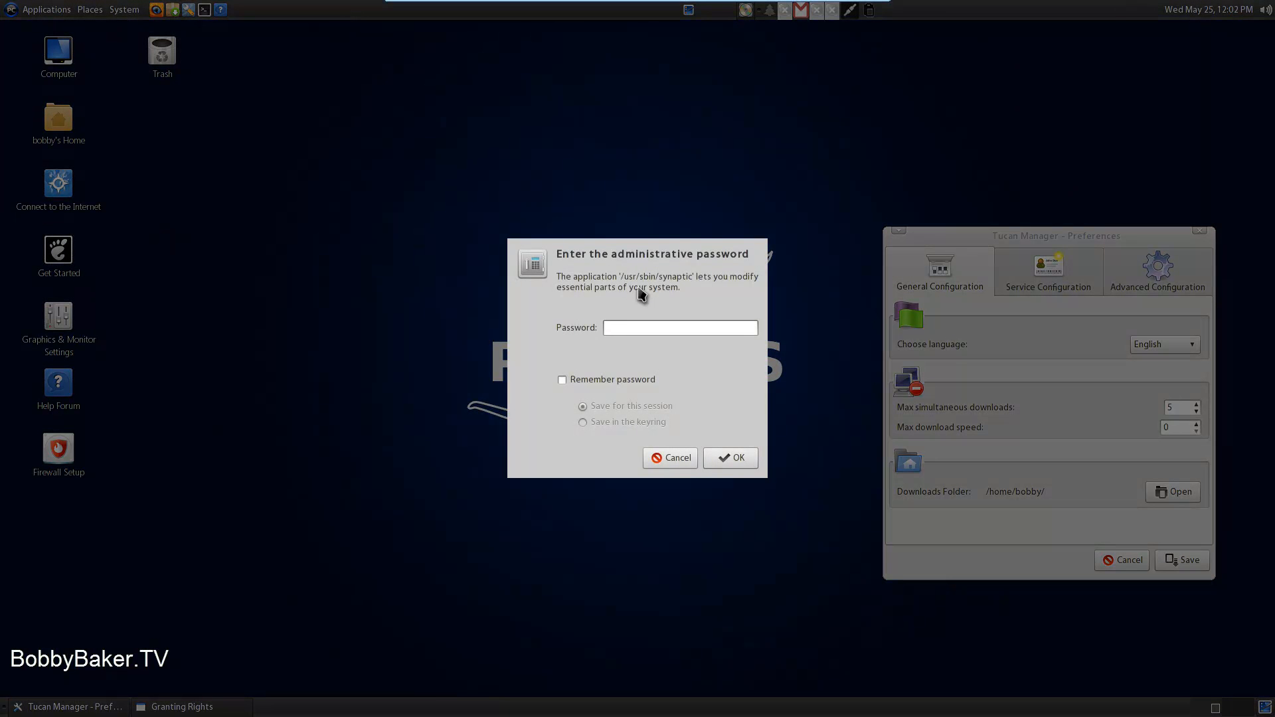
{"action": "type", "text": "password"}
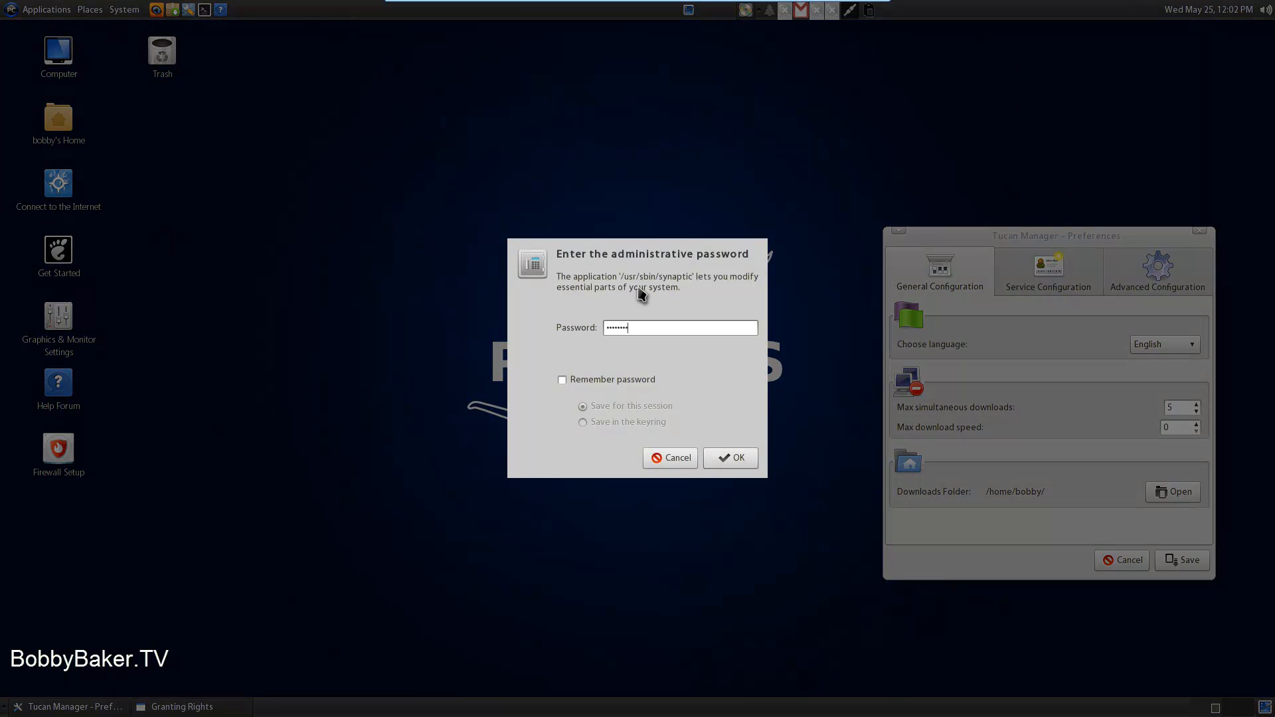
{"action": "left_click", "coordinate": [729, 458]}
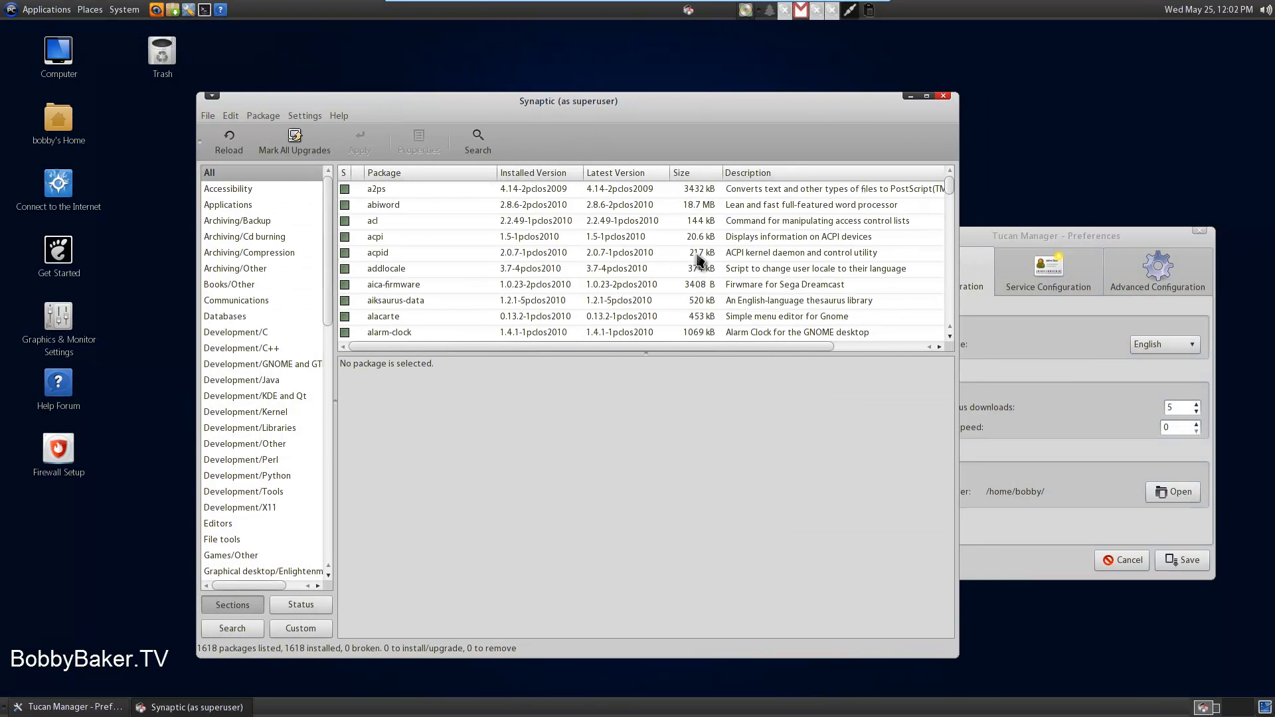
{"action": "left_click", "coordinate": [377, 252]}
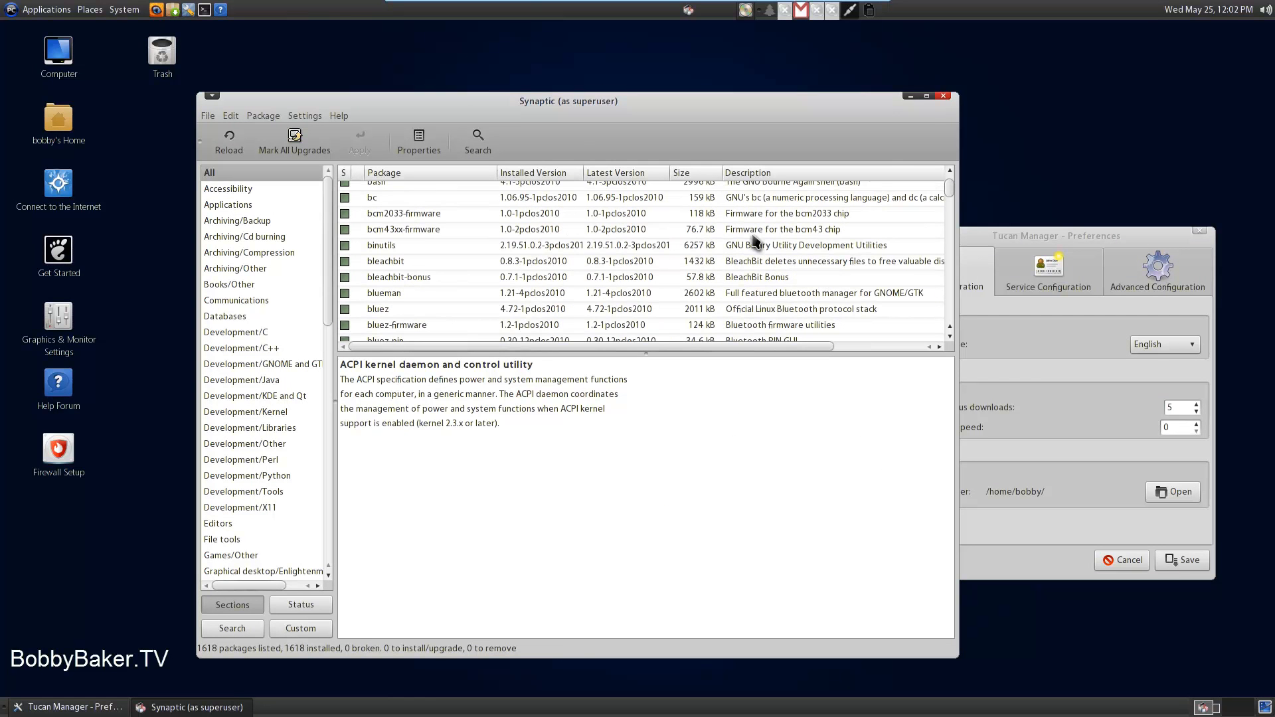
{"action": "left_click", "coordinate": [46, 9]}
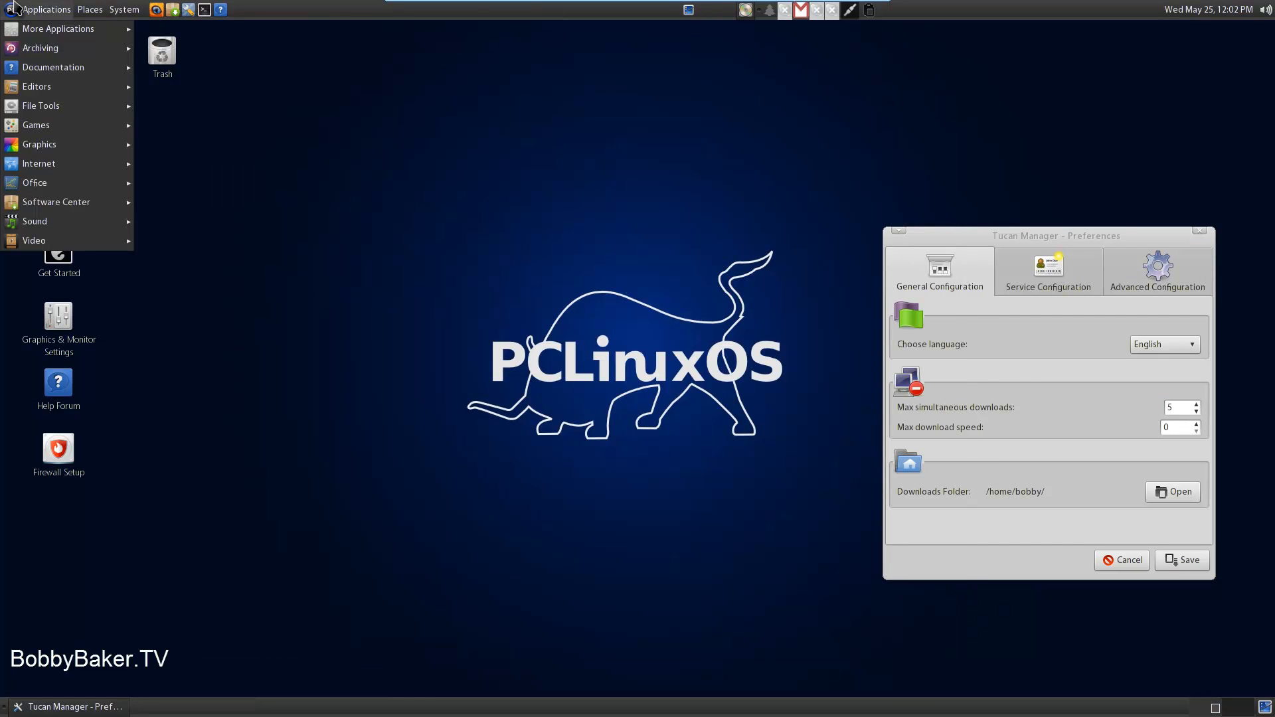
{"action": "mouse_move", "coordinate": [34, 220]}
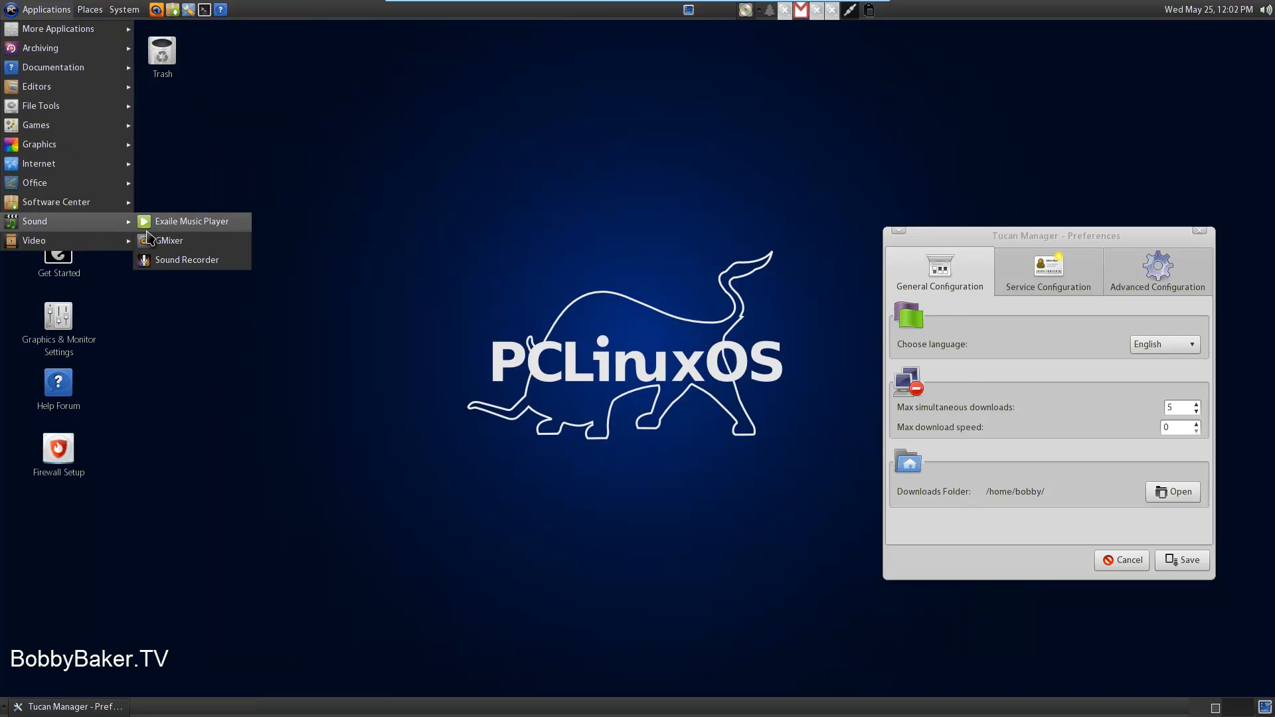
{"action": "mouse_move", "coordinate": [191, 221]}
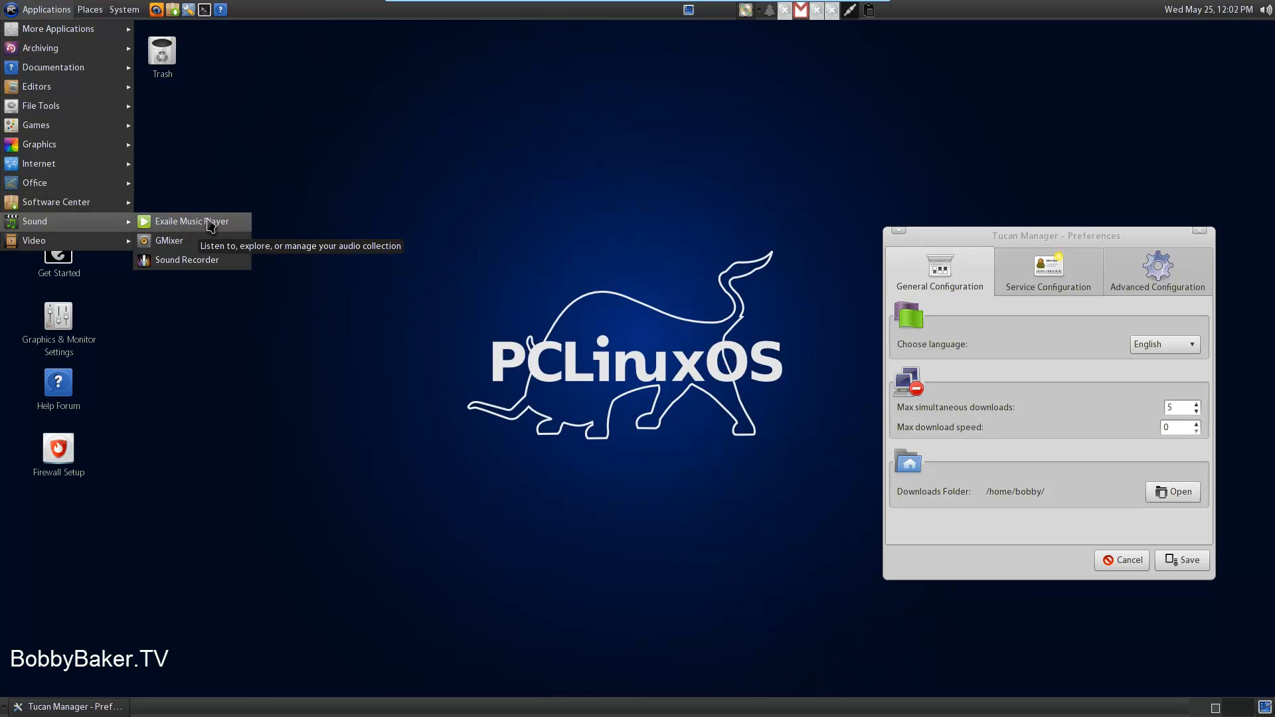
{"action": "mouse_move", "coordinate": [169, 240]}
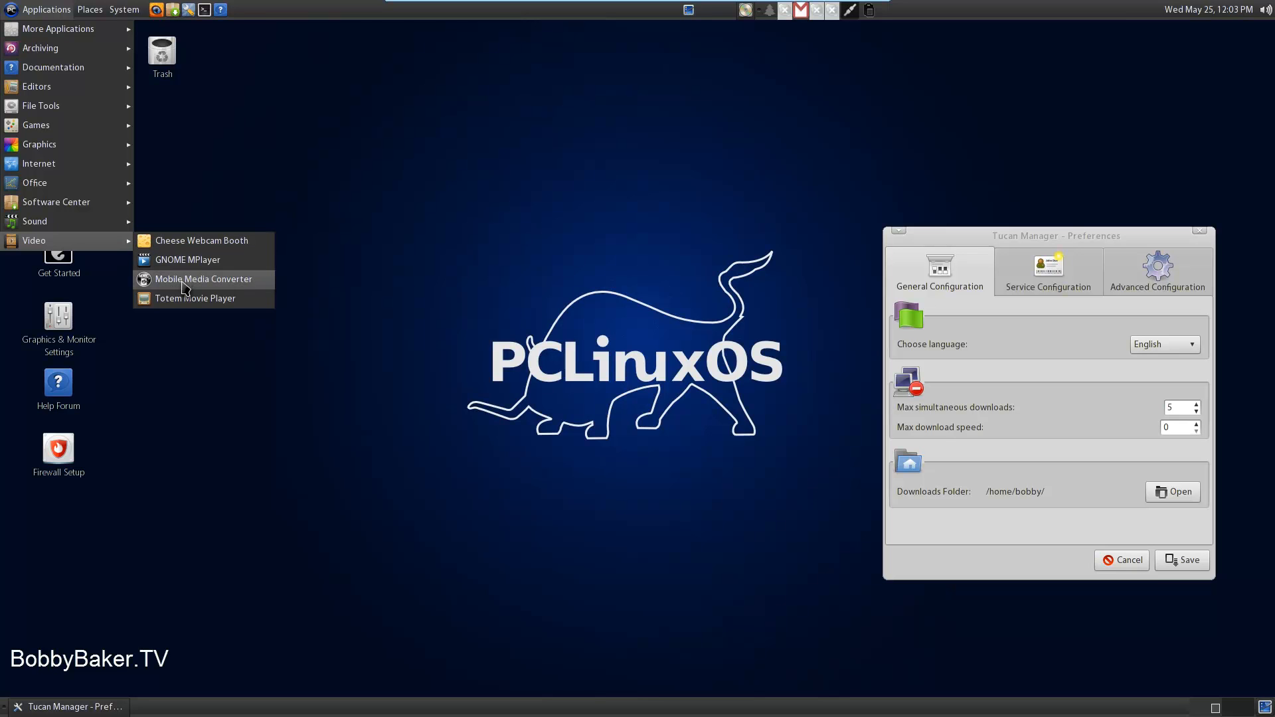
{"action": "left_click", "coordinate": [202, 279]}
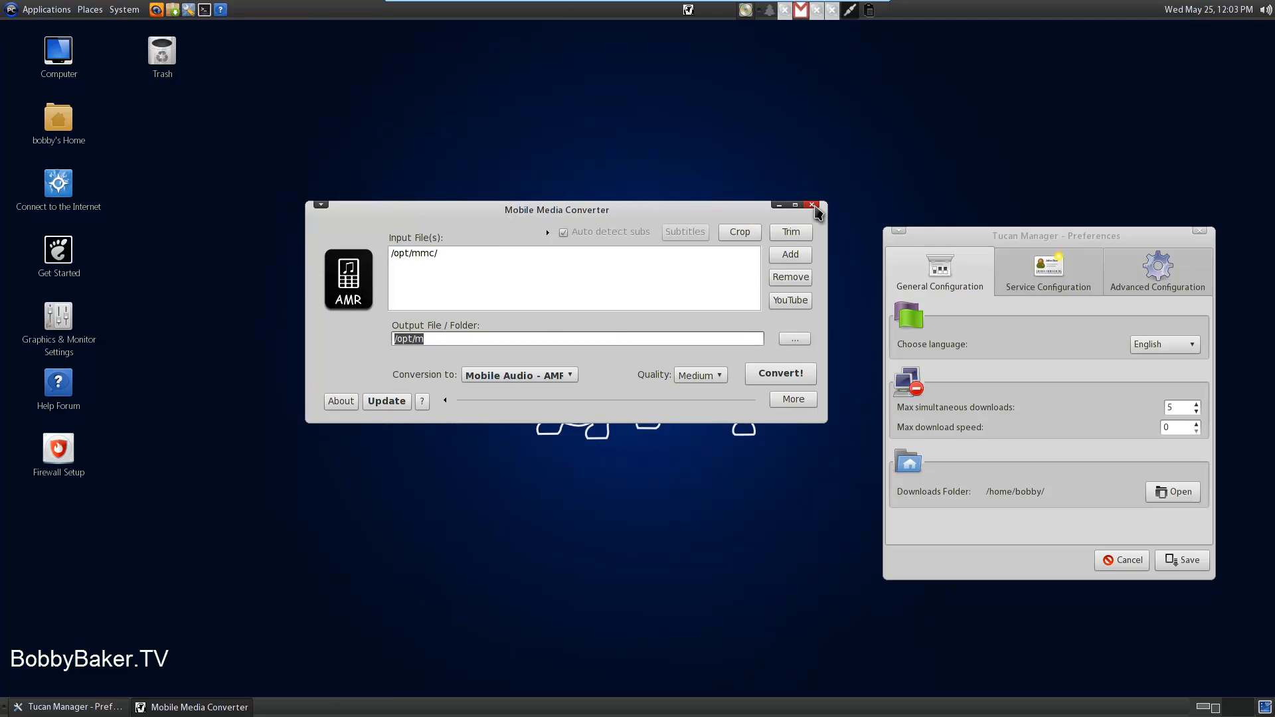
{"action": "left_click", "coordinate": [810, 205]}
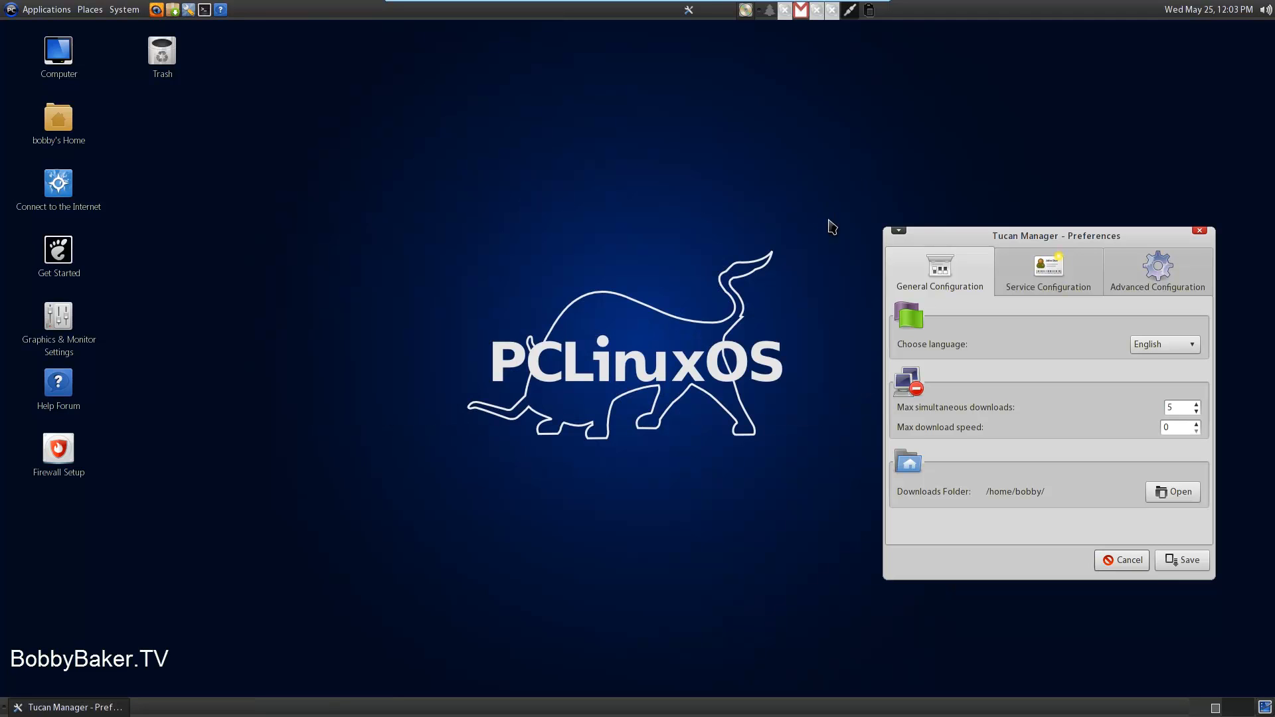
{"action": "left_click", "coordinate": [45, 9]}
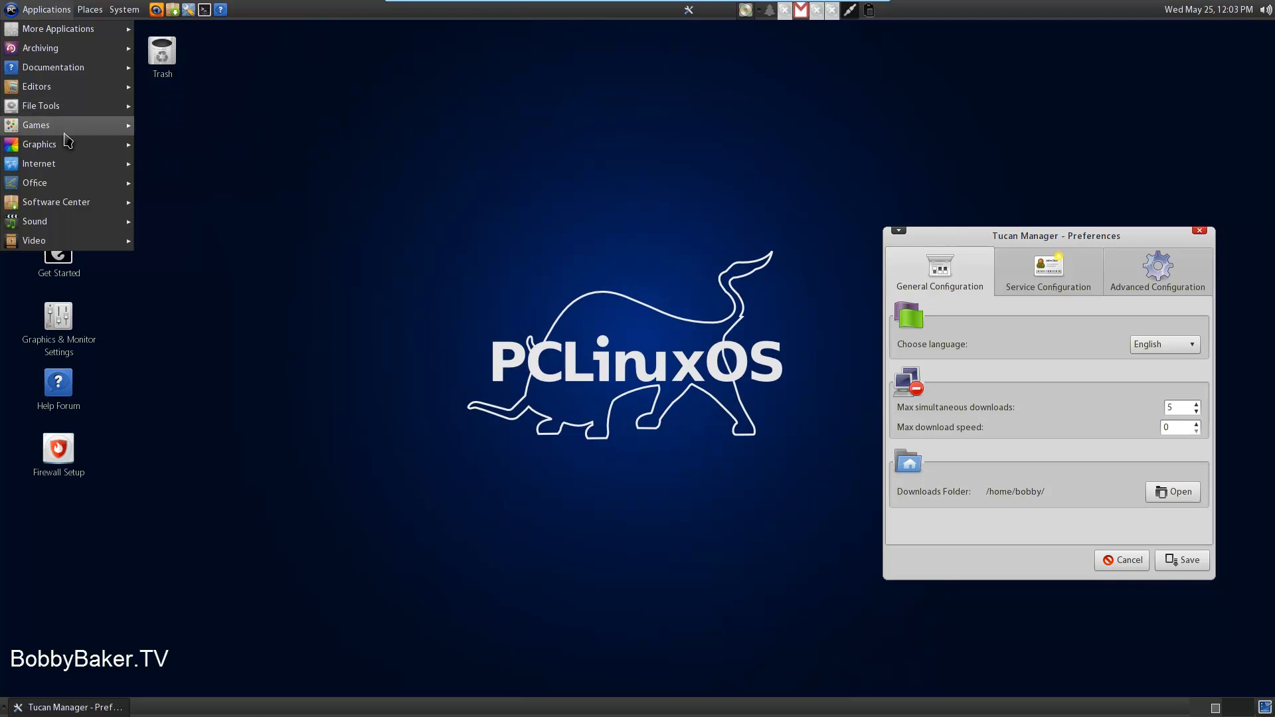
Browse the Games submenu of Applications, then dismiss the menu by clicking the empty desktop.
{"action": "left_click", "coordinate": [36, 124]}
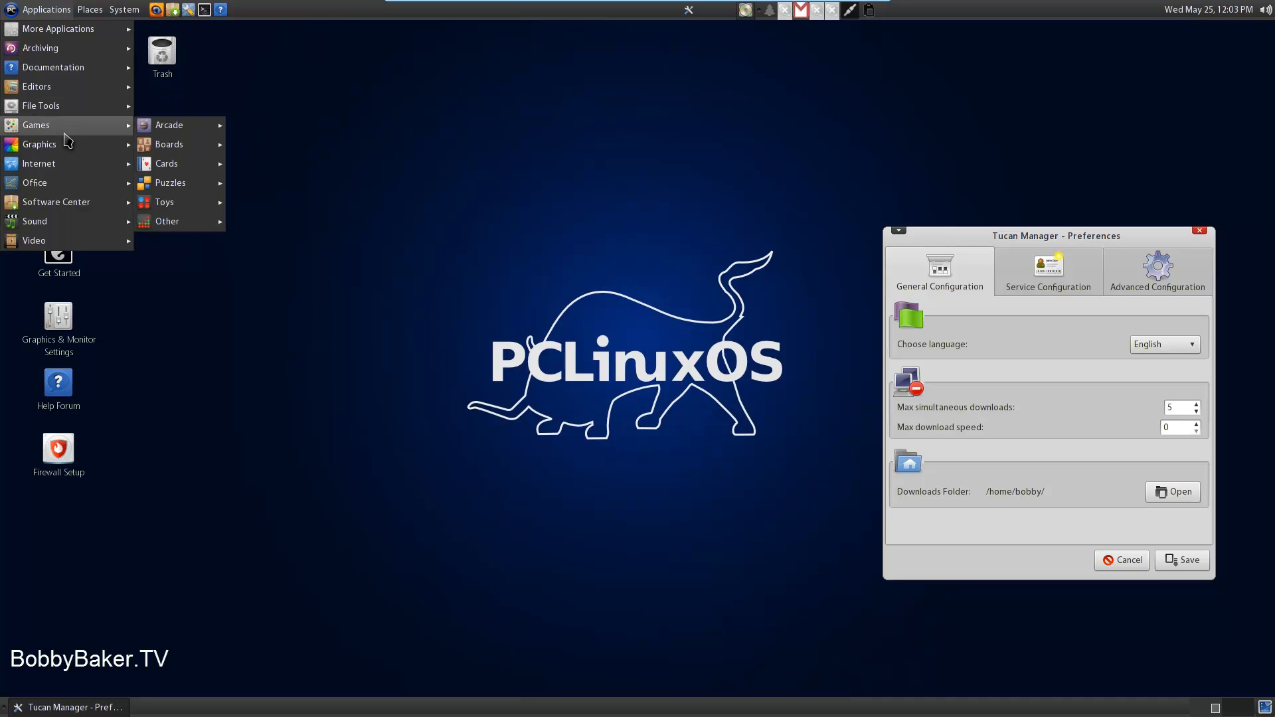
{"action": "mouse_move", "coordinate": [34, 240]}
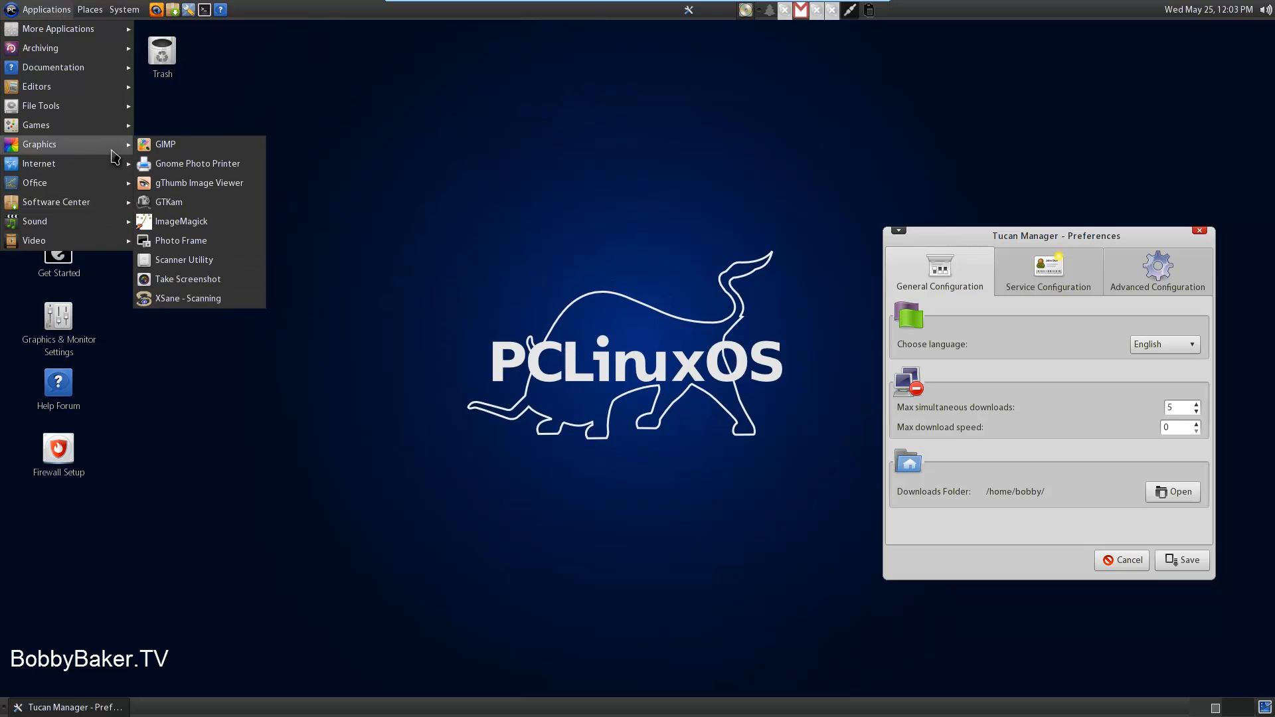
{"action": "left_click", "coordinate": [392, 226]}
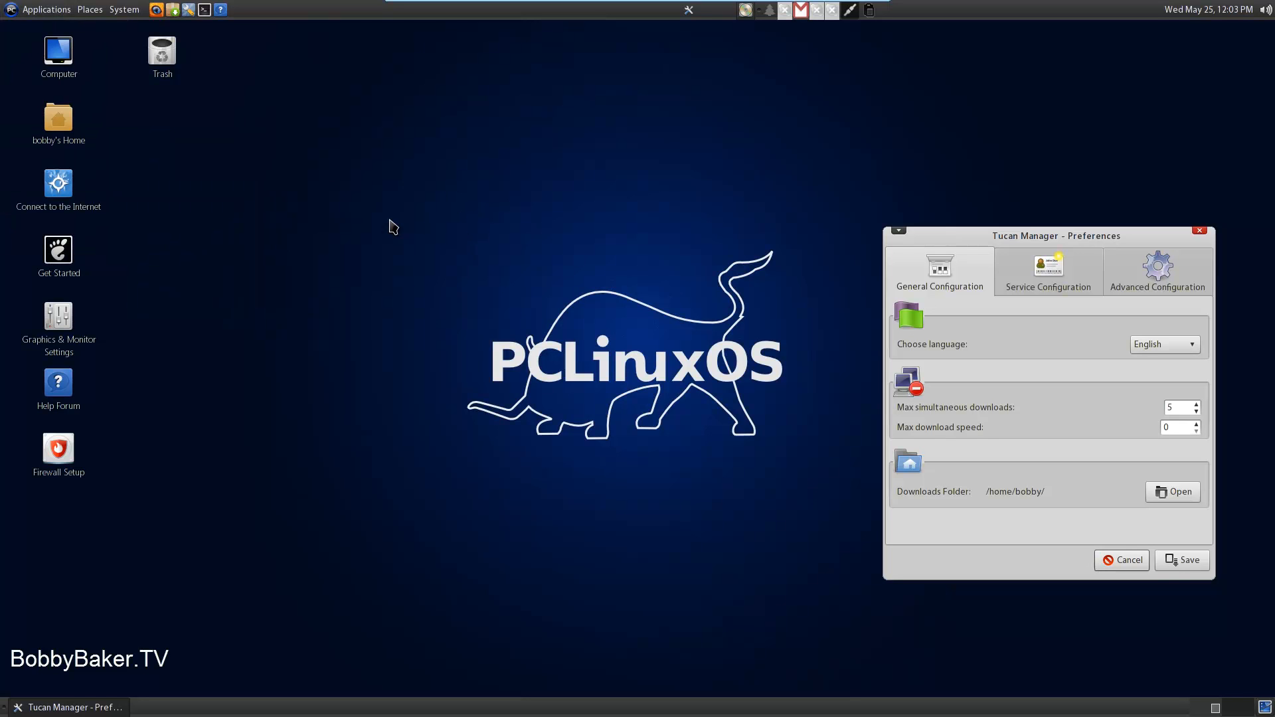